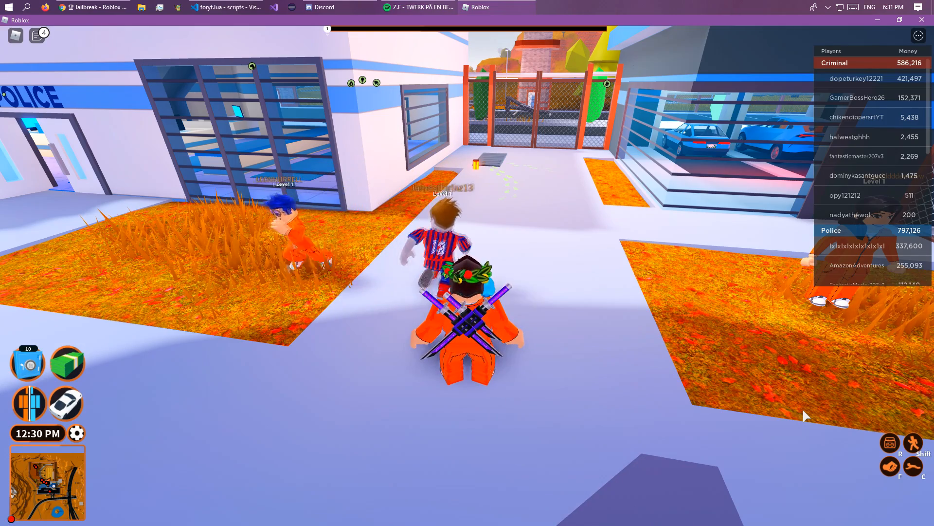
# - Bring foryt.lua up beside the Jailbreak game and begin a hookfunction line
pyautogui.click(224, 7)
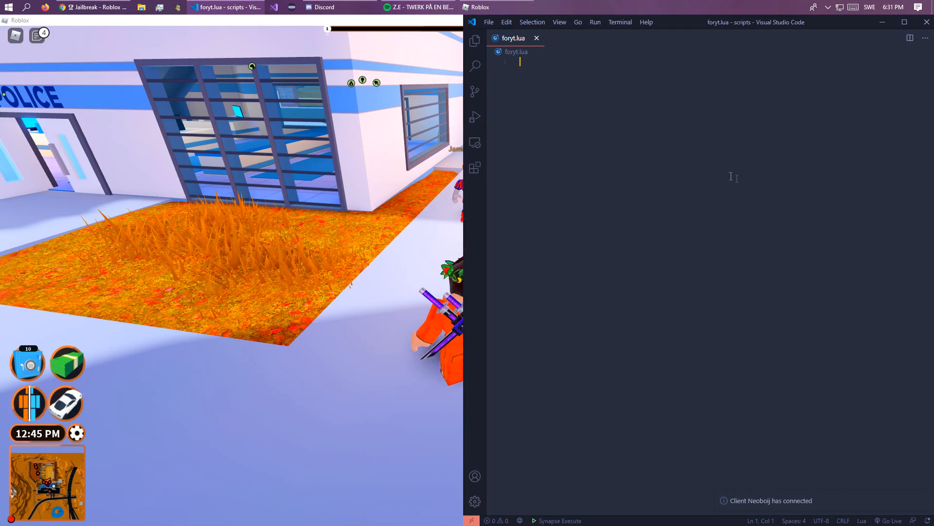
pyautogui.write('hookfu')
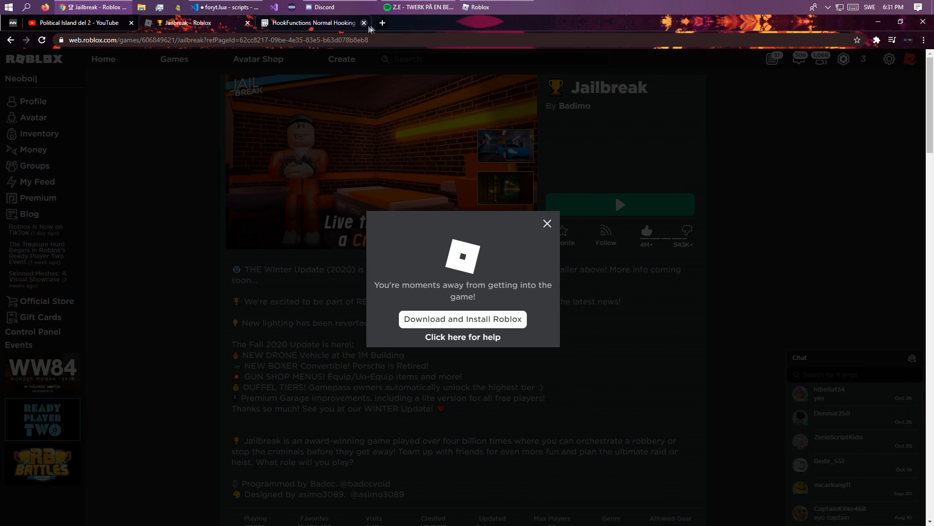
# - Write hookfunction(print,warn), save and execute it, then view the Roblox developer console
pyautogui.click(310, 22)
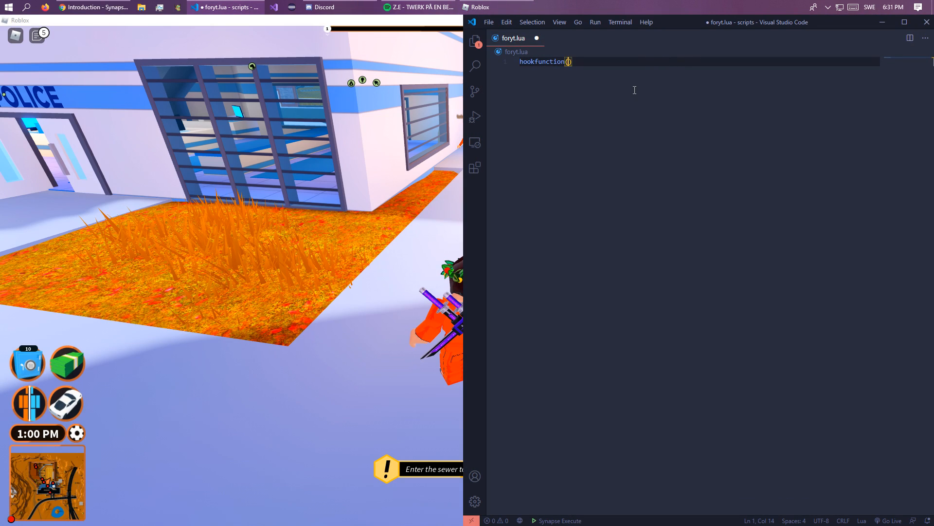
pyautogui.write('print,warn')
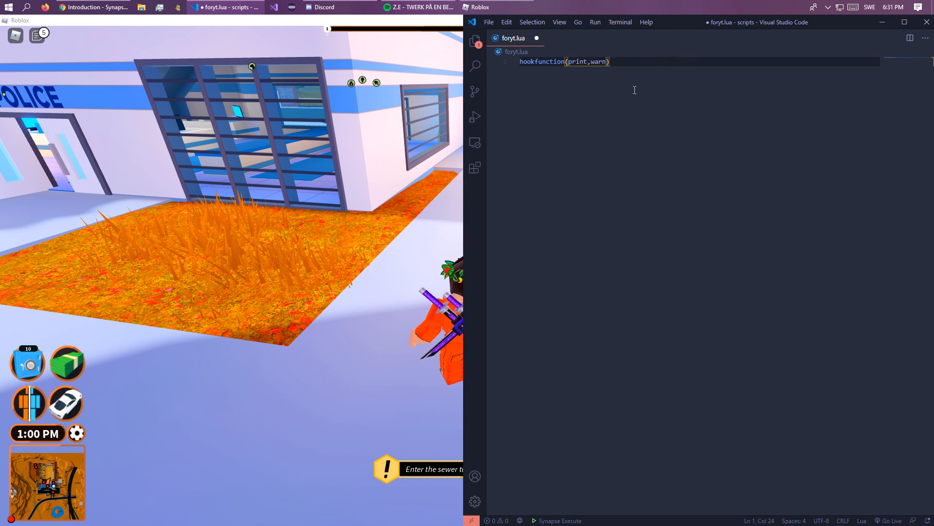
pyautogui.doubleClick(577, 61)
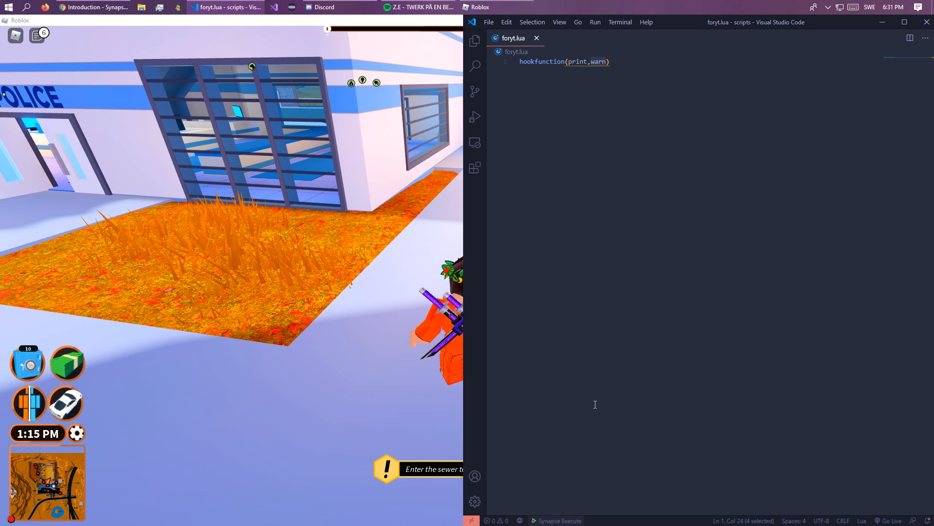
pyautogui.write('print')
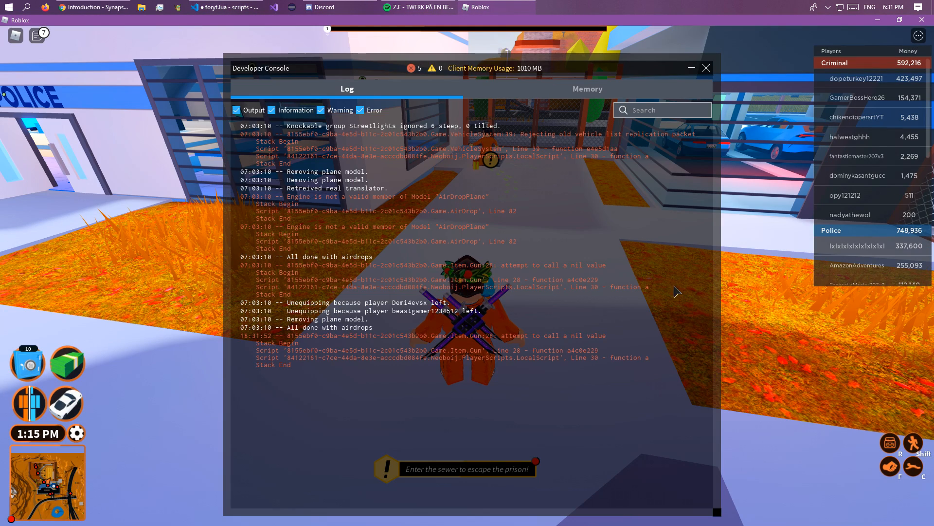
pyautogui.moveTo(732, 383)
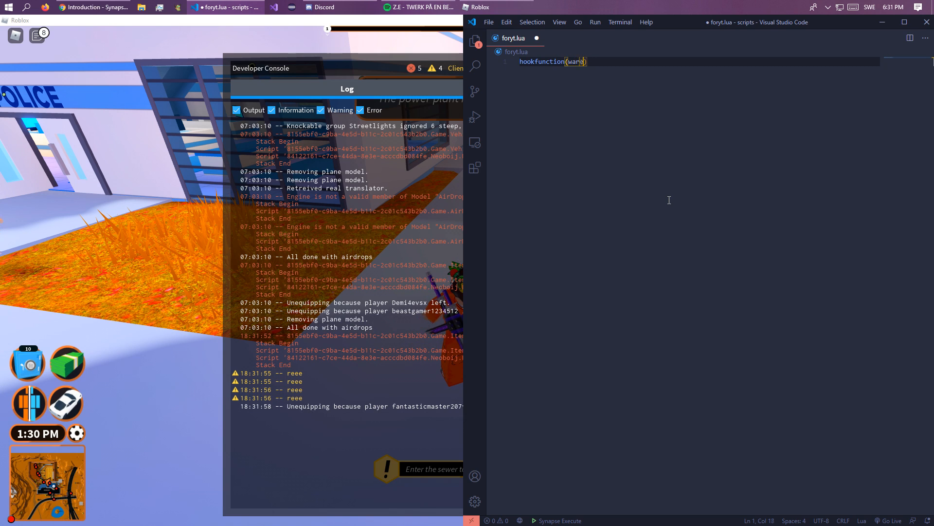
# - Try hookfunction(warn,error) in the console, then rewrite the script as print("test")
pyautogui.write(',error')
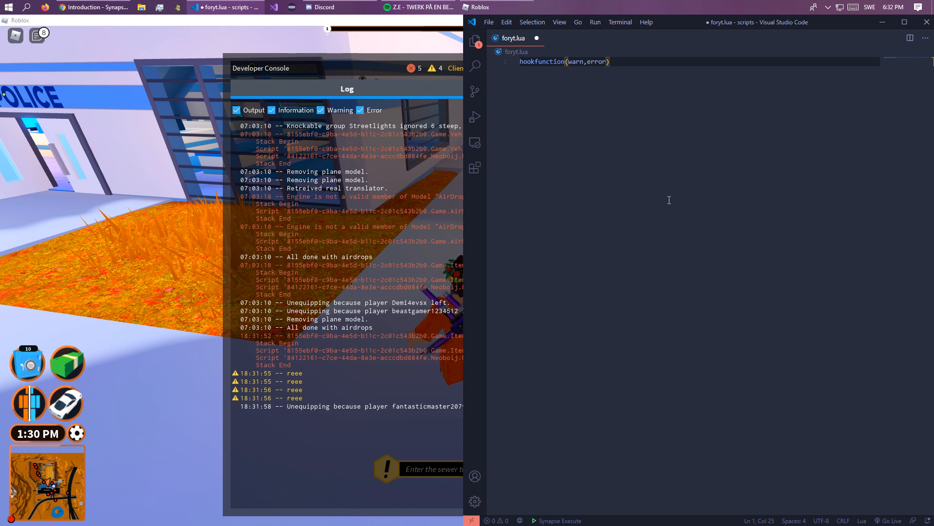
pyautogui.write('ware,')
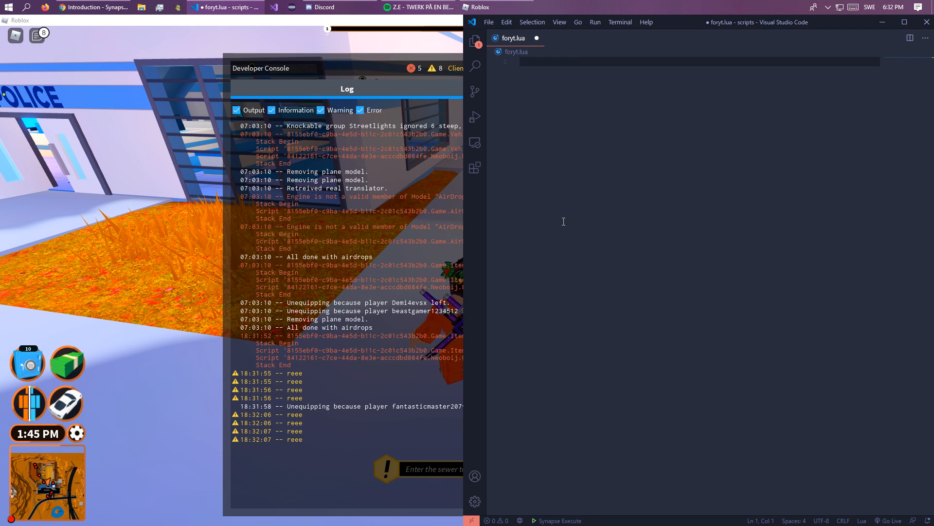
pyautogui.write('hookfunction')
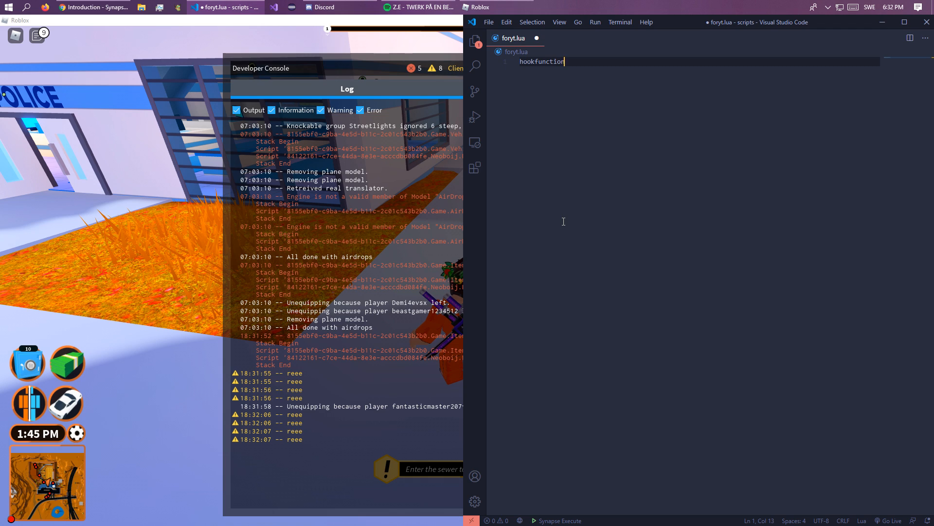
pyautogui.write('(prin')
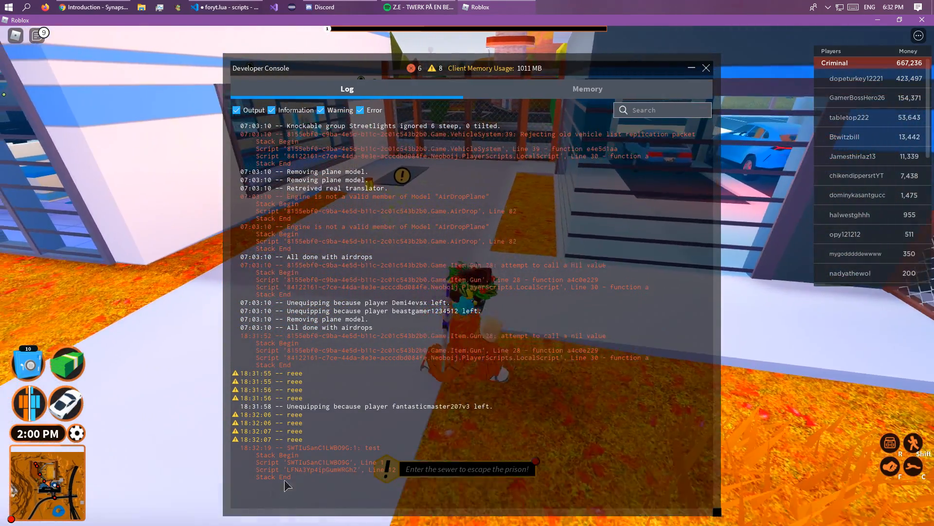
pyautogui.click(224, 7)
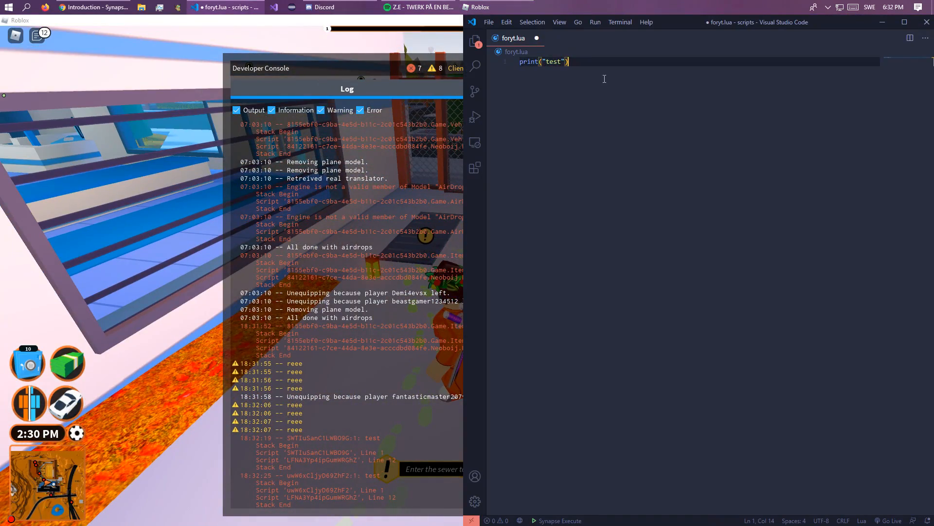
# - Replace the test line with hookfunction(print, newcclosure(function() ... end))
pyautogui.press('ctrl+a')
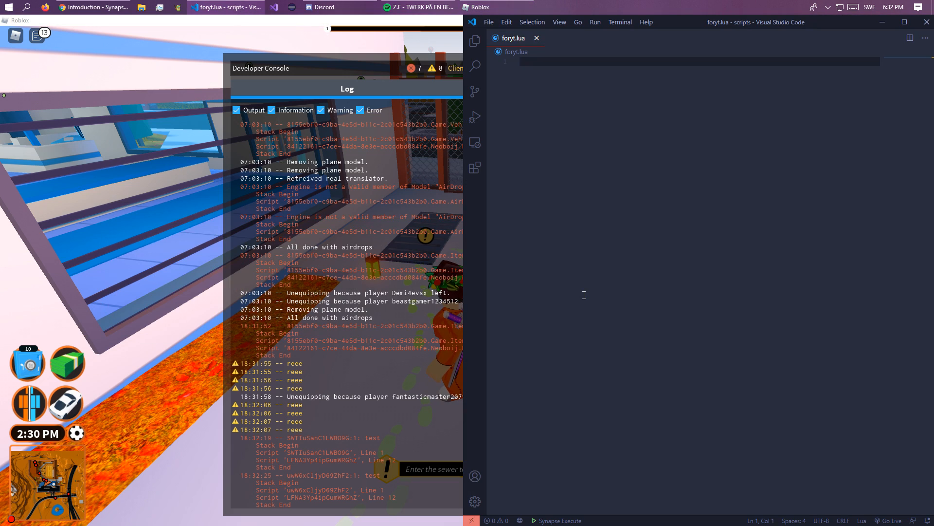
pyautogui.write('hookfunction')
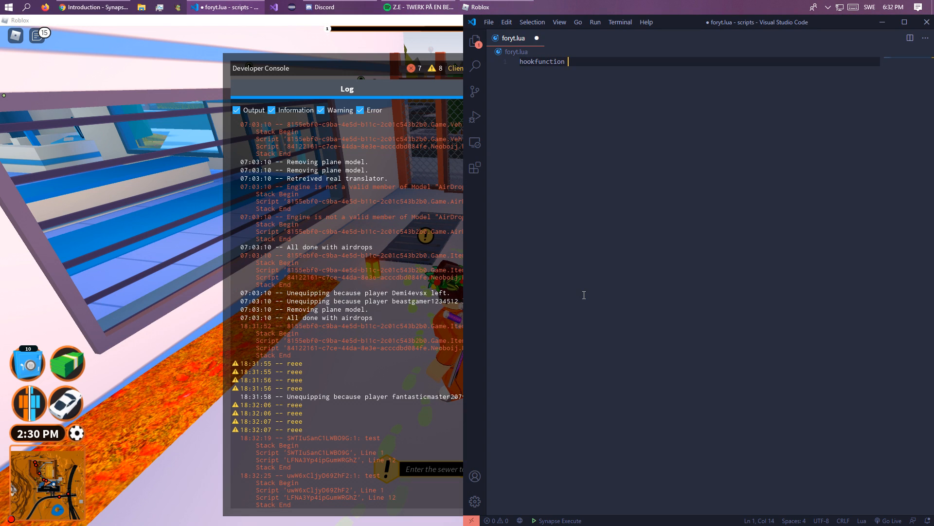
pyautogui.write('(prd)')
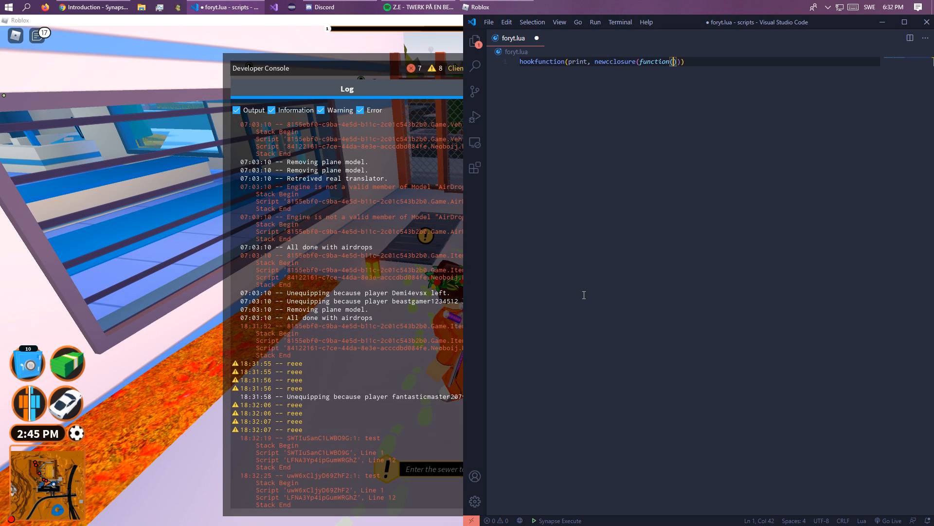
pyautogui.press('Enter')
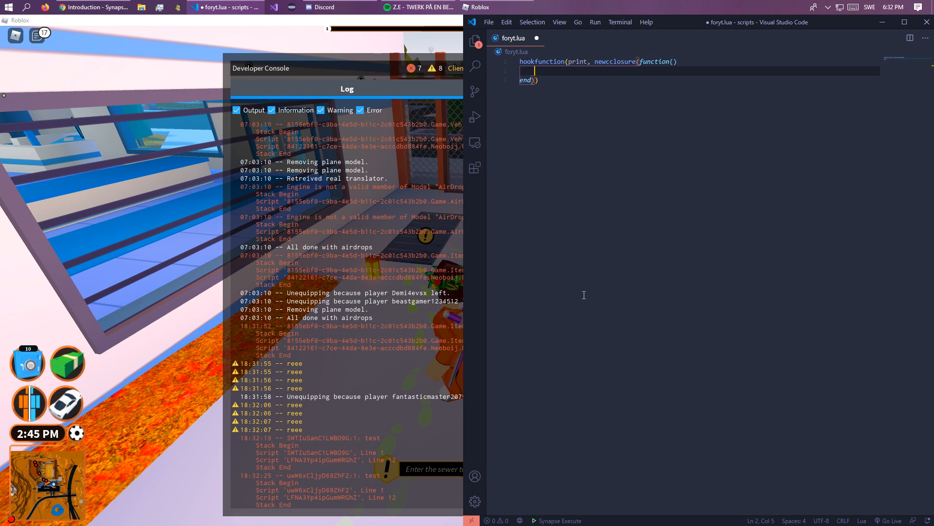
pyautogui.doubleClick(615, 62)
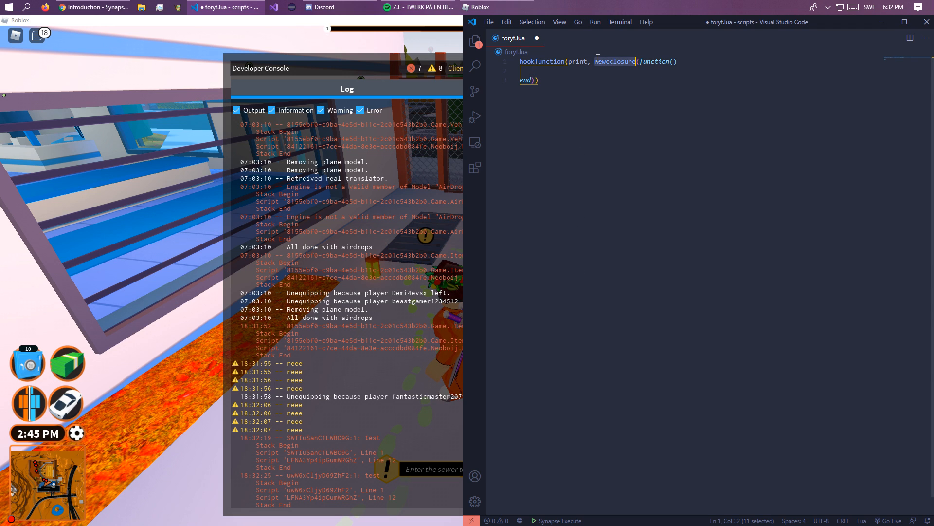
pyautogui.click(646, 61)
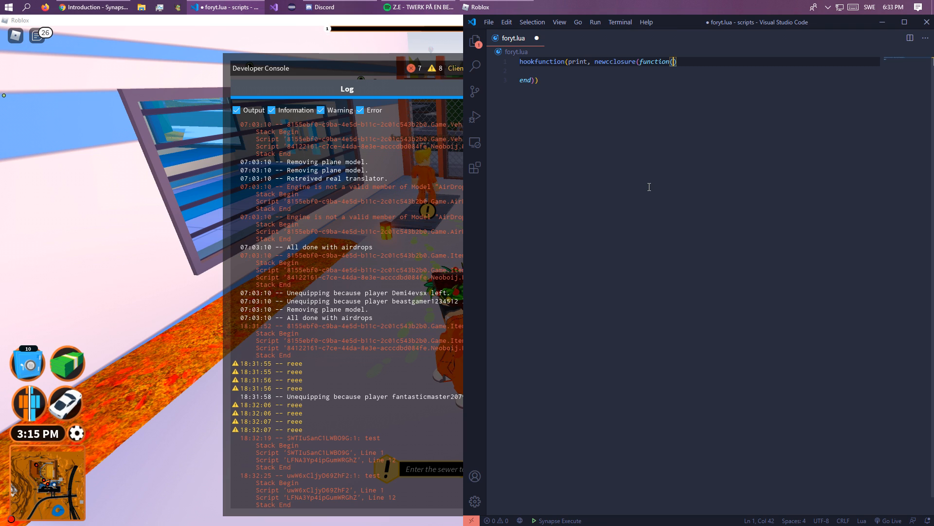
# - Give the closure parameters 1,2 calling warn(1,2), save and execute; Synapse reports a syntax error near '1'
pyautogui.write('d')
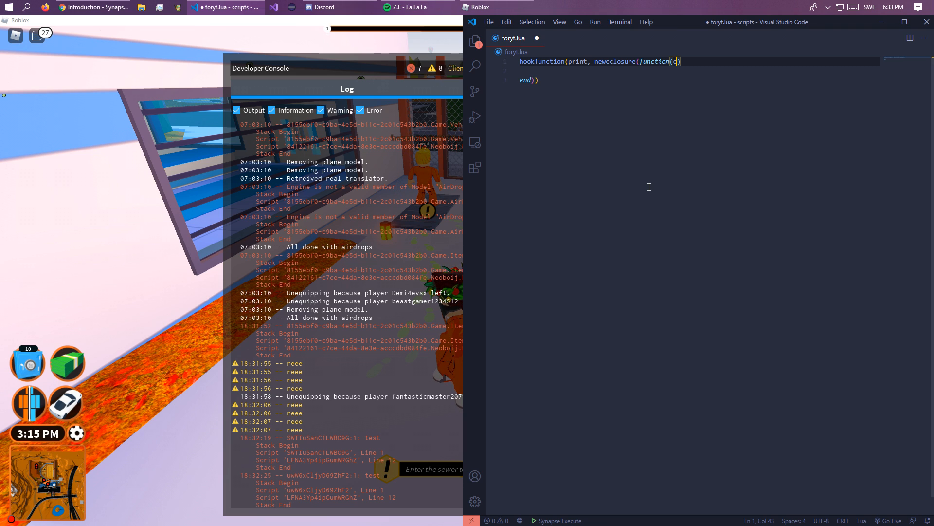
pyautogui.write('1,2')
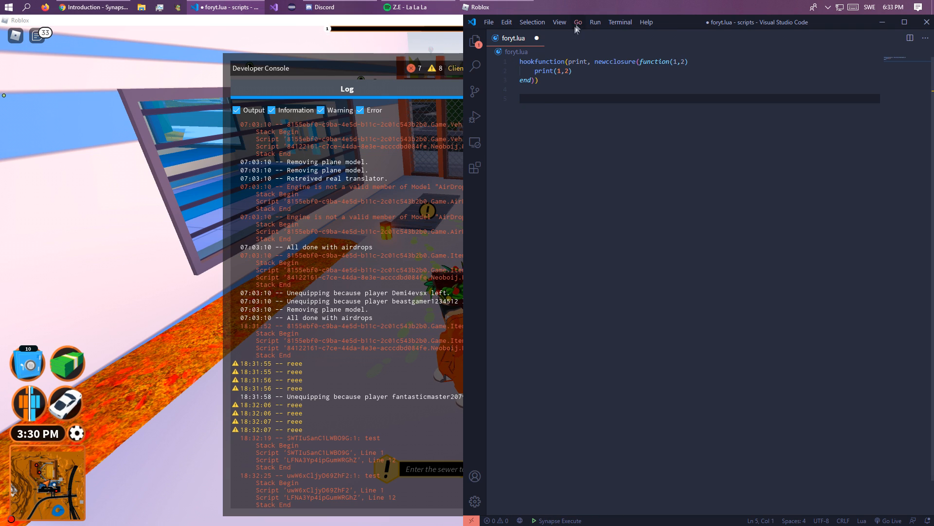
pyautogui.click(541, 71)
pyautogui.write('wa')
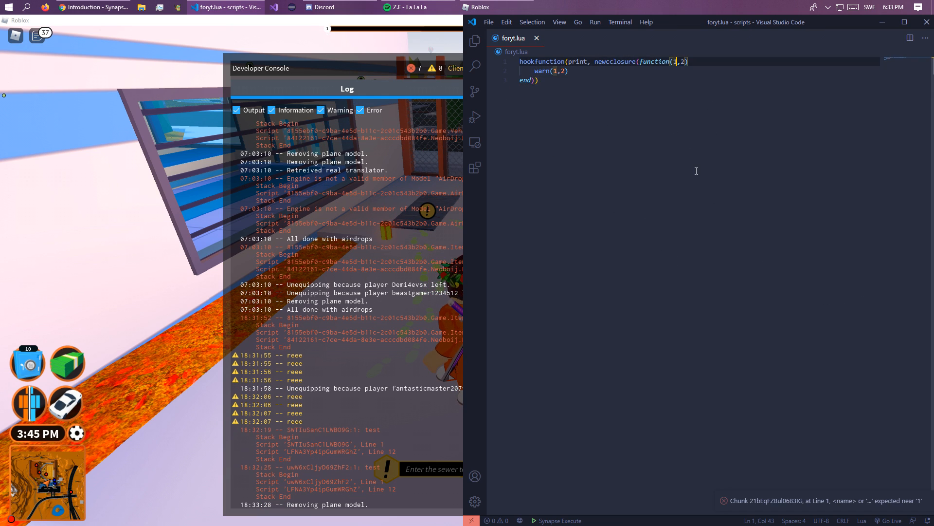
# - Rename the closure parameters to test,test2 and pass test1 to warn
pyautogui.write('test,test2')
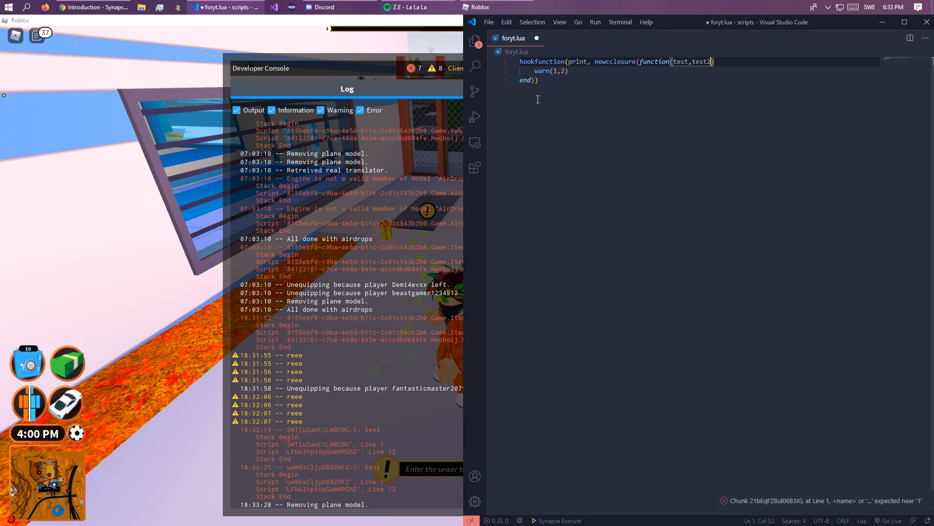
pyautogui.write('test1,')
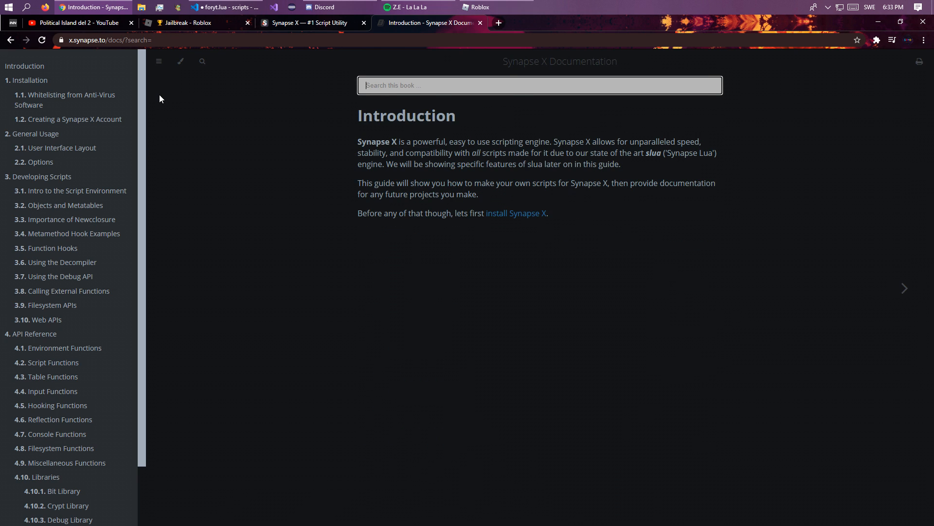
# - Search hookfunction in the Synapse X docs, view the Function Hooks guide, and return to the script
pyautogui.write('hookfunction')
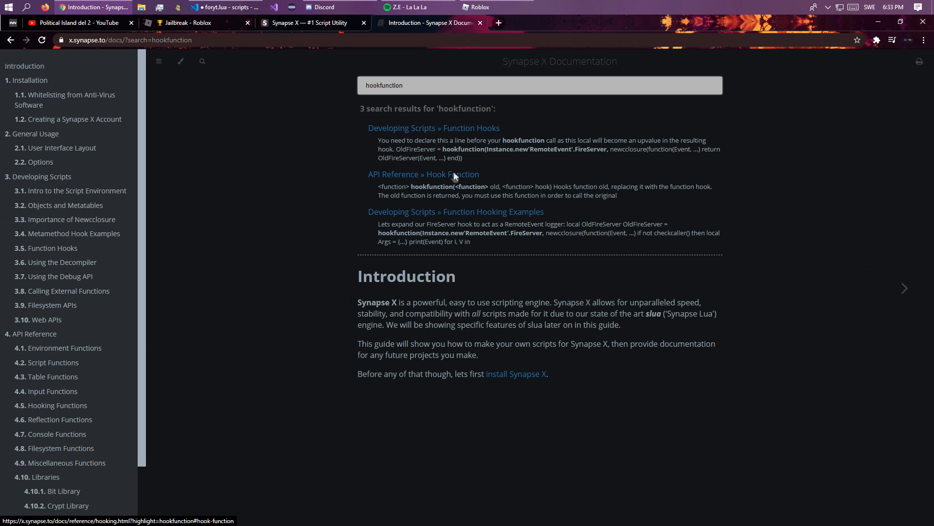
pyautogui.click(424, 175)
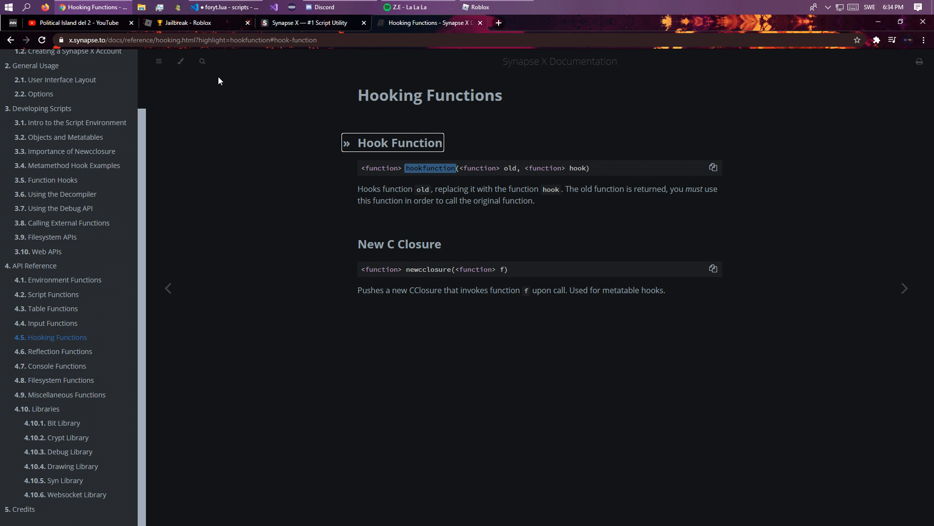
pyautogui.click(51, 322)
pyautogui.write('hookfunct')
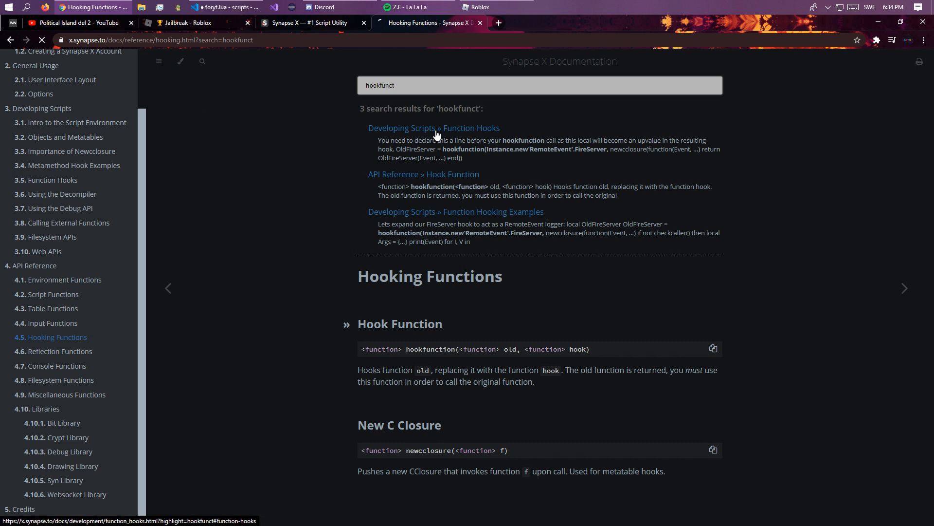
pyautogui.click(435, 129)
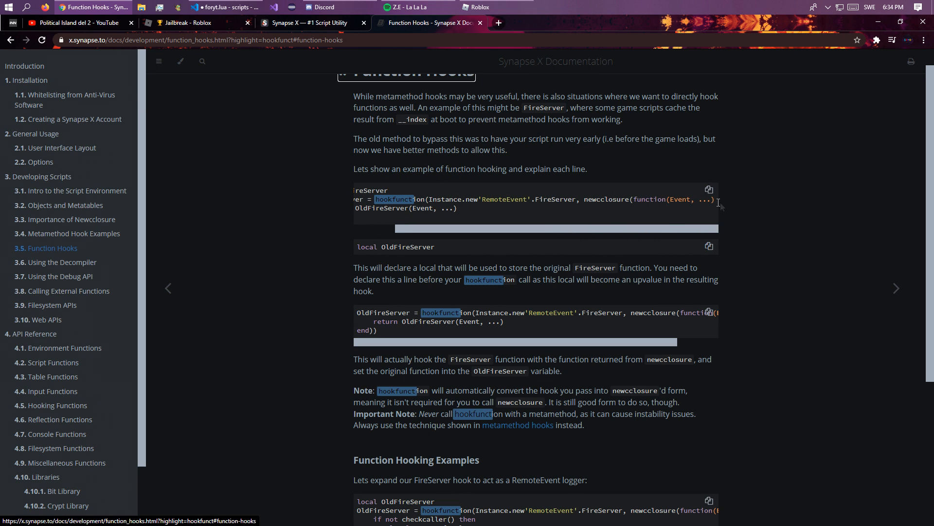
pyautogui.click(222, 7)
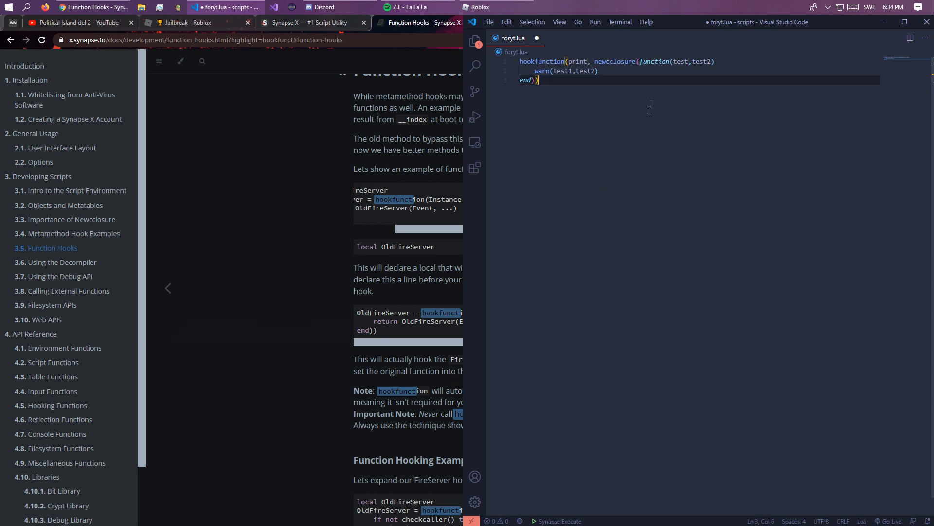
# - Change the closure to take Self,... then Args, and replace the warn call with error(Args)
pyautogui.write('Self')
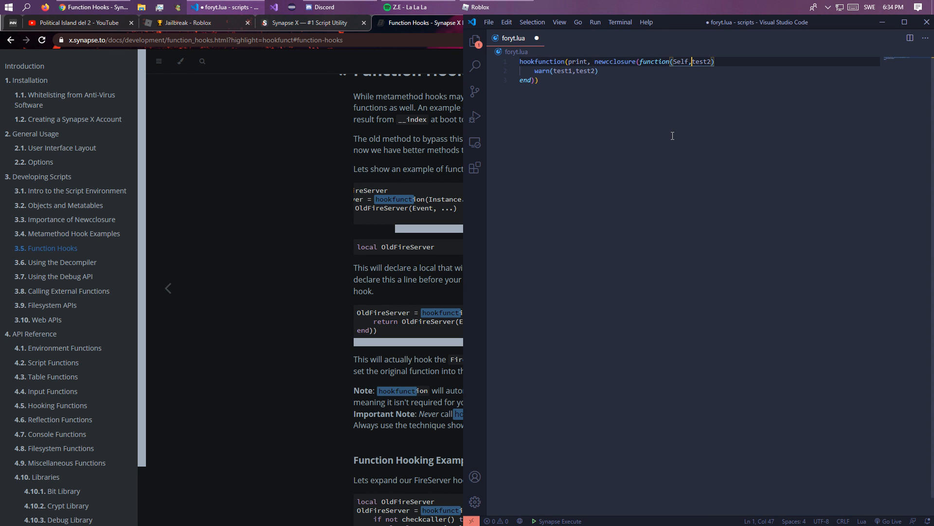
pyautogui.write('...')
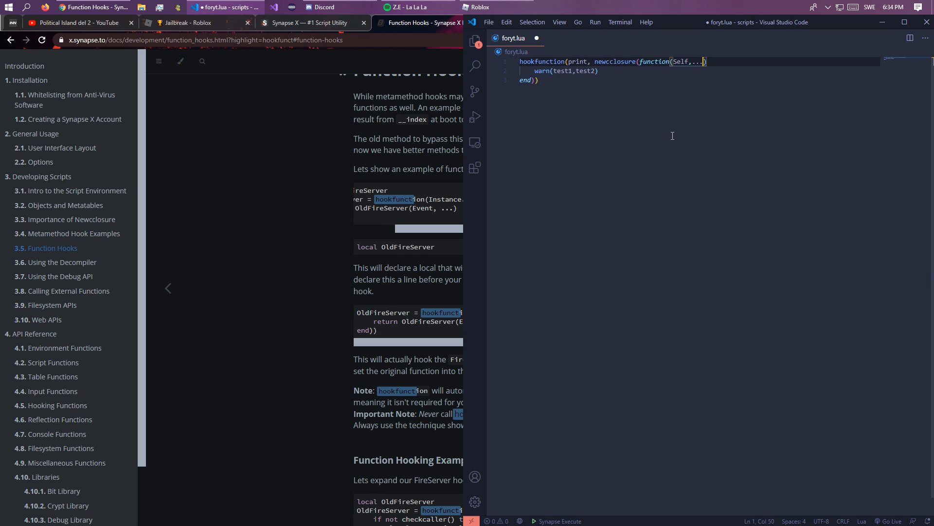
pyautogui.doubleClick(563, 71)
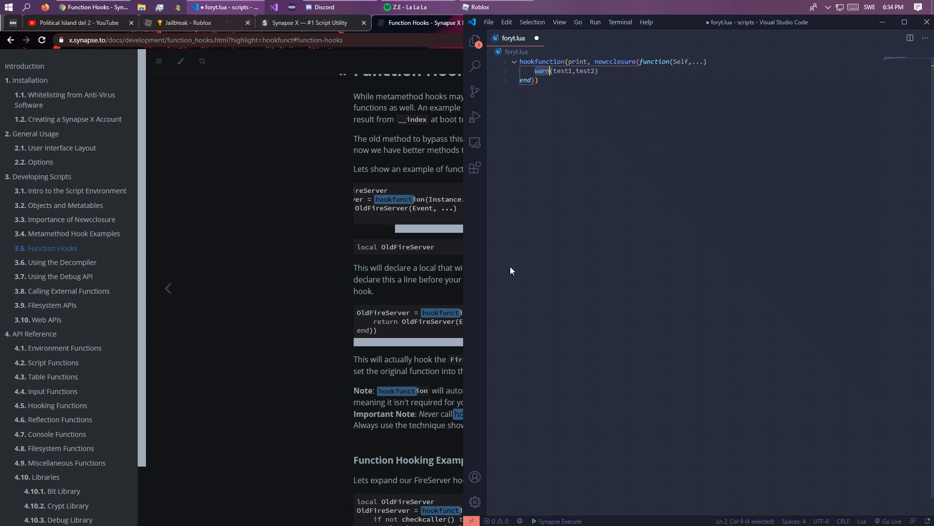
pyautogui.write('error(Self,...')
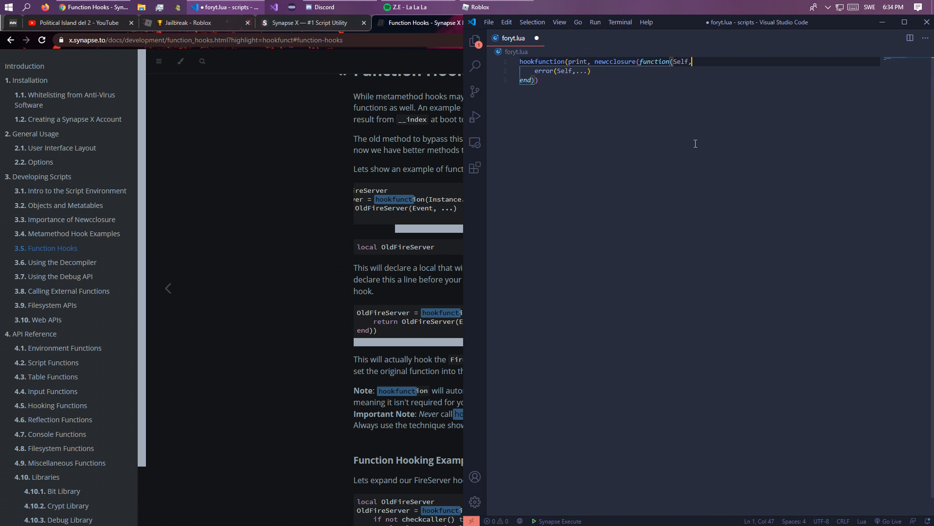
pyautogui.write('Args)')
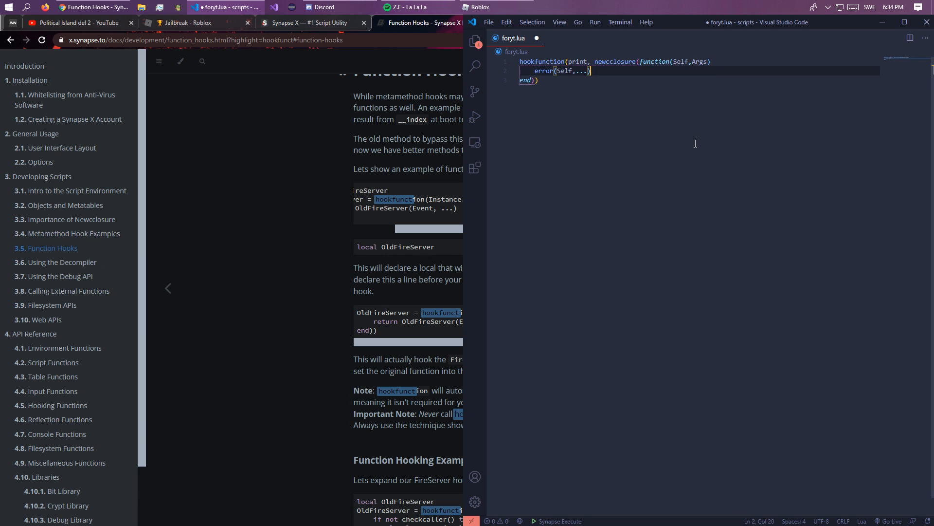
pyautogui.write('Args')
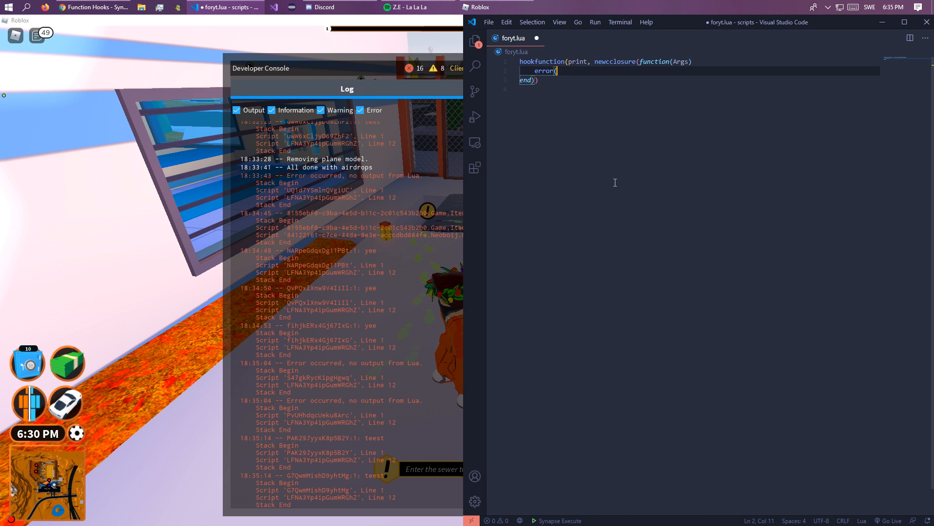
# - Write local thing = Instance.new("StringValue", game.CoreGui) inside the hook
pyautogui.press('BackSpace')
pyautogui.write('Instance.new("')
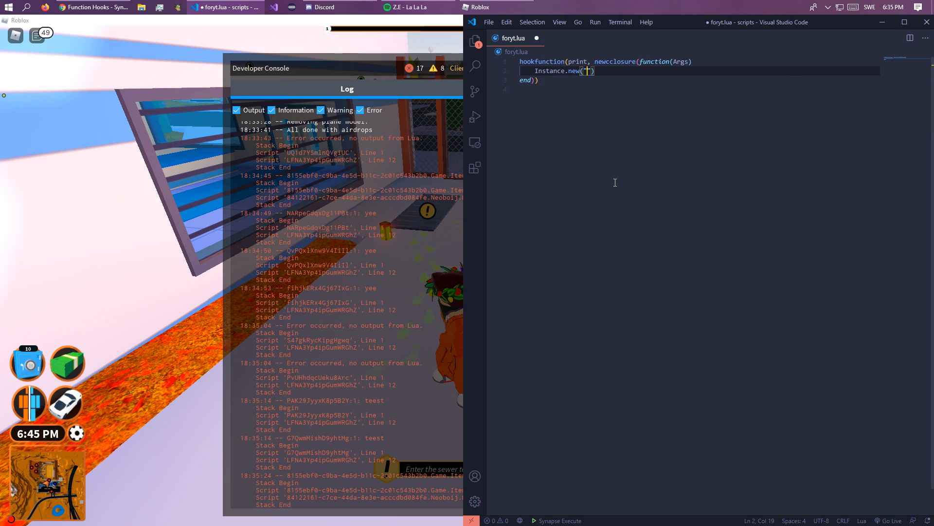
pyautogui.write('StringValue')
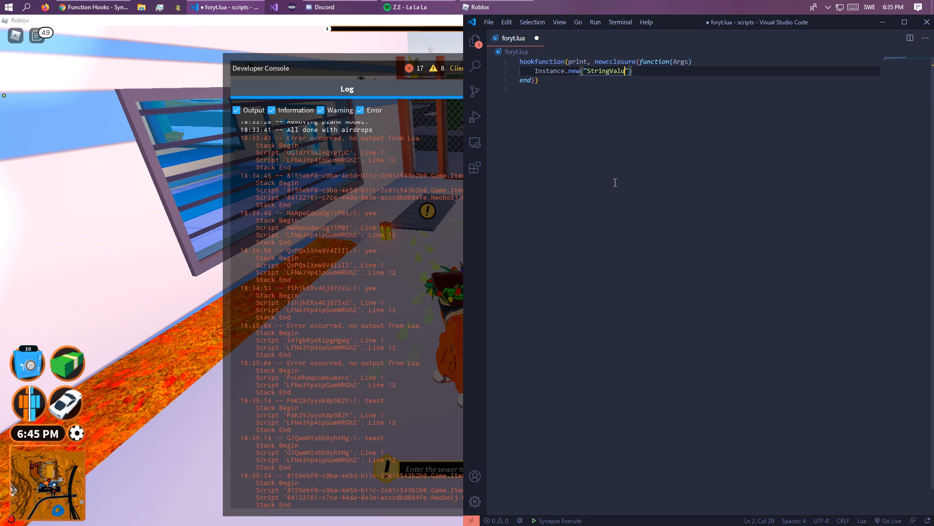
pyautogui.write(', game.wo')
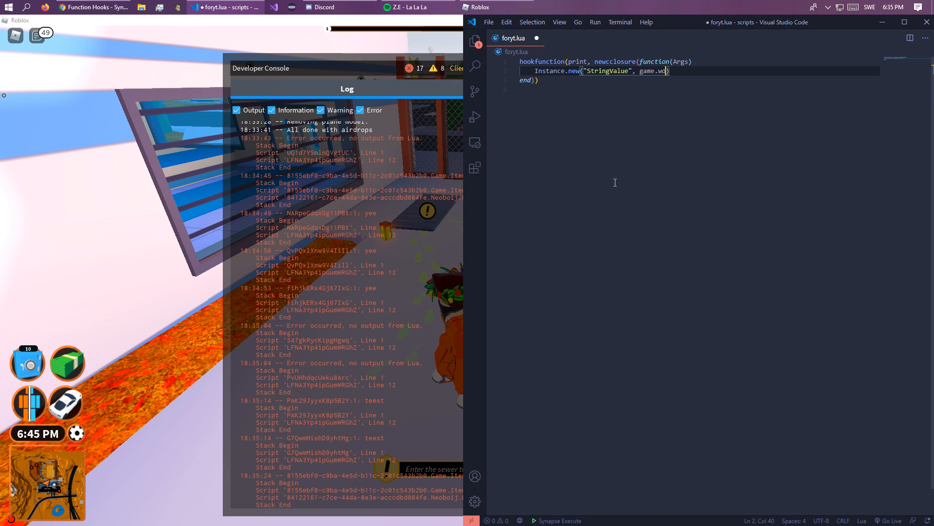
pyautogui.write('Core')
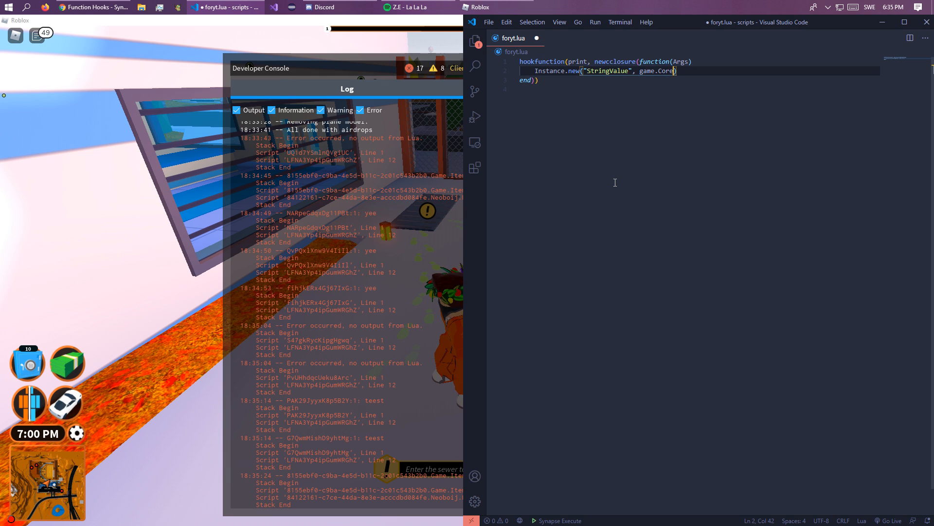
pyautogui.write('Gui')
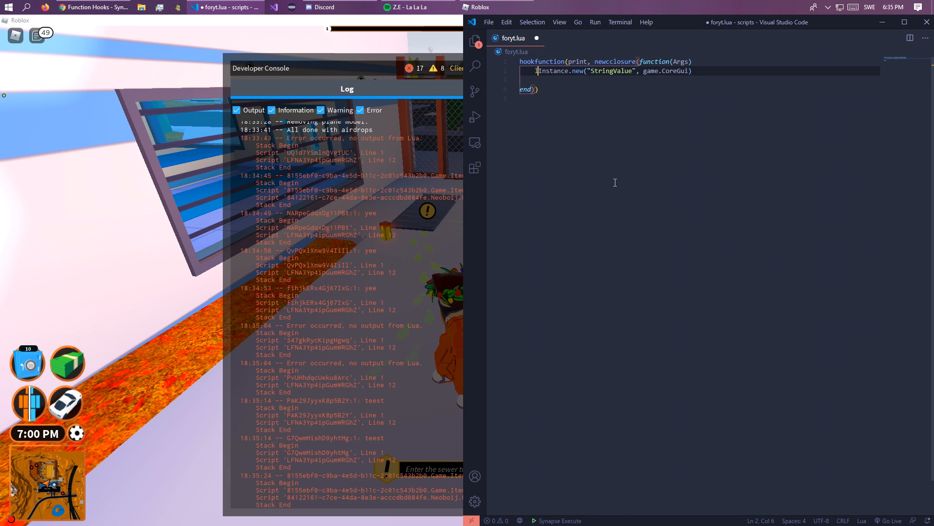
pyautogui.write('local thing =')
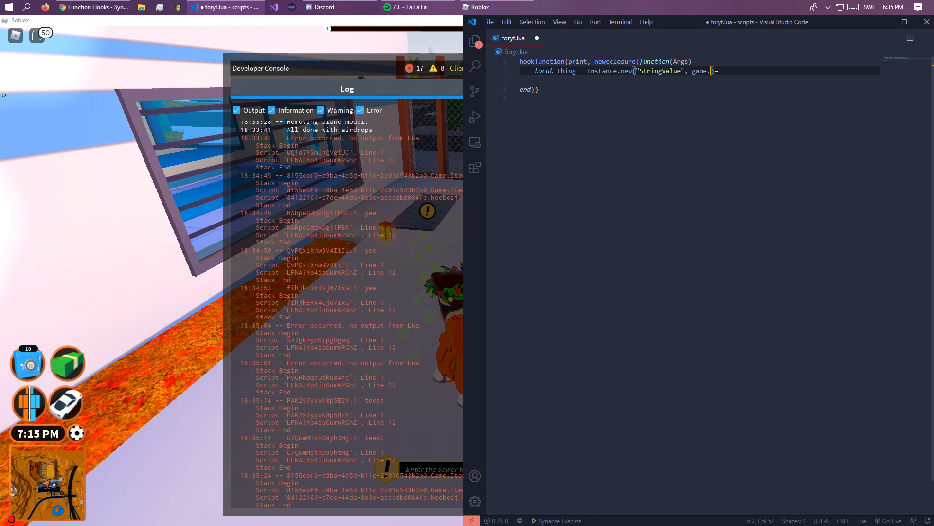
pyautogui.write('CoreGui')
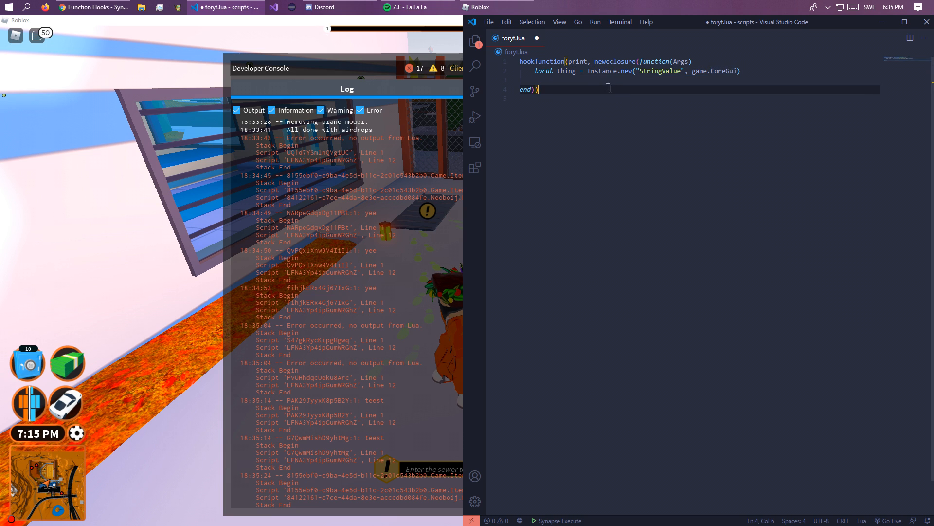
# - Set thing.Value = "Test", then replace the script with print("yeee") and run it
pyautogui.click(533, 79)
pyautogui.write('thing.')
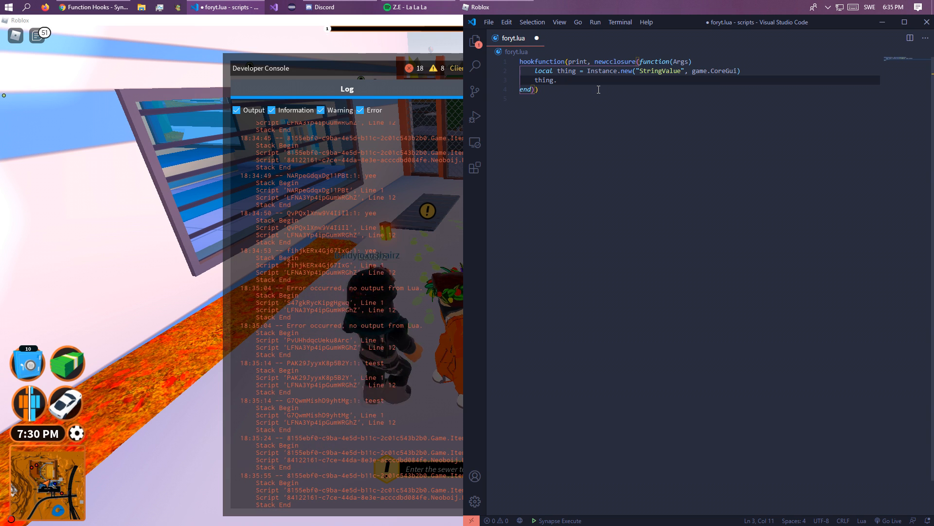
pyautogui.write('Value = Args')
pyautogui.write('thing.Name')
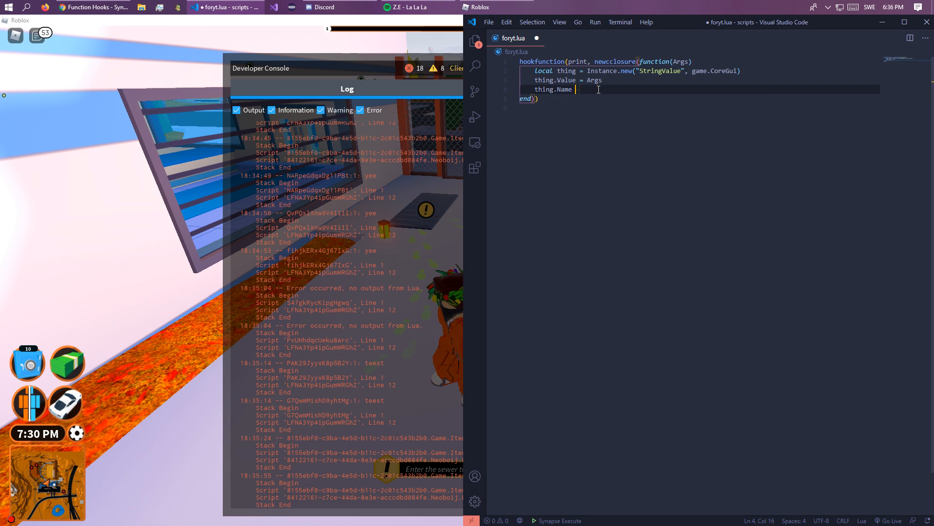
pyautogui.write('= "Test"')
pyautogui.click(701, 61)
pyautogui.write('print')
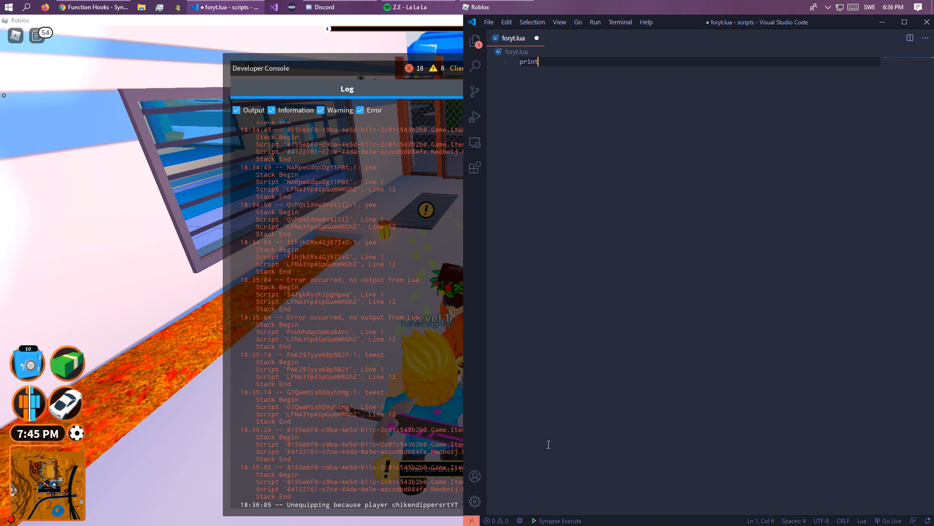
pyautogui.write('("yeee")')
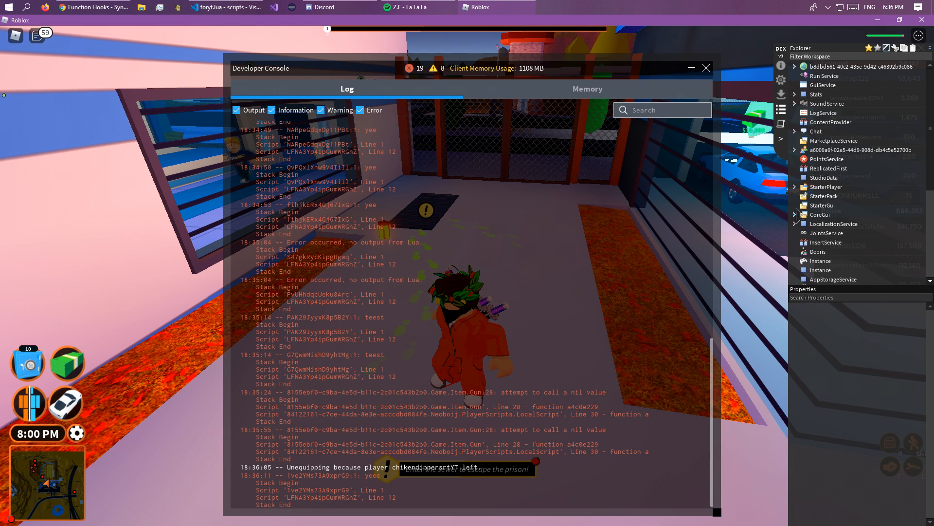
# - Expand CoreGui in Dex, set the value to "test", and inspect the Test StringValue's properties
pyautogui.click(796, 214)
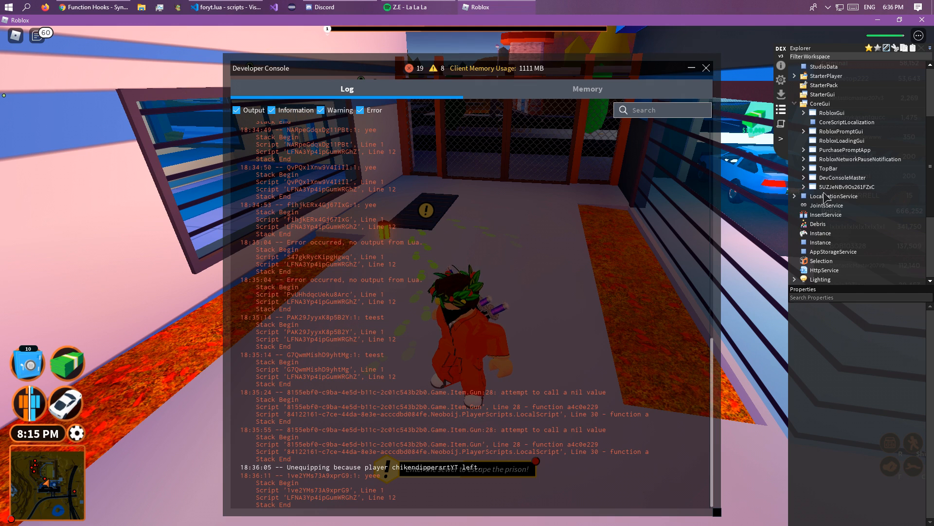
pyautogui.click(224, 7)
pyautogui.write("print('")
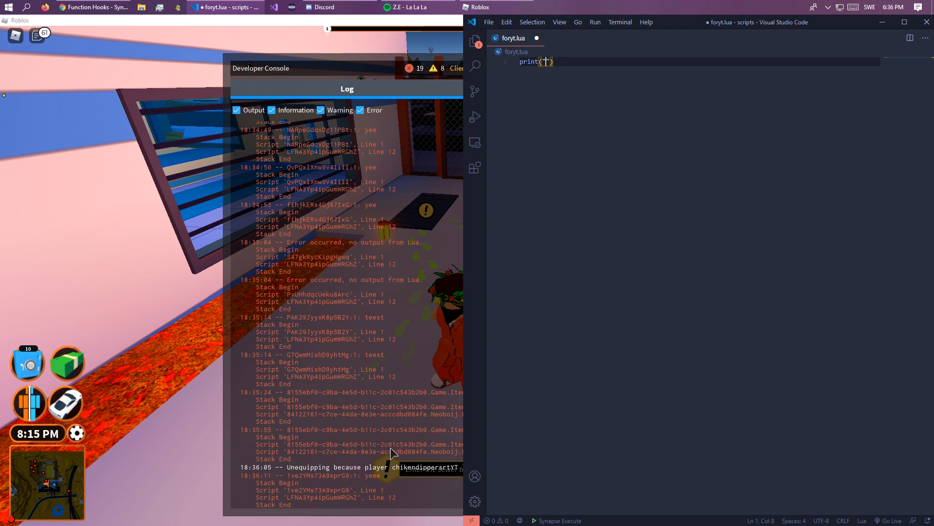
pyautogui.write('"test"')
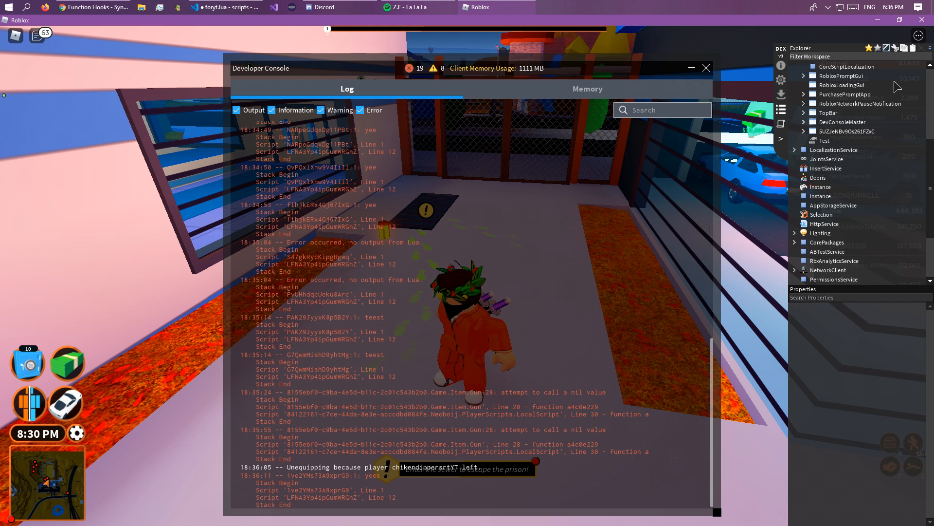
pyautogui.click(224, 7)
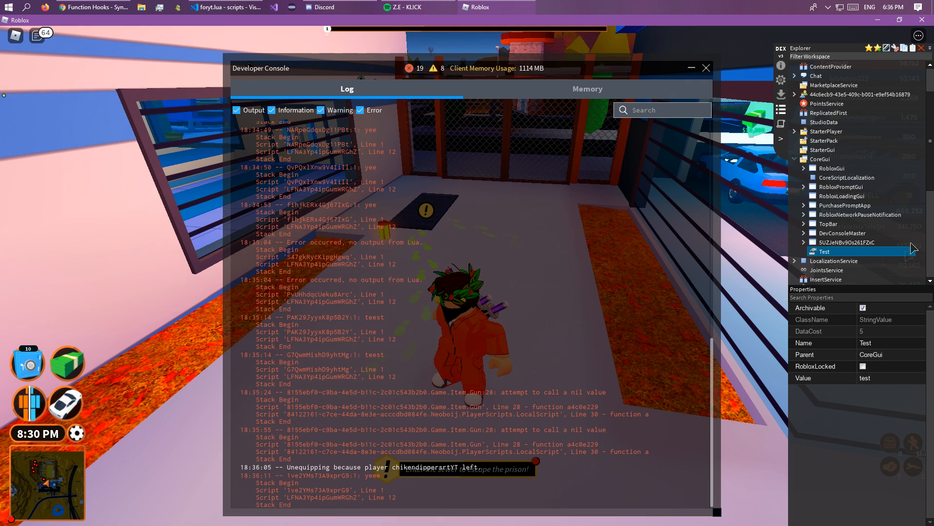
pyautogui.click(227, 7)
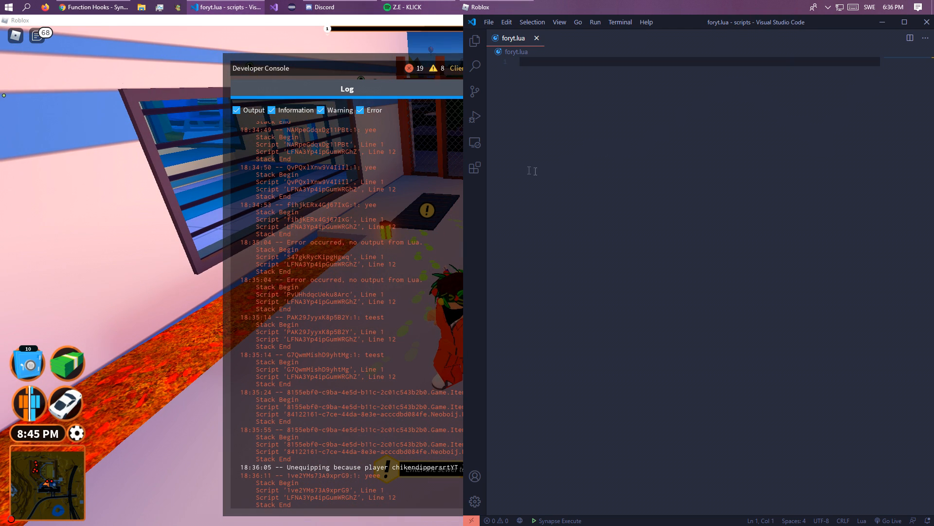
pyautogui.moveTo(475, 167)
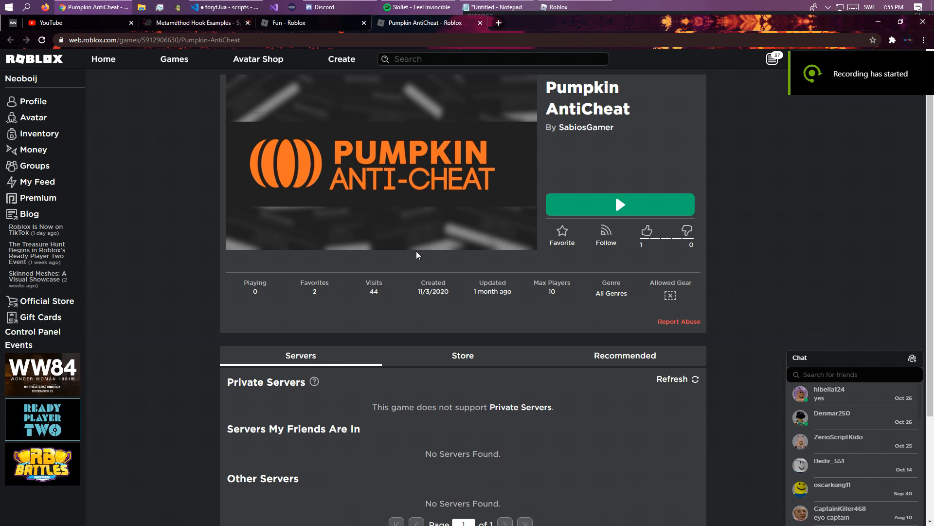
# - View the Metamethod Hook Examples docs and Pumpkin AntiCheat page, then return to the empty foryt.lua
pyautogui.click(225, 6)
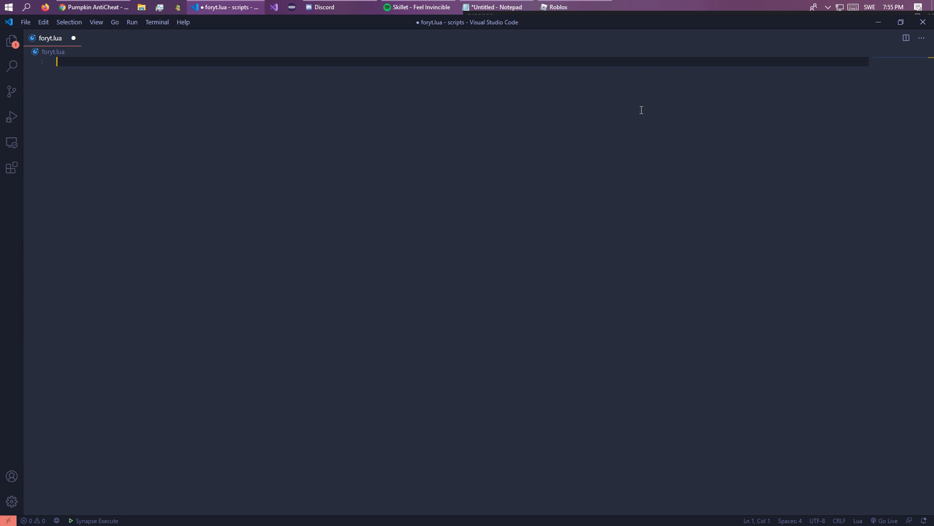
pyautogui.click(554, 7)
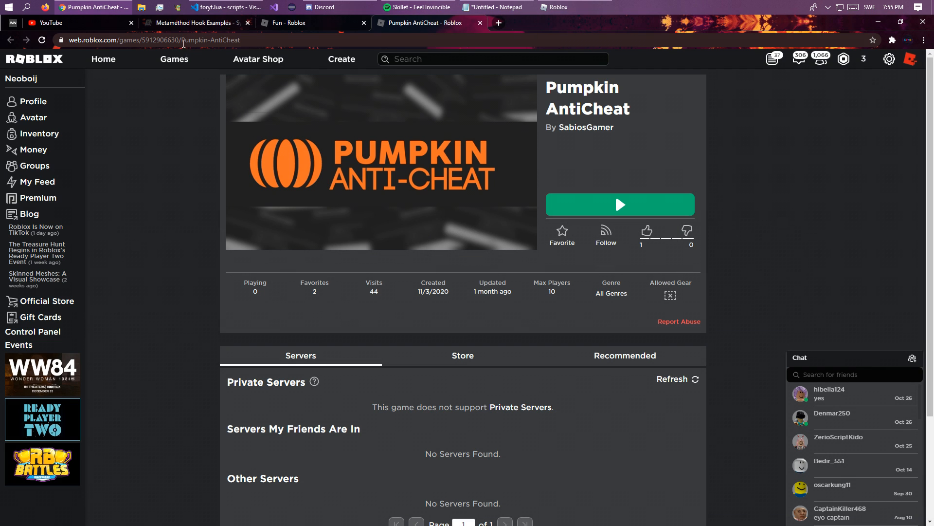
pyautogui.click(197, 23)
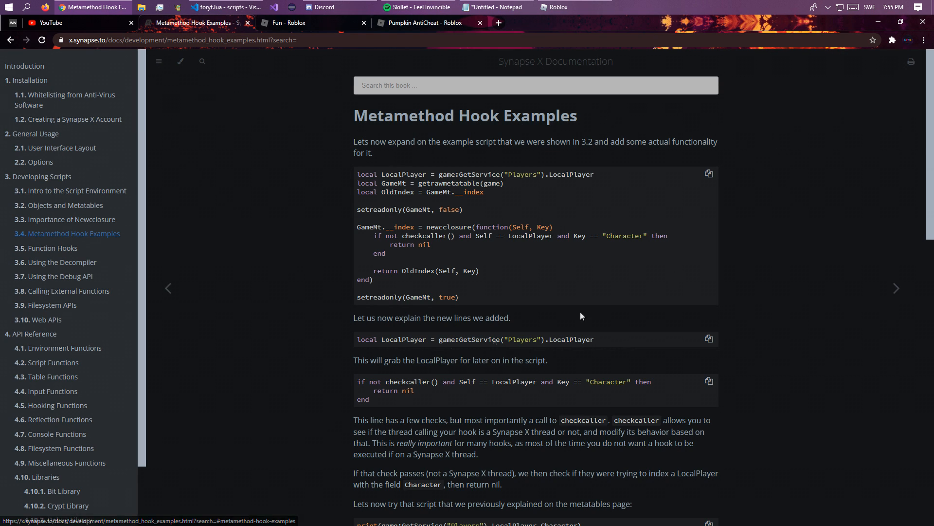
pyautogui.click(423, 22)
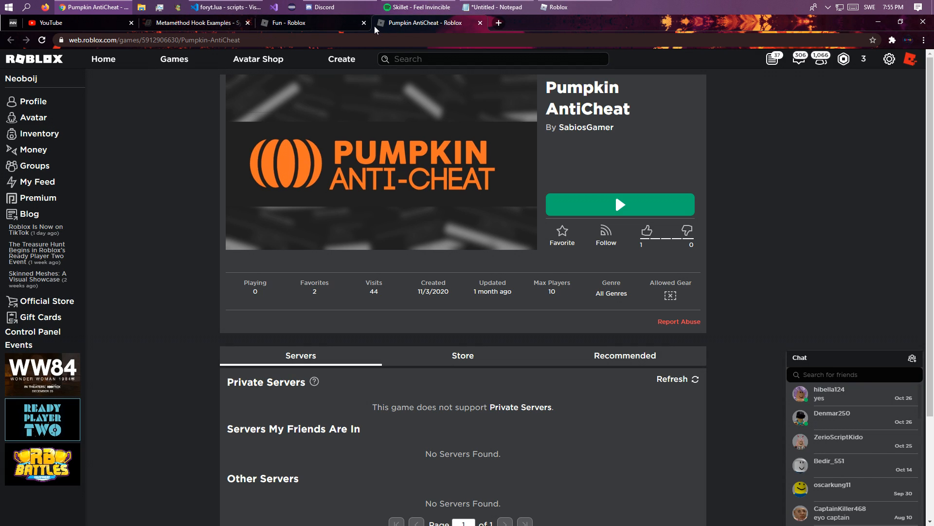
pyautogui.click(224, 7)
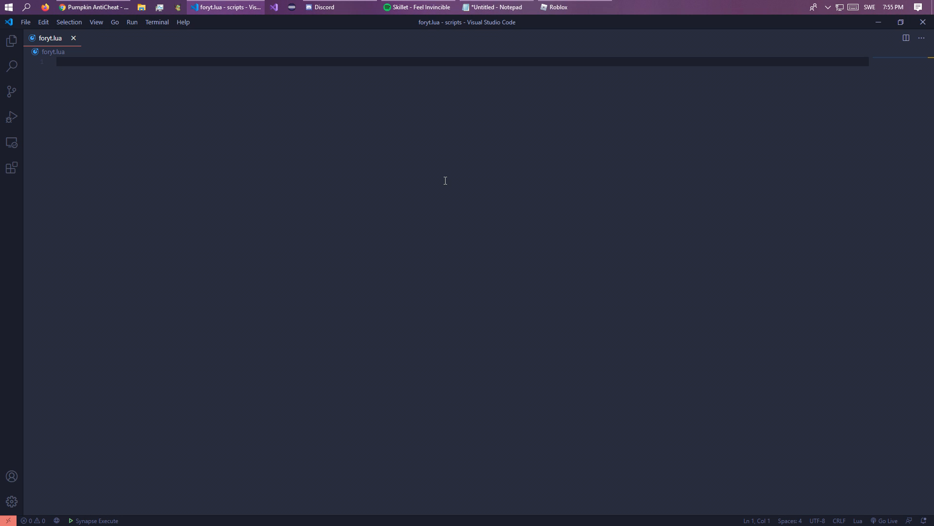
# - Store game's raw metatable in gmt via getrawmetatable and make it writable with setreadonly(gmt, false)
pyautogui.write('local gmt =')
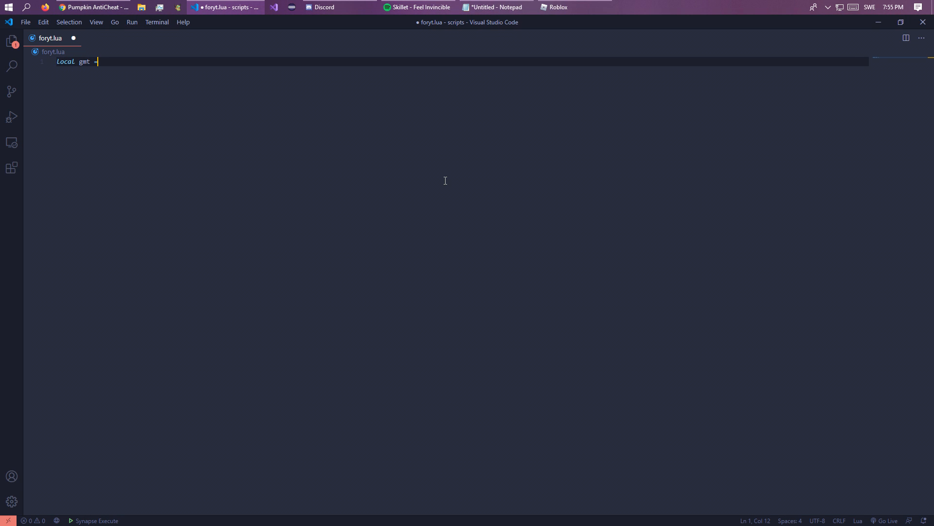
pyautogui.write('= getrawtab')
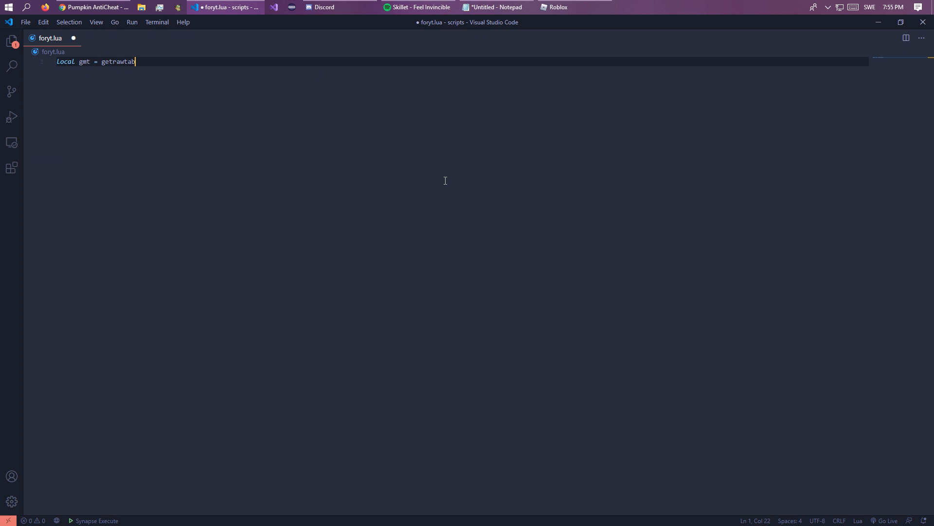
pyautogui.write('metat')
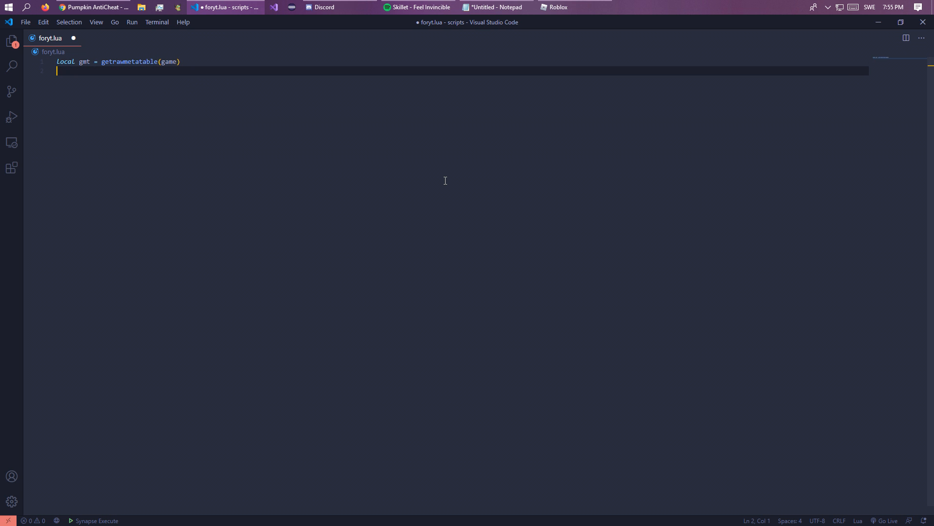
pyautogui.write('setreadonly()')
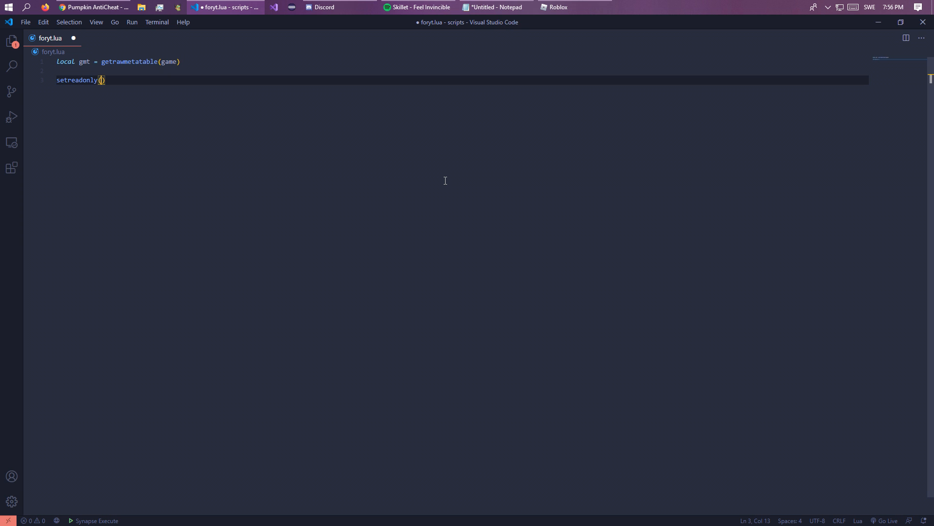
pyautogui.write('gmt,')
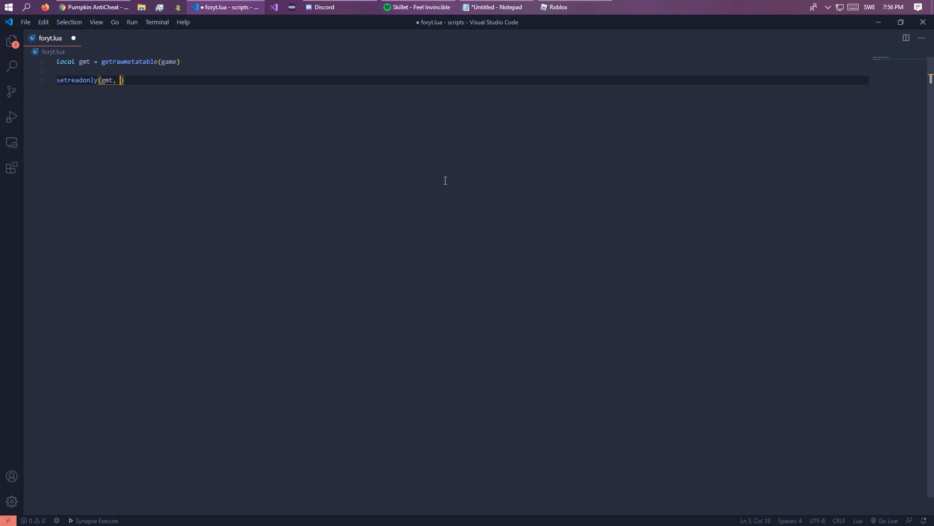
pyautogui.write('false')
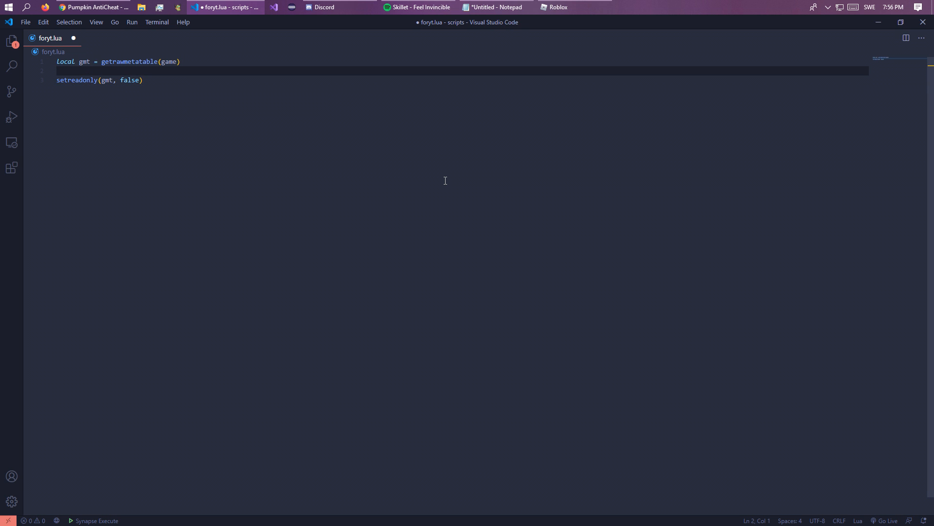
# - Keep the original __index as oldIndex and begin gmt.__index = newcclosure(function(Self,Key))
pyautogui.write('local oldIndex = gmt.')
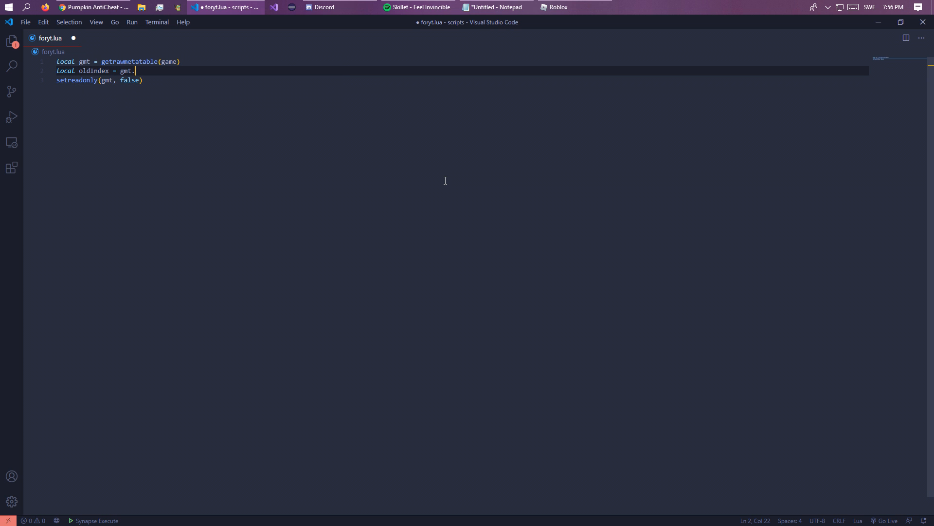
pyautogui.write('__index')
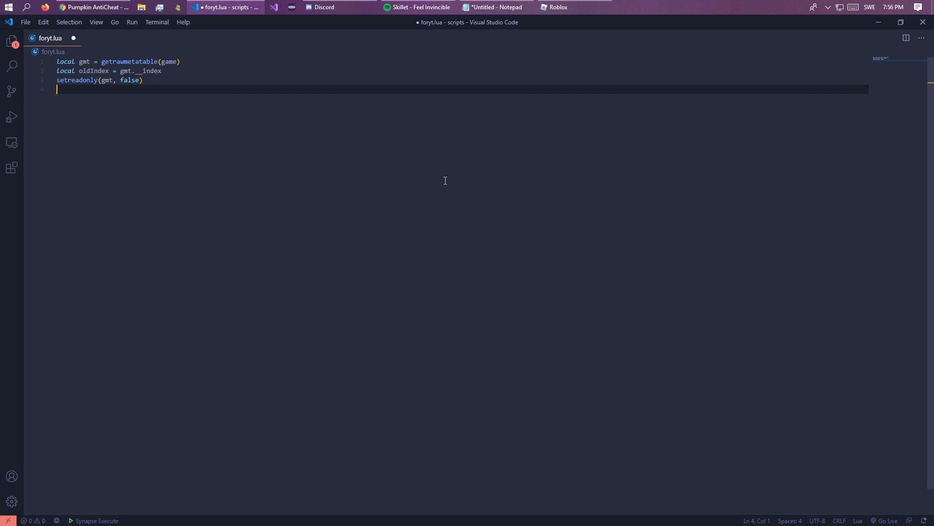
pyautogui.write('g')
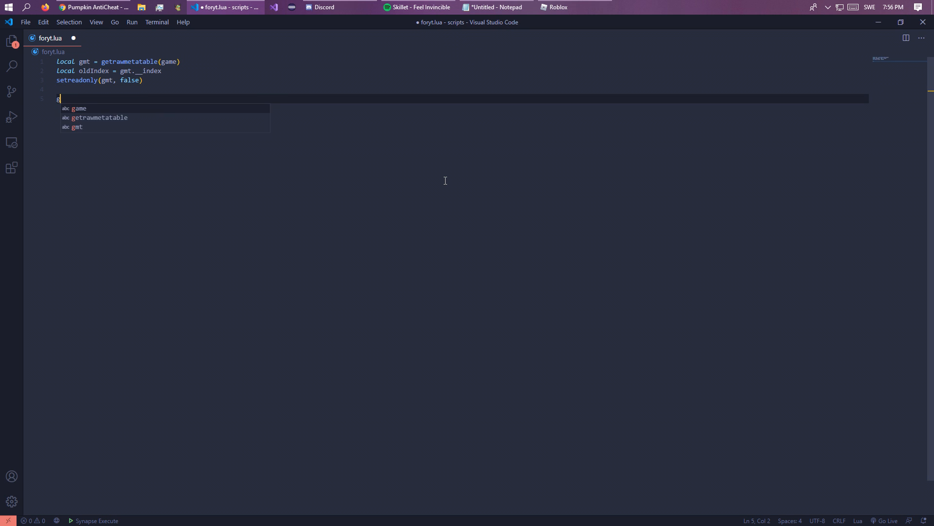
pyautogui.write('mt.__indx')
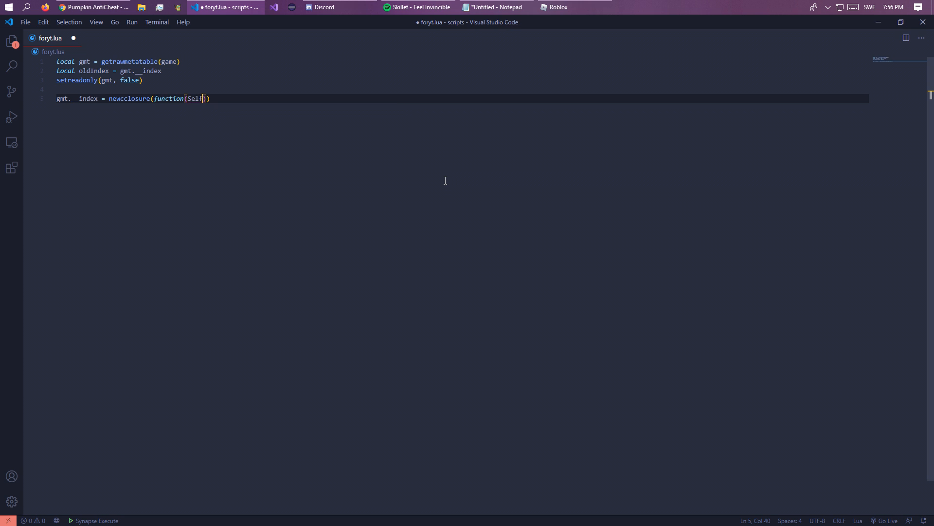
pyautogui.write(',Key)')
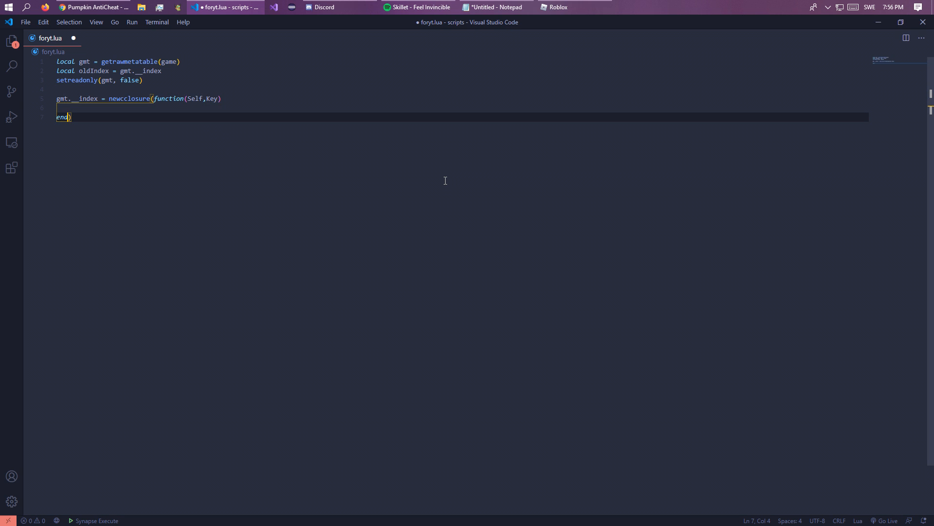
pyautogui.click(554, 7)
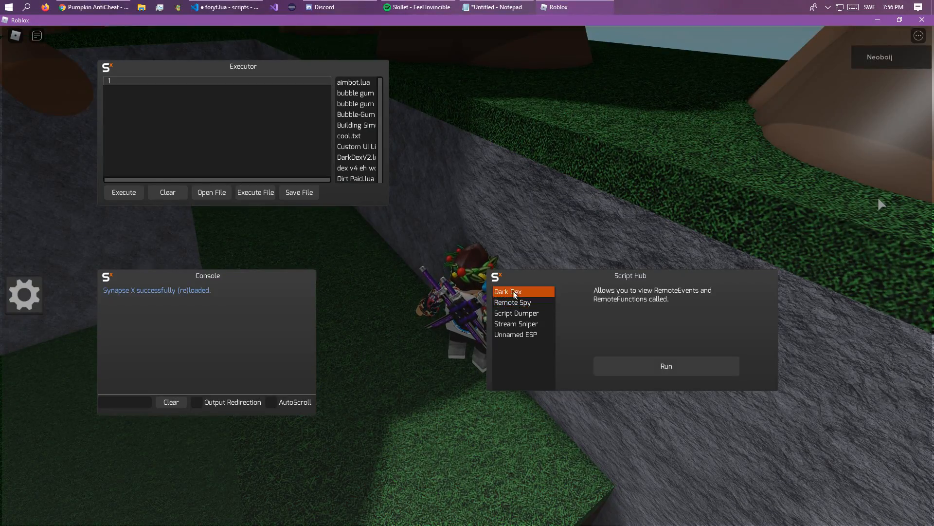
# - Run Dark Dex, expand Workspace and view the Baseplate's properties, then head back to the script
pyautogui.click(665, 365)
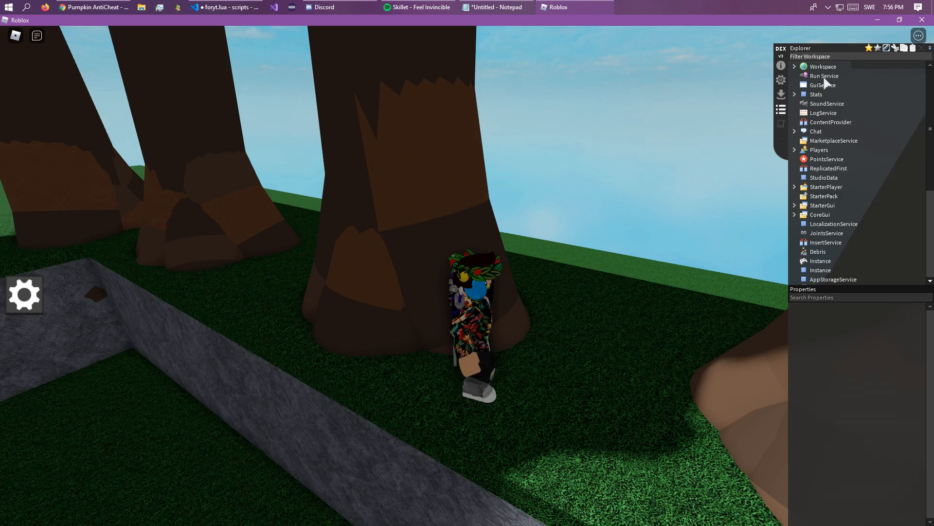
pyautogui.click(795, 66)
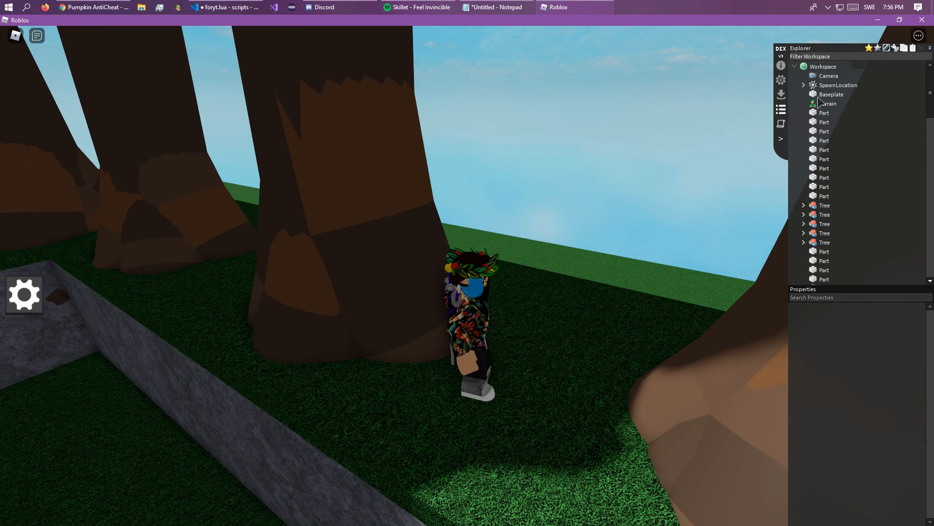
pyautogui.click(831, 95)
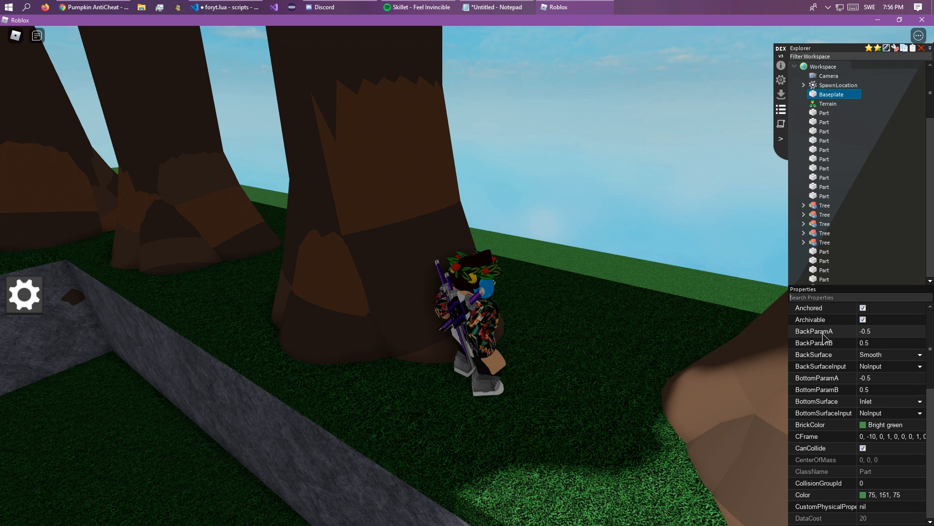
pyautogui.click(225, 6)
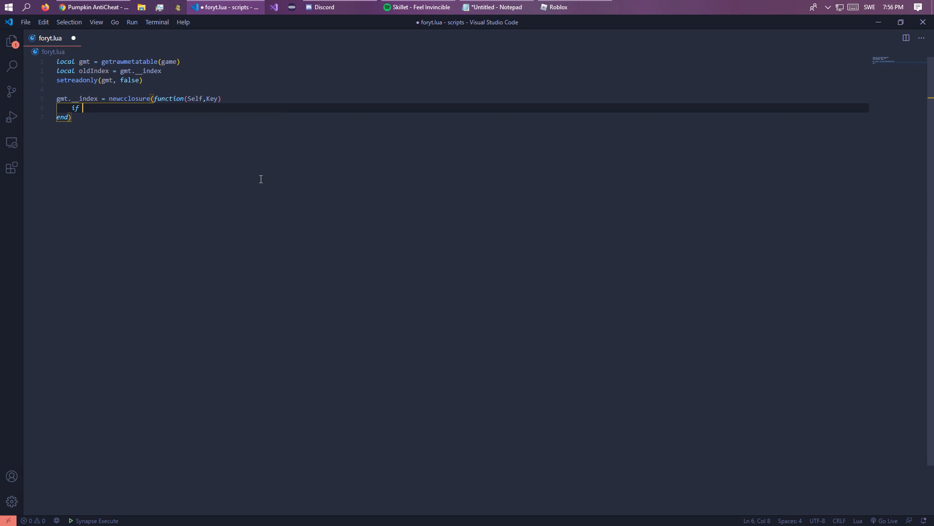
# - Add the if tostring(Self) == "Humanoid" and tostring(Key) == "WalkSpeed" then return end block
pyautogui.write('tostrineg')
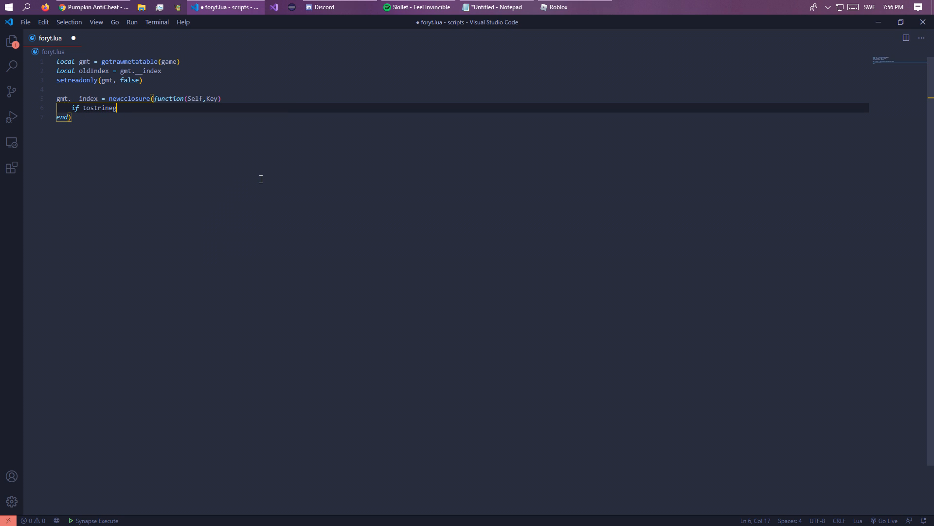
pyautogui.write('(Self)')
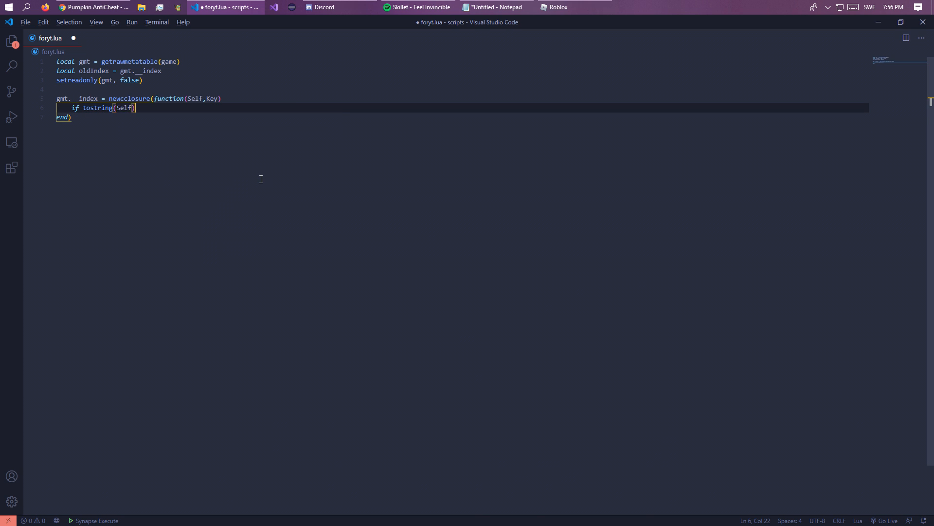
pyautogui.click(554, 7)
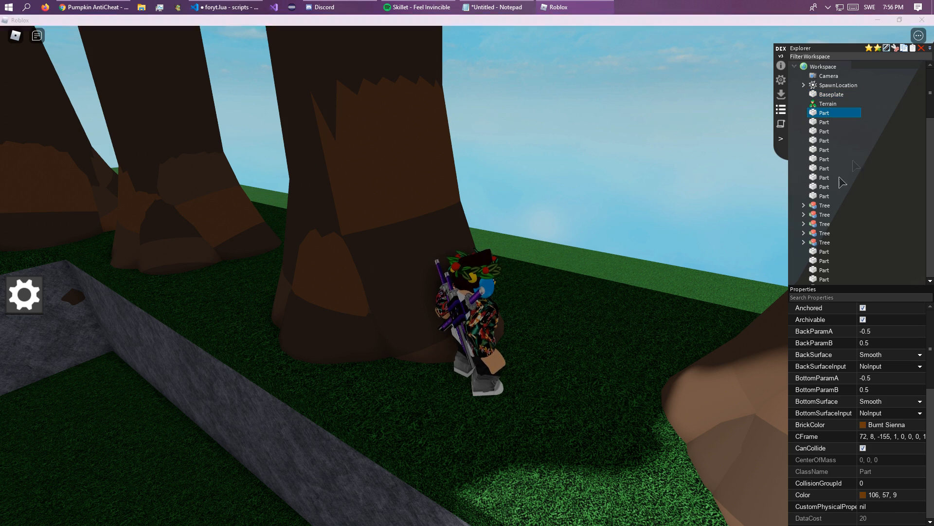
pyautogui.click(224, 7)
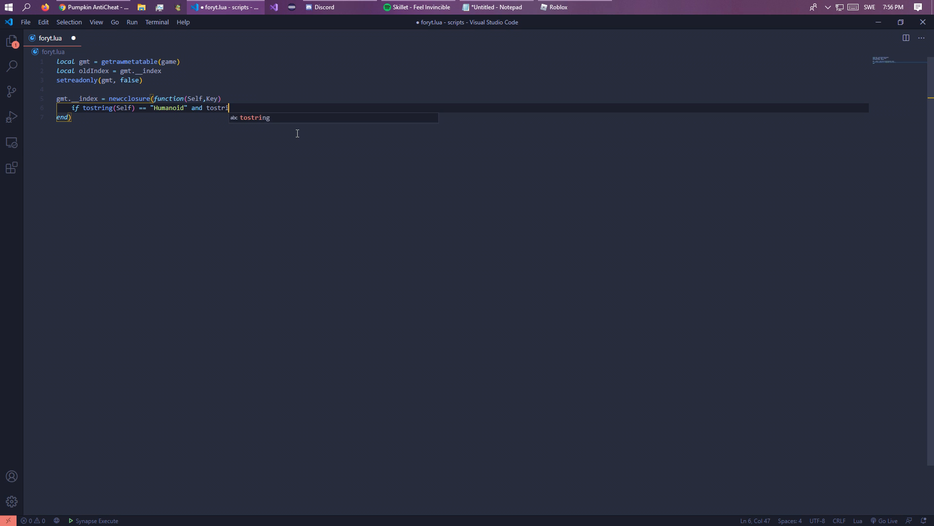
pyautogui.write('ng(Key) == "')
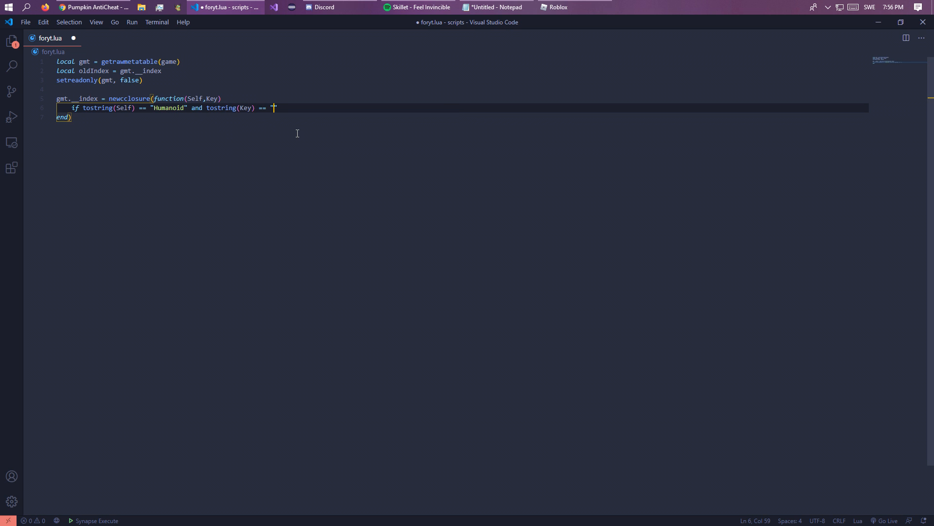
pyautogui.write('WalkSpeed" then')
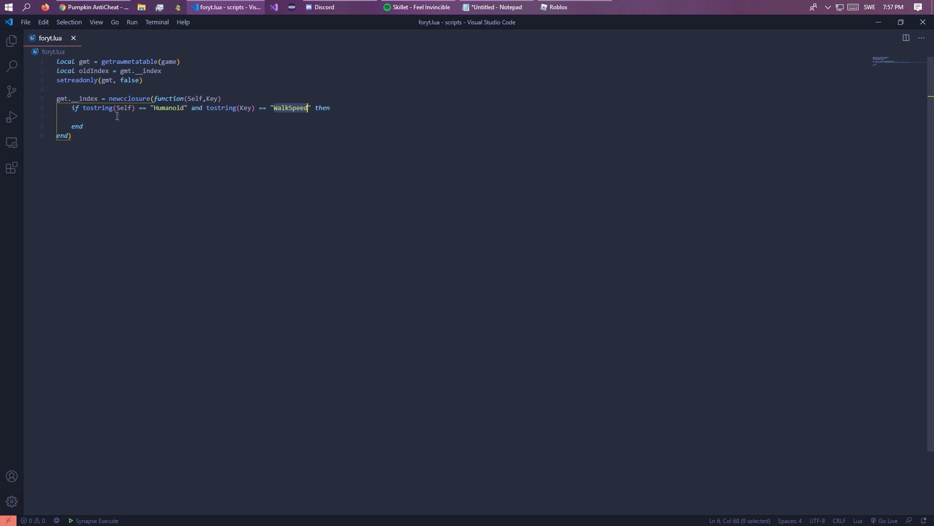
pyautogui.write('return')
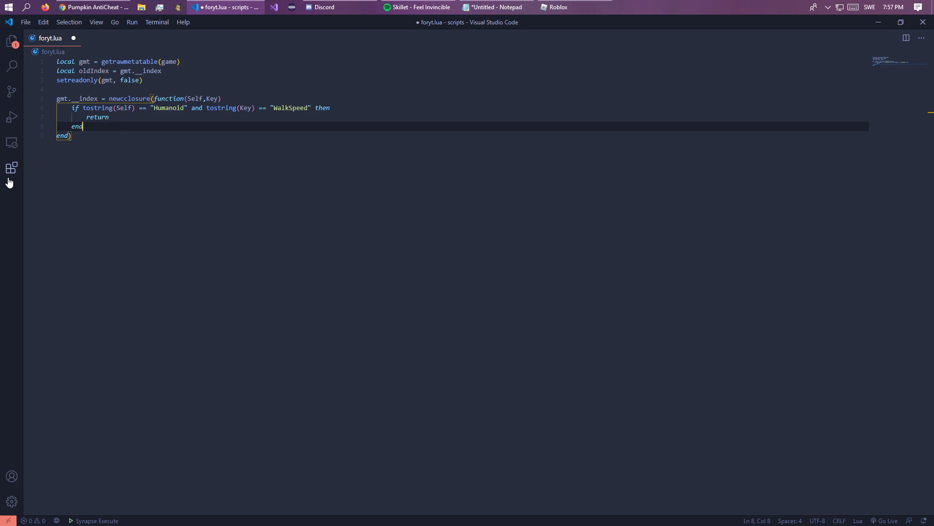
# - Return oldIndex(Self,Key) otherwise and start while wait() do game.Players.LocalPlayer
pyautogui.write('retr')
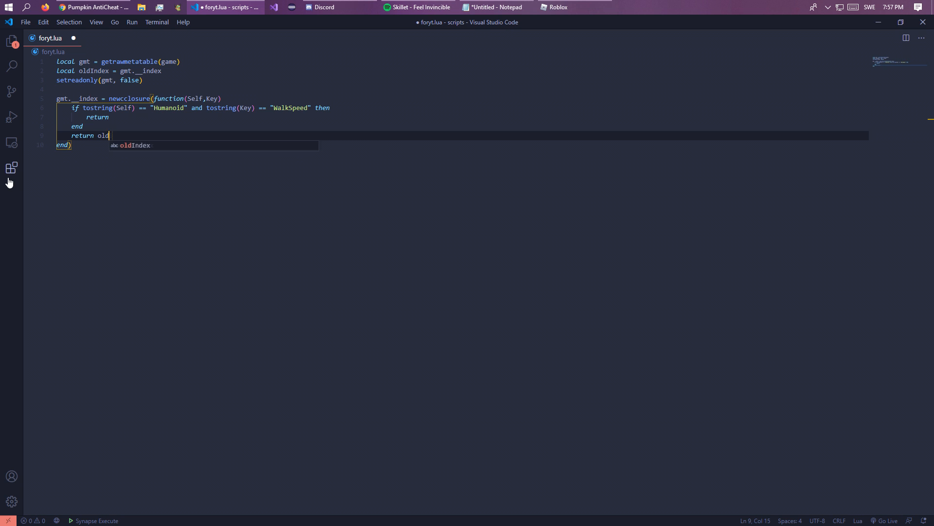
pyautogui.write('(Self,Key')
pyautogui.write('while')
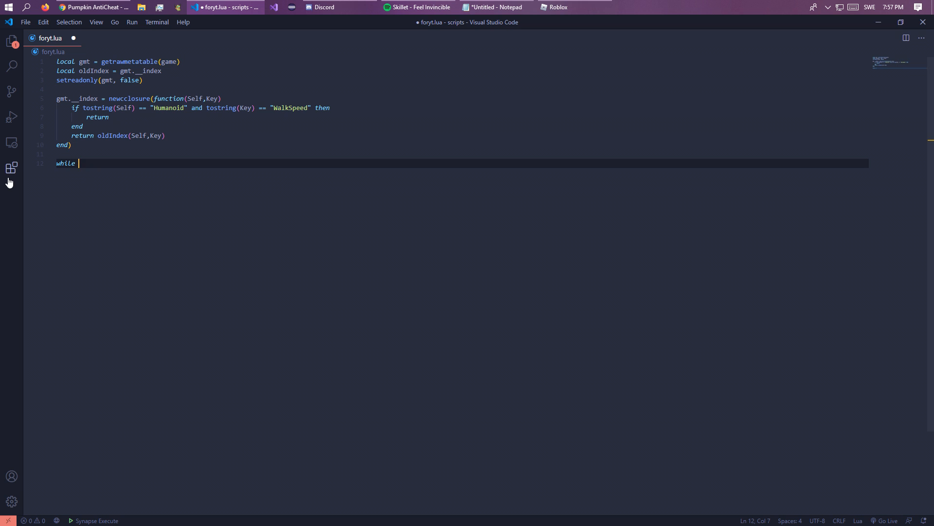
pyautogui.write('wait() do')
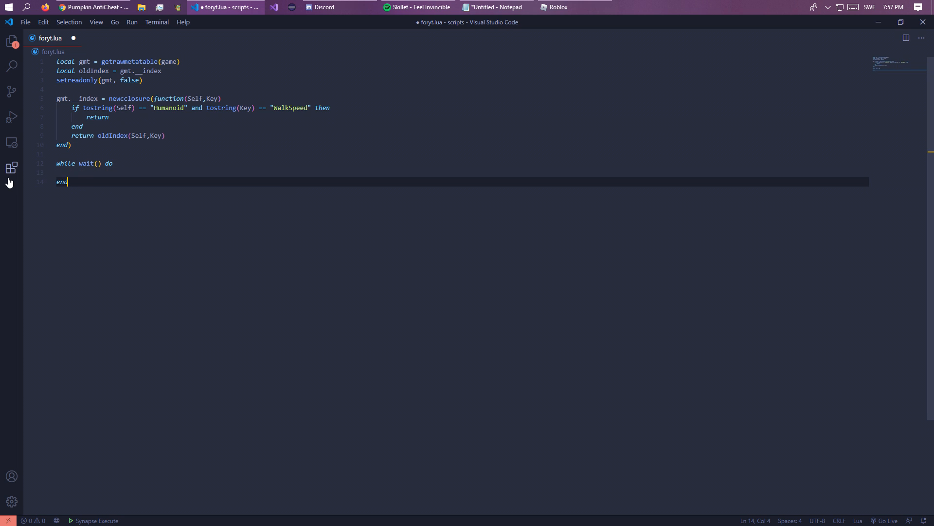
pyautogui.write('game.P')
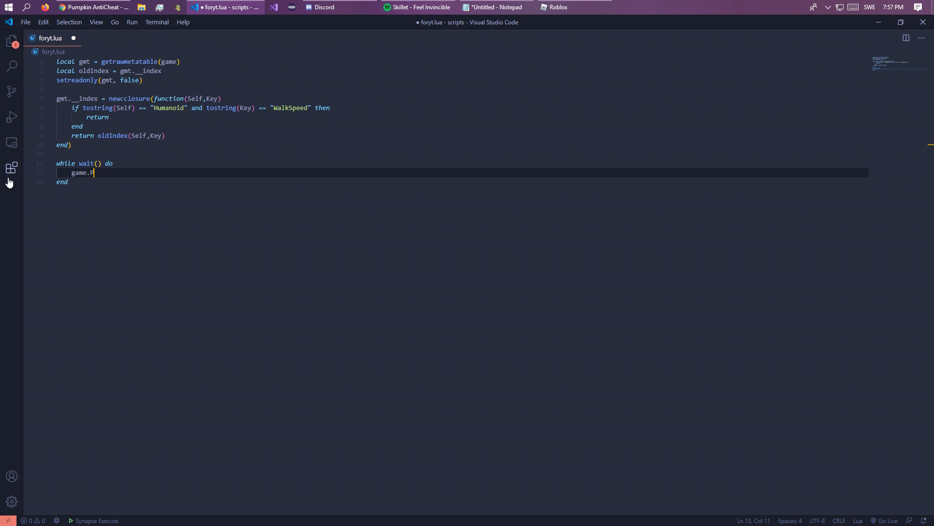
pyautogui.write('layers.LocalPlayer.Character.Humanoid.')
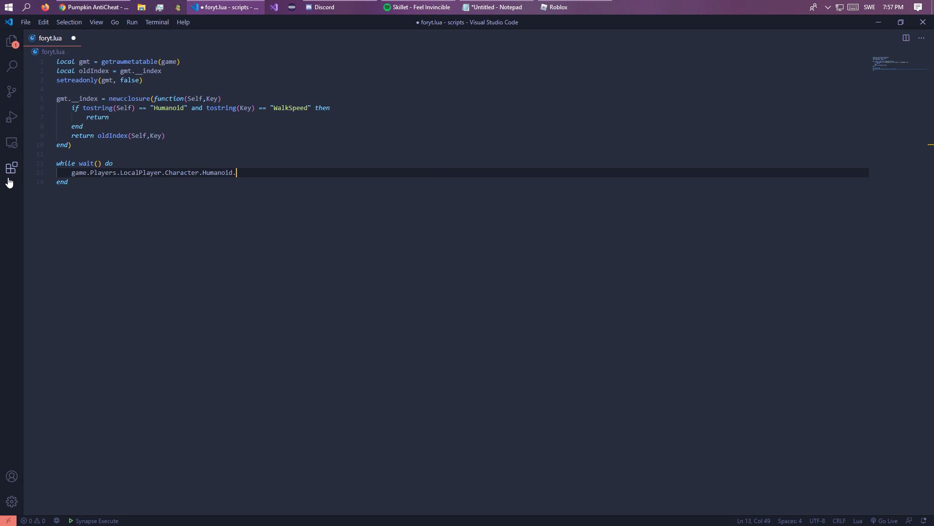
# - Finish the loop body with Humanoid.WalkSpeed = 500 and switch to the Roblox game
pyautogui.write('WalkSpeed = 500')
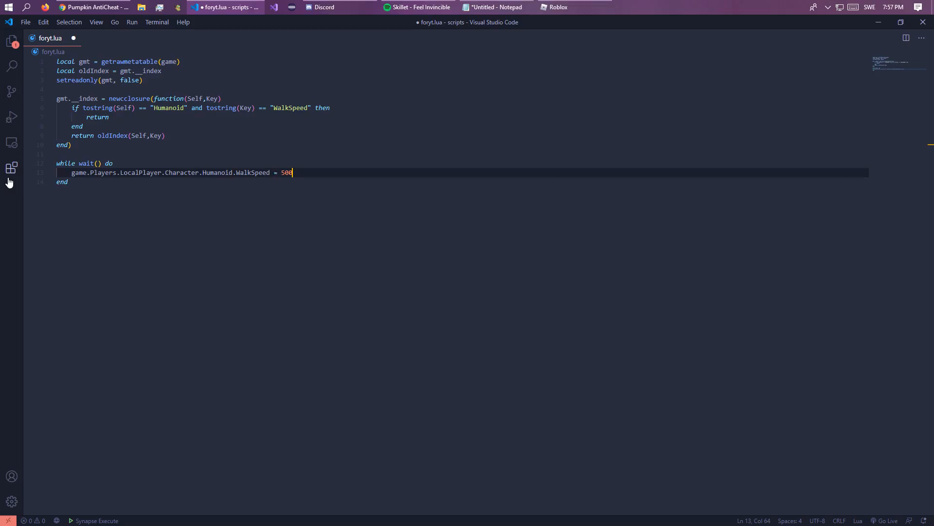
pyautogui.click(553, 7)
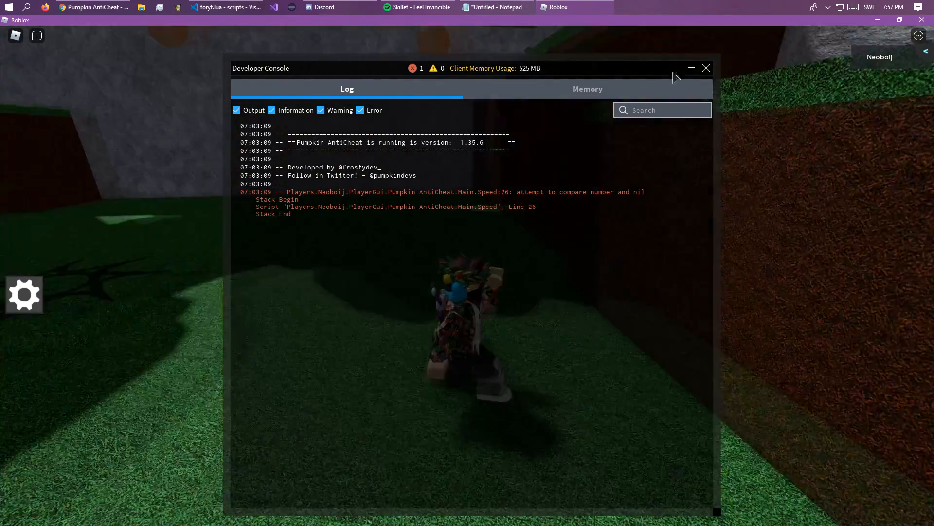
# - In Dex, expand StarterGui > Pumpkin AntiCheat > Main and view the decompiled Speed script
pyautogui.click(707, 67)
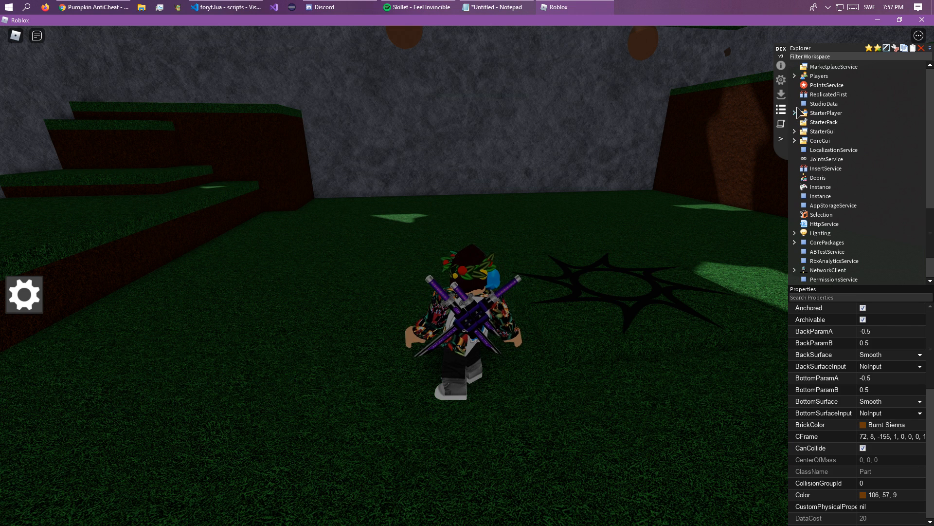
pyautogui.click(795, 132)
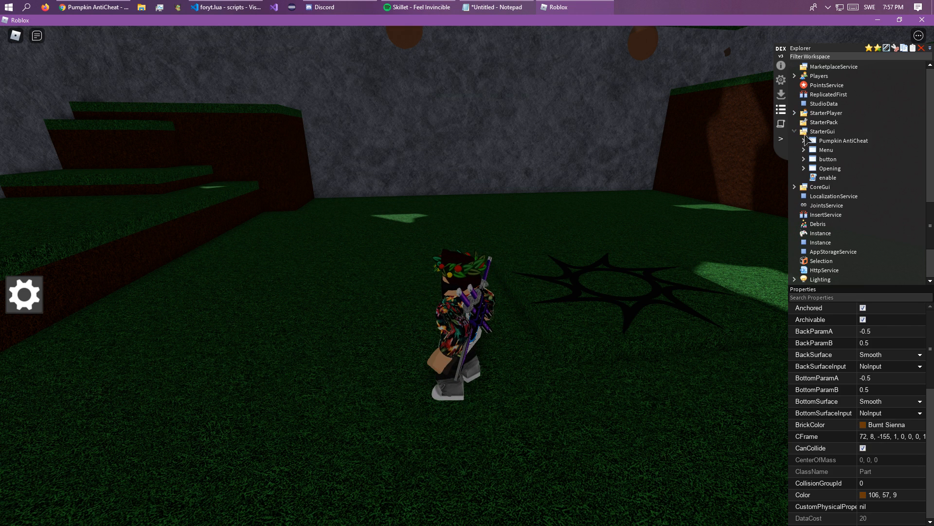
pyautogui.click(804, 140)
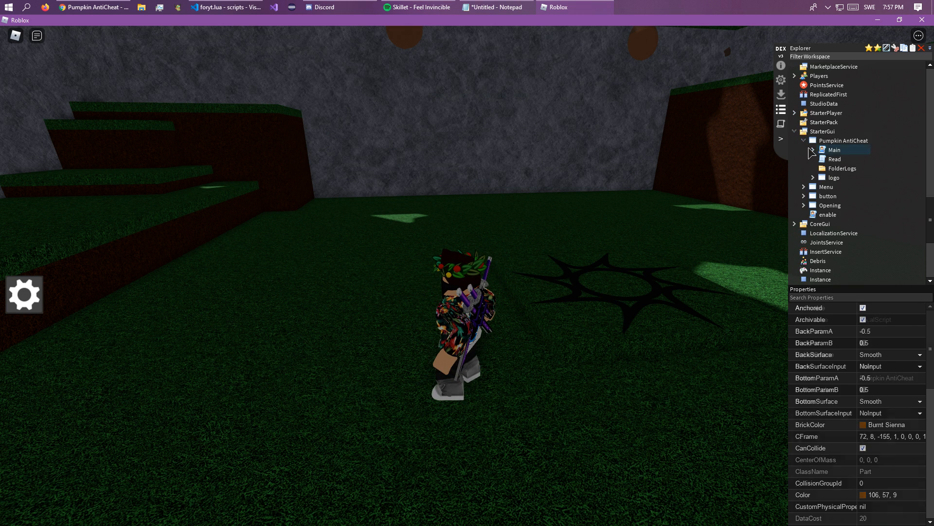
pyautogui.click(813, 150)
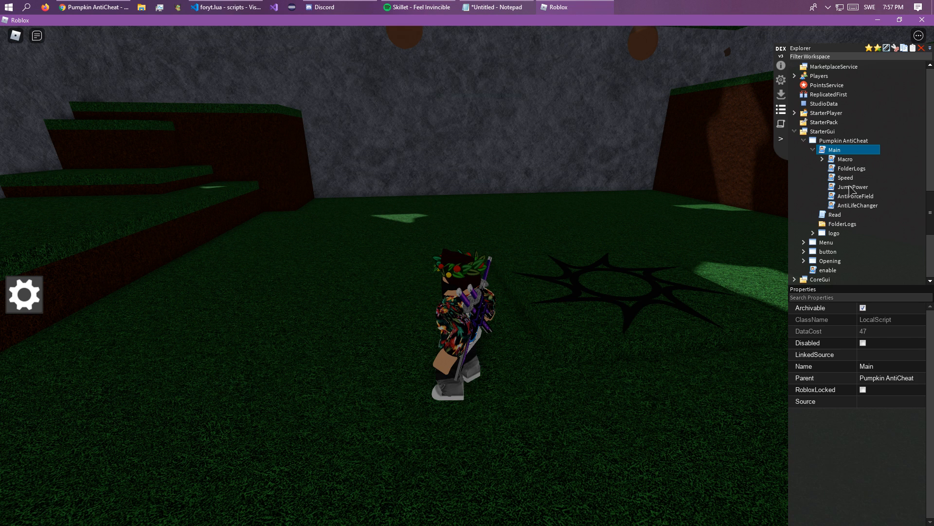
pyautogui.rightClick(844, 177)
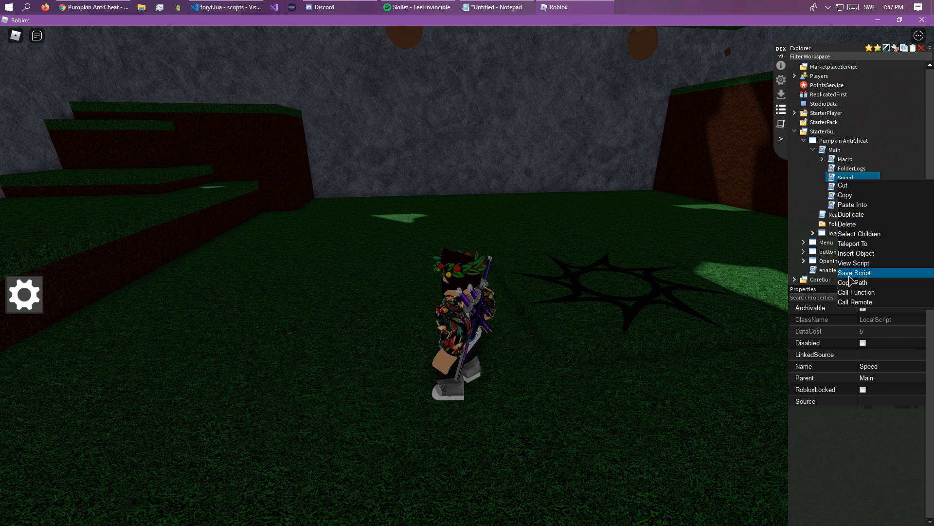
pyautogui.click(853, 262)
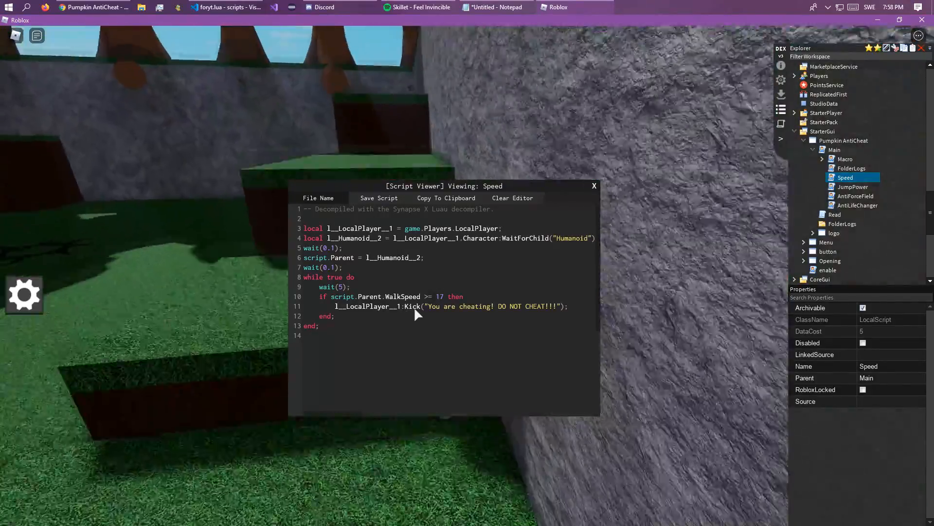
# - Rename the hooked metamethod to __namecall and delete the WalkSpeed comparison from the condition
pyautogui.click(225, 7)
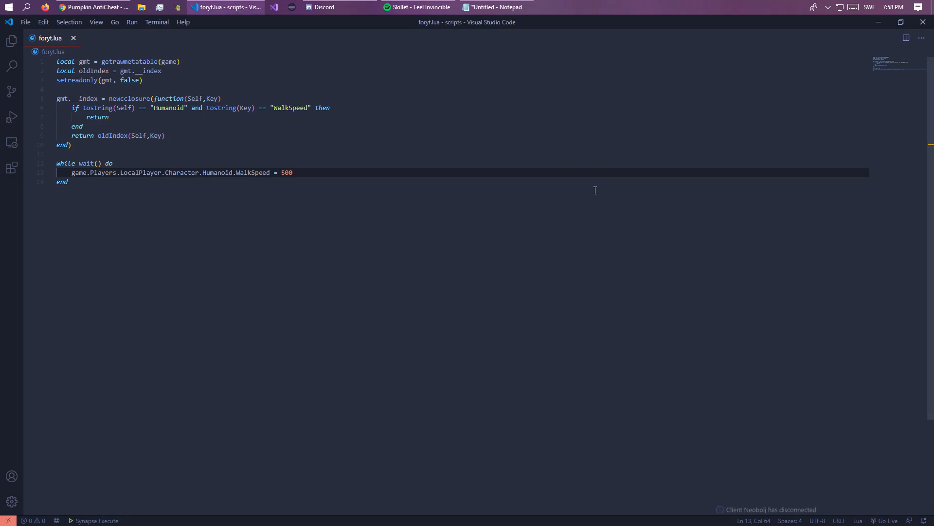
pyautogui.press('ctrl+a')
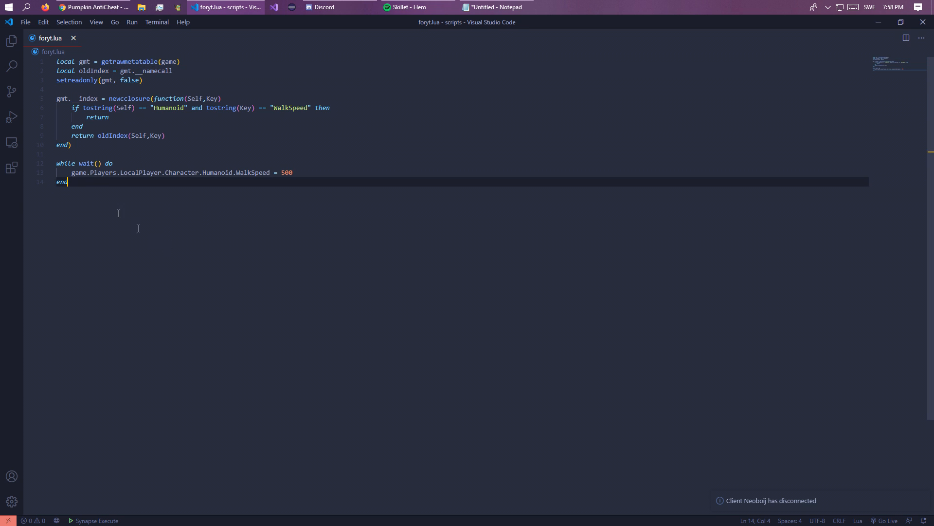
pyautogui.click(70, 144)
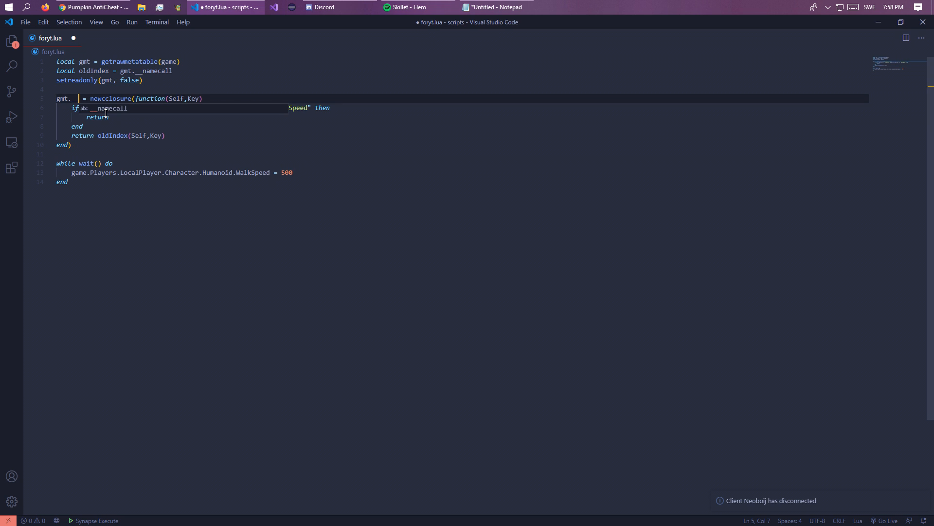
pyautogui.write('__namecall')
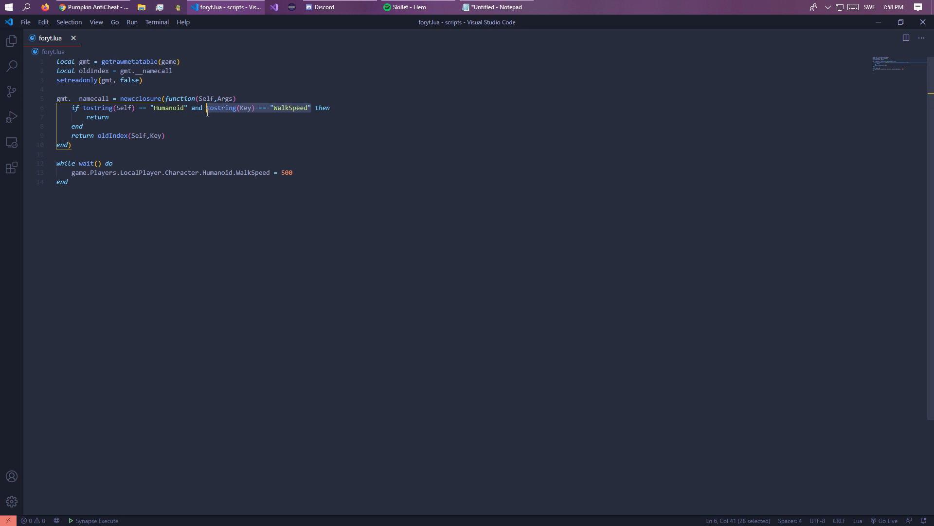
pyautogui.moveTo(177, 160)
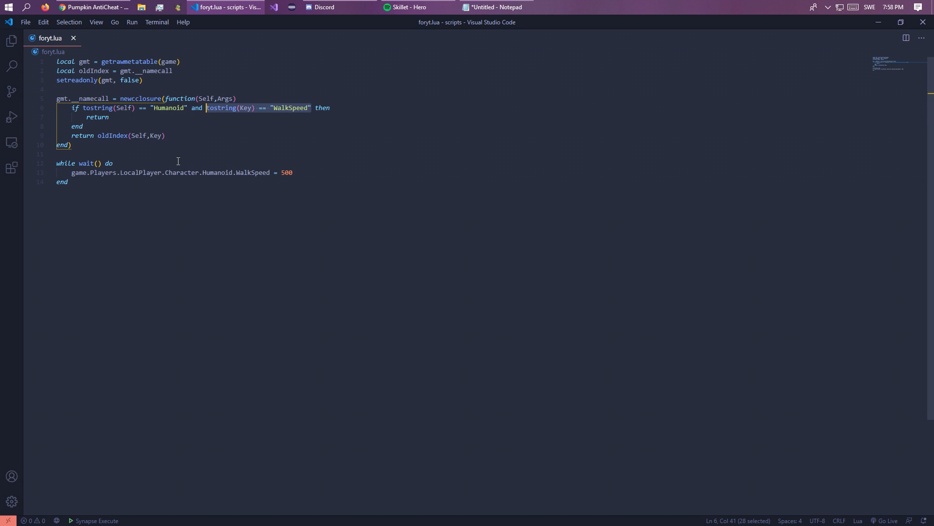
pyautogui.press('Delete')
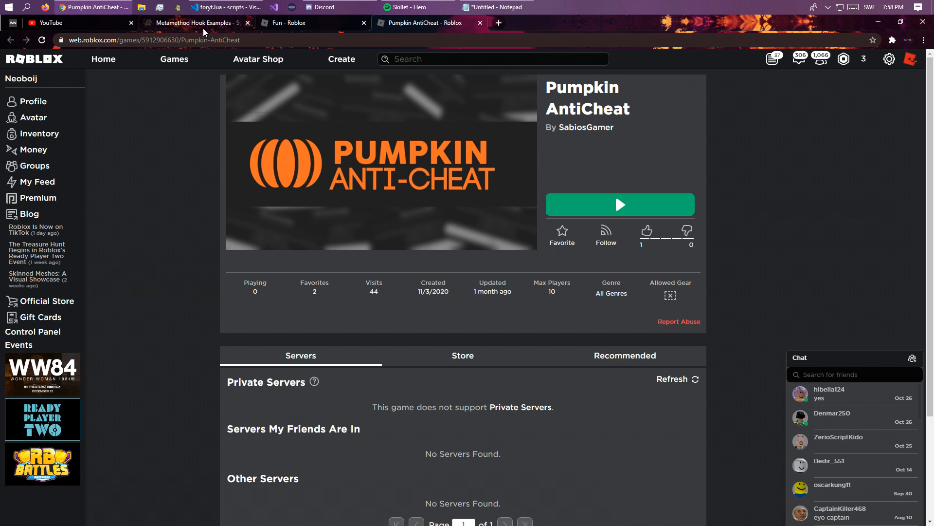
# - View the Metamethod Hook Examples docs page, then return to the script editor
pyautogui.click(191, 22)
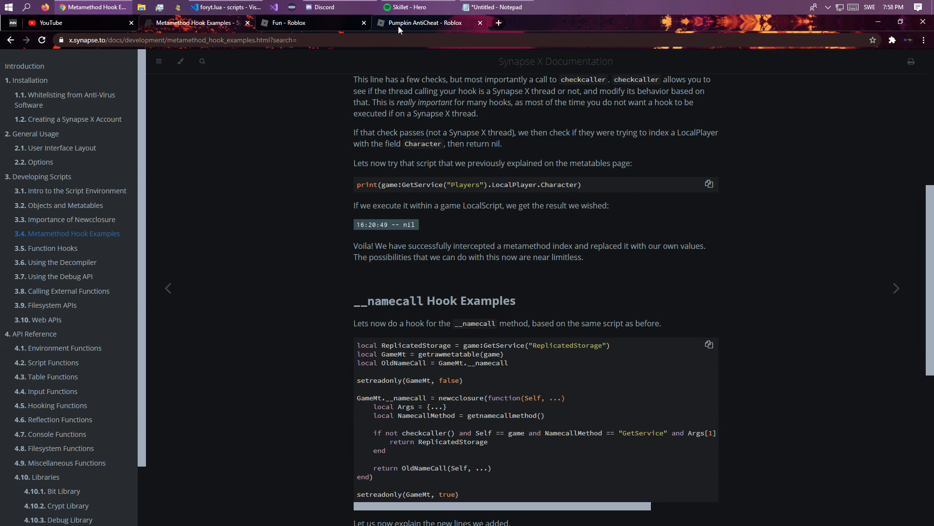
pyautogui.click(225, 7)
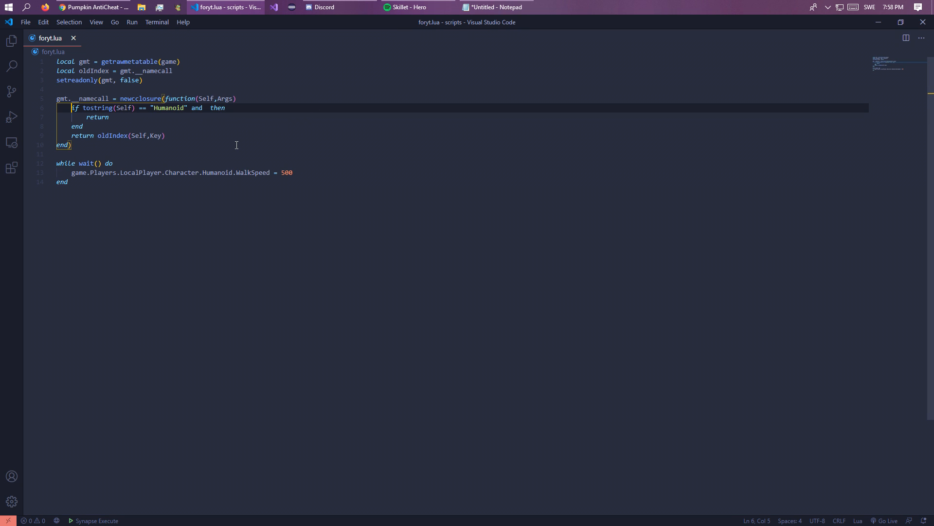
# - Add local method = getnamecallmethod() and make the condition check tostring(method) == "Kick"
pyautogui.write('local method = getnamecallmethod(')
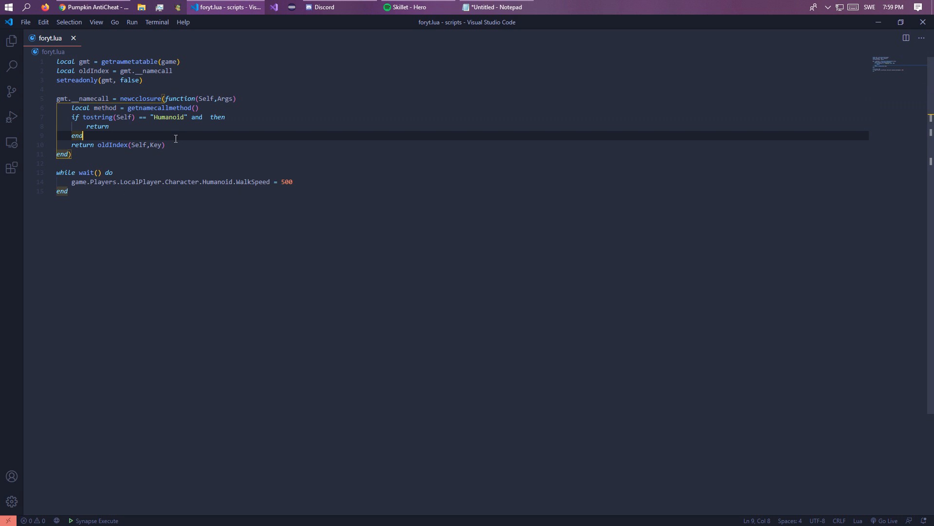
pyautogui.click(165, 145)
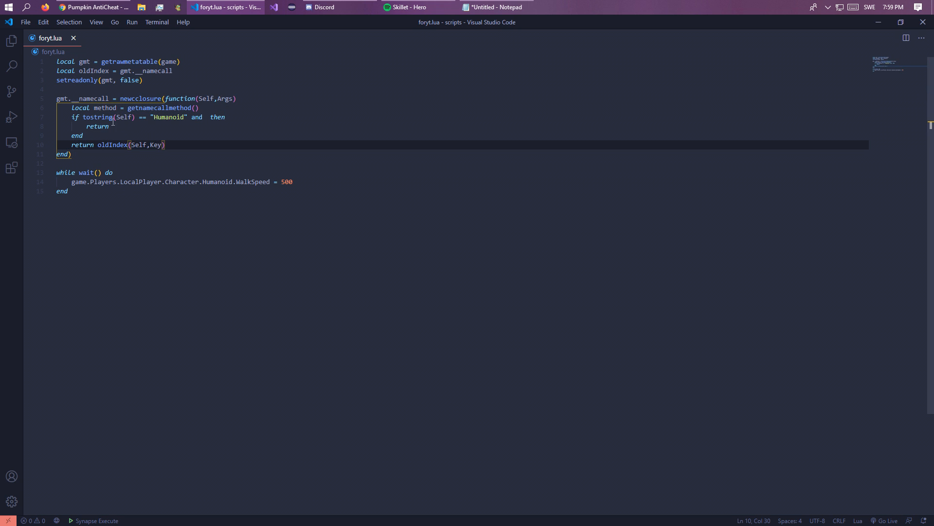
pyautogui.doubleClick(159, 108)
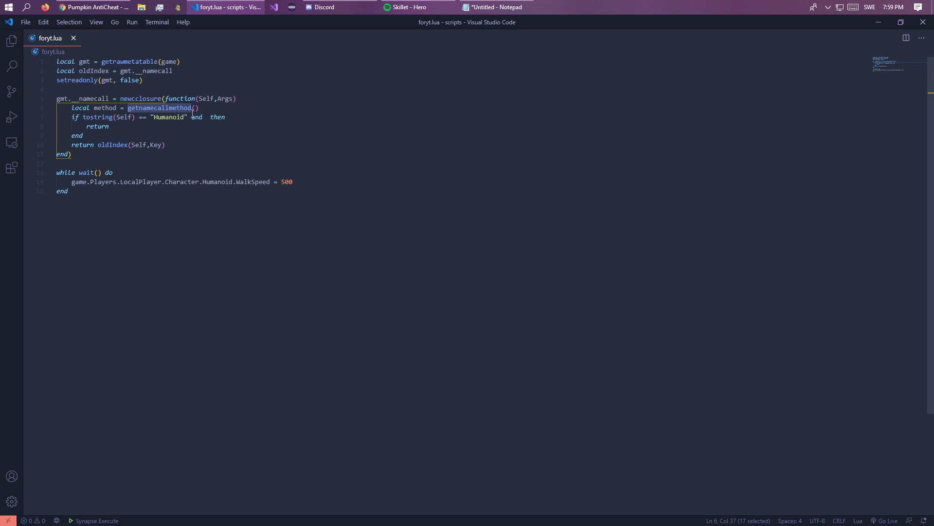
pyautogui.click(203, 116)
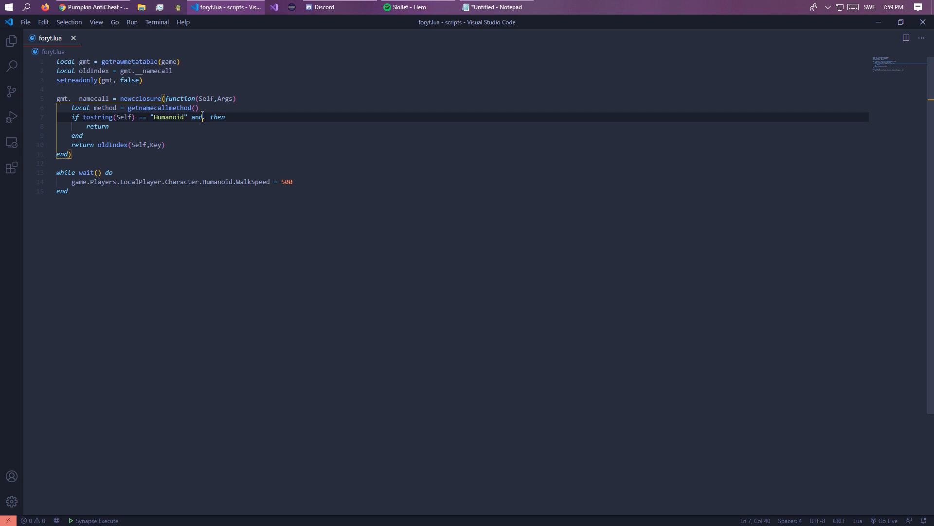
pyautogui.write('methi')
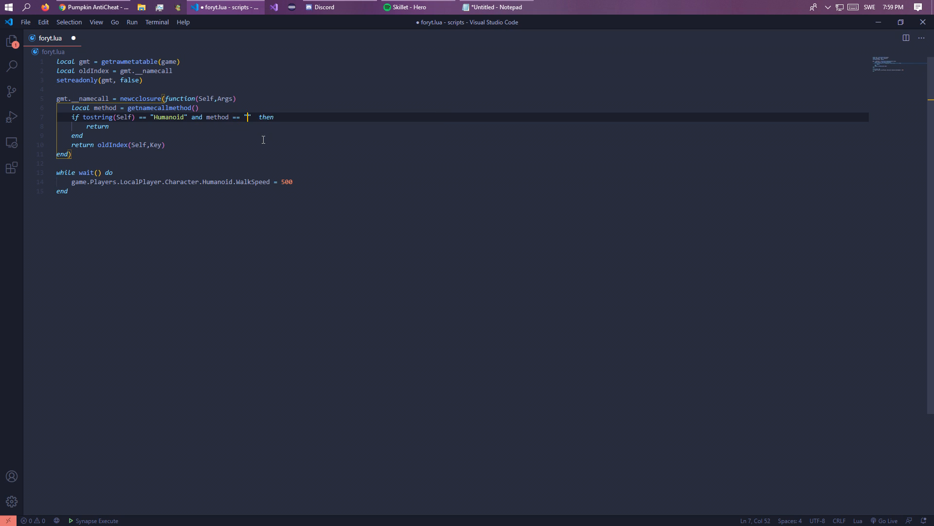
pyautogui.write('Kick')
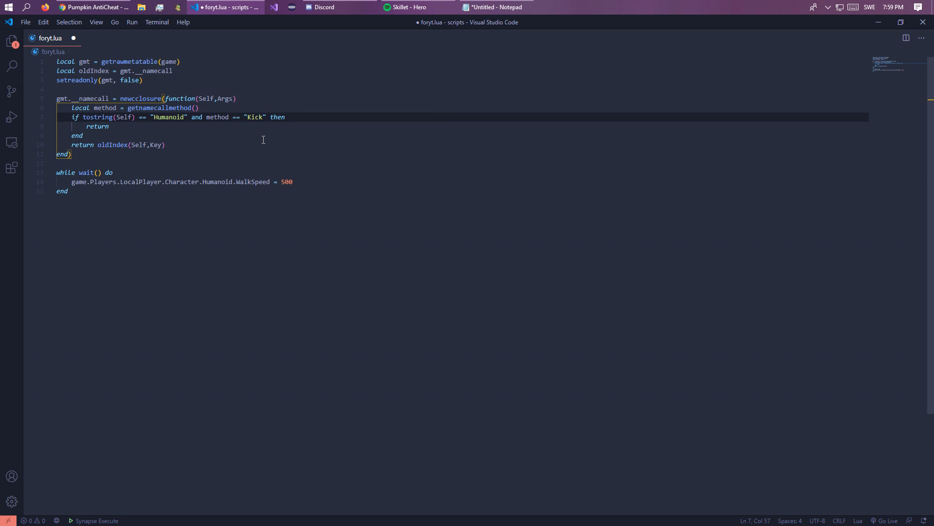
pyautogui.write('tostring(')
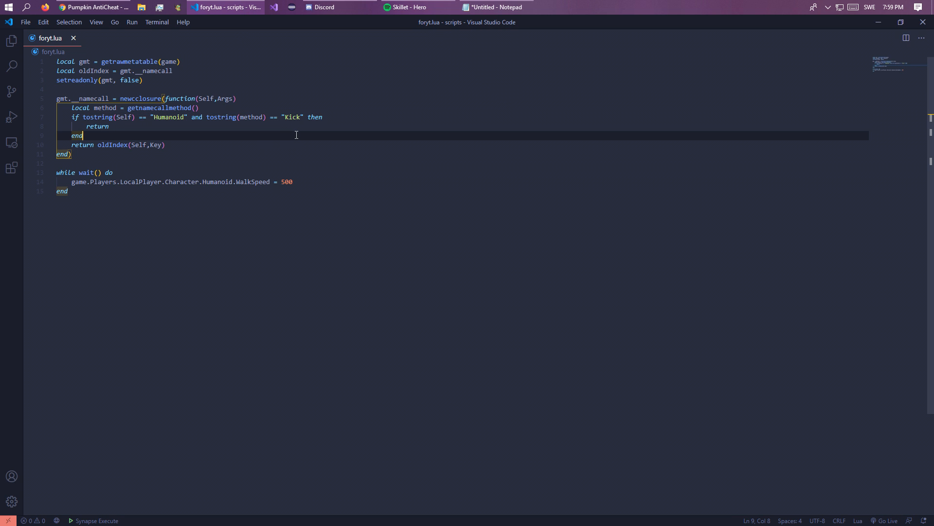
# - Replace the Key argument with Args in the oldIndex return call
pyautogui.click(110, 126)
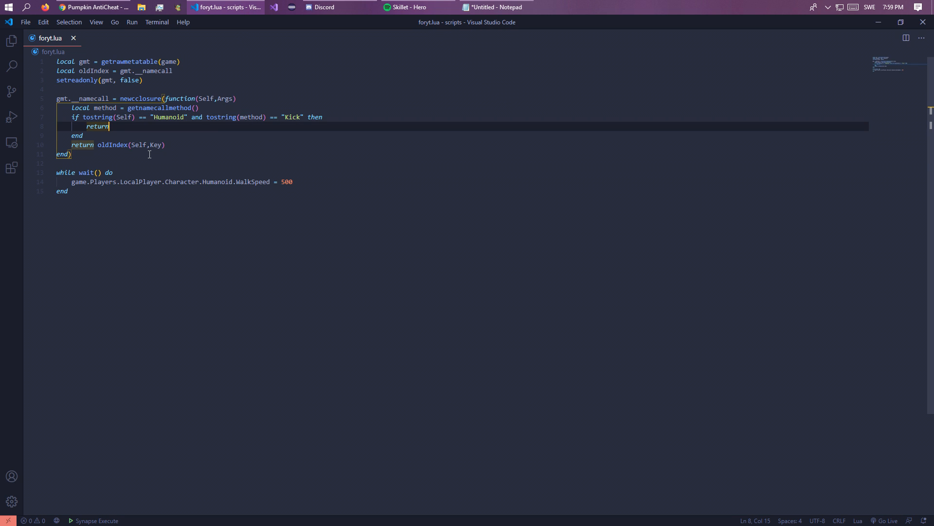
pyautogui.doubleClick(112, 145)
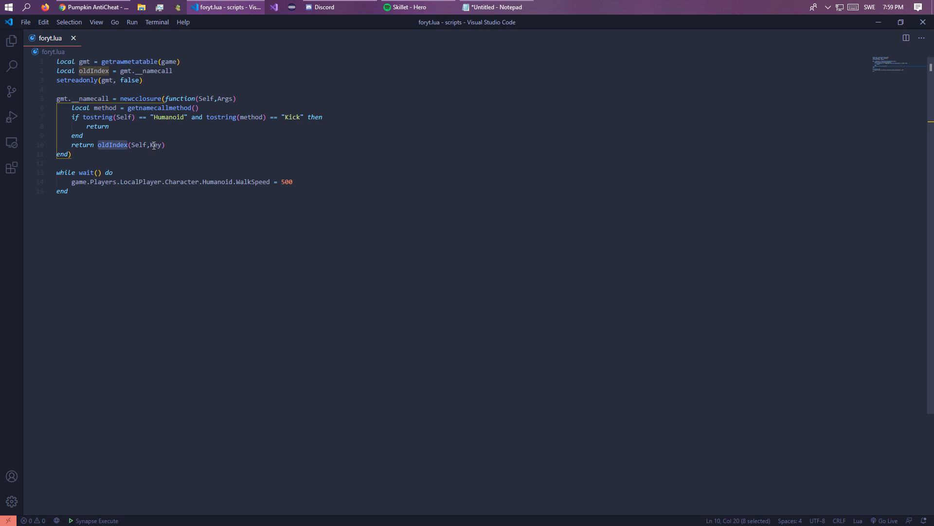
pyautogui.write('Args')
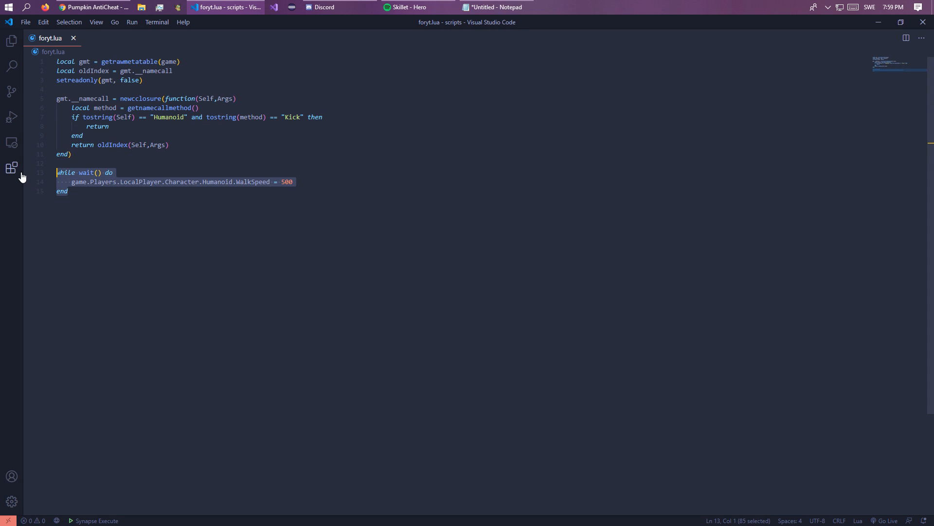
pyautogui.click(93, 7)
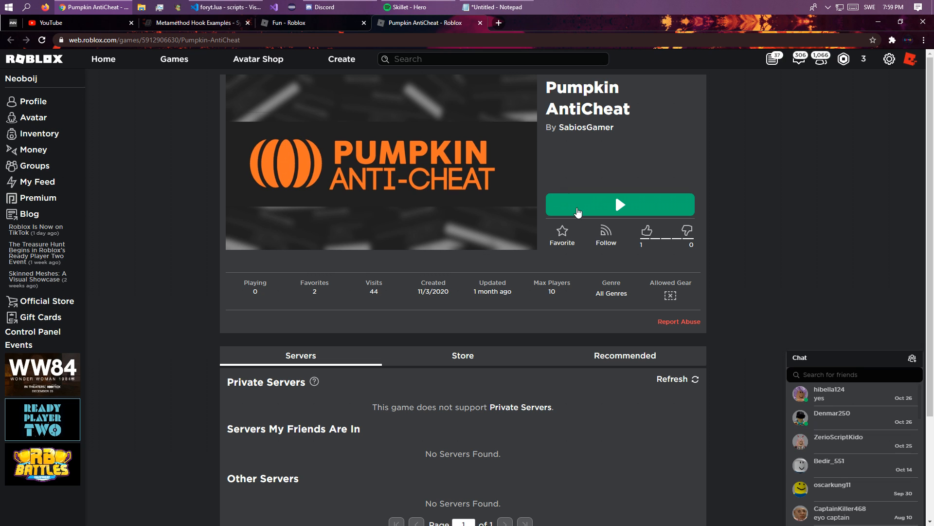
pyautogui.click(225, 6)
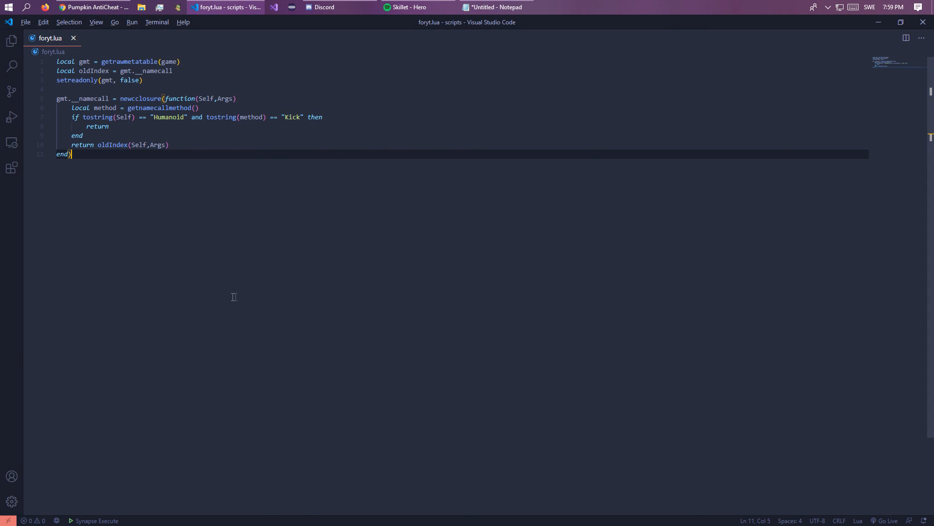
pyautogui.click(96, 520)
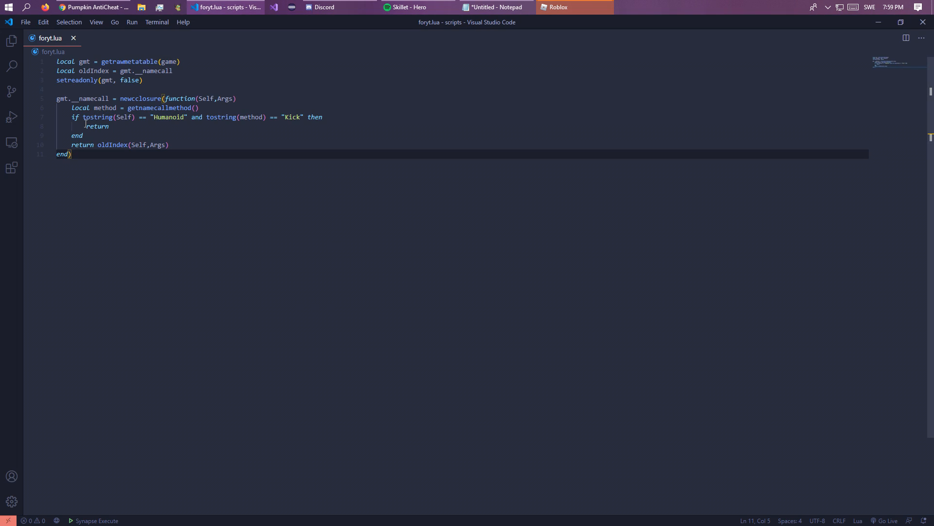
pyautogui.click(575, 7)
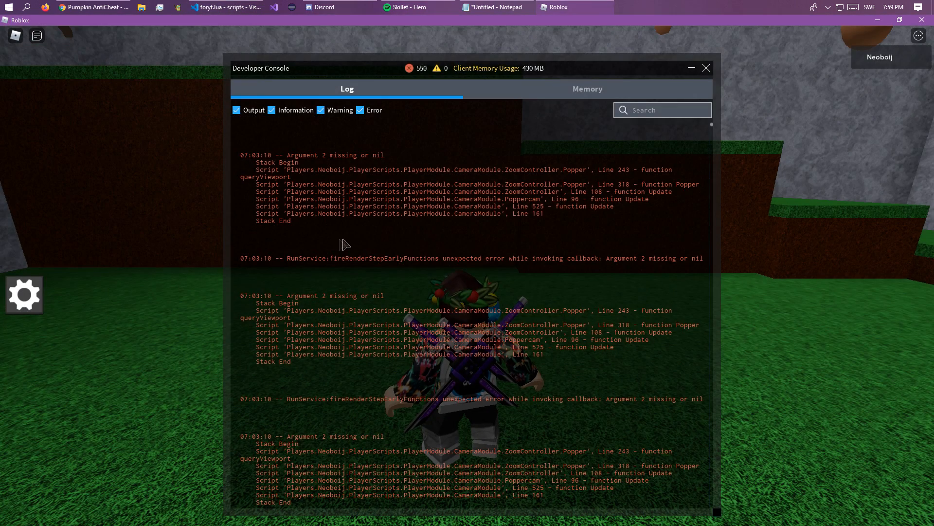
# - Move from the game log through VS Code to Chrome's Metamethod Hook Examples page
pyautogui.click(223, 7)
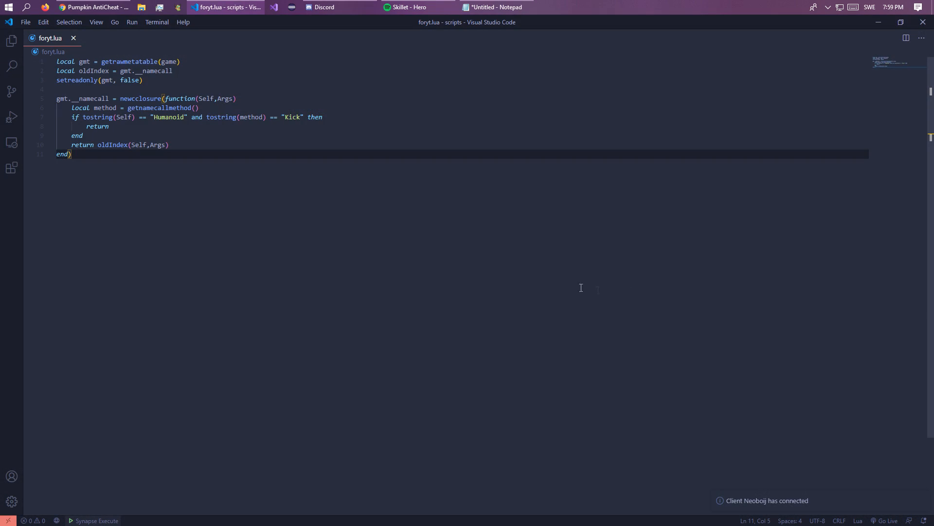
pyautogui.click(94, 7)
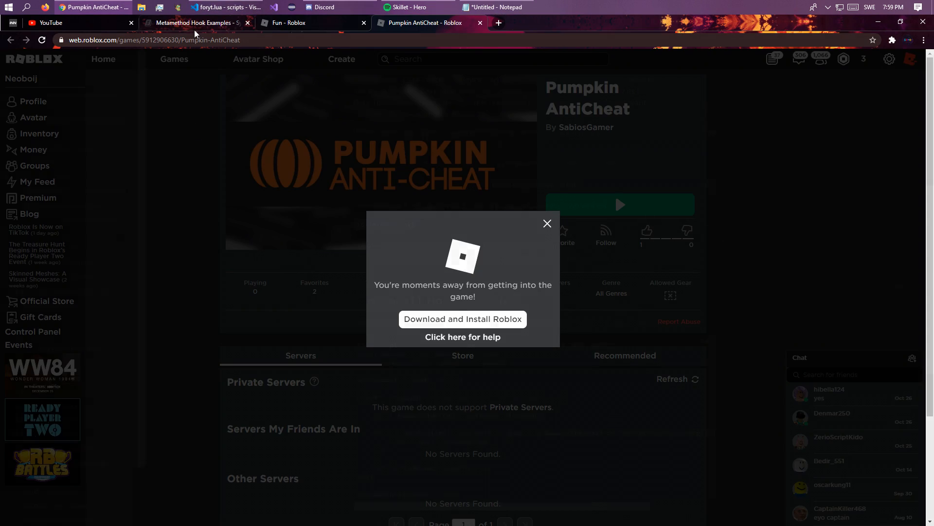
pyautogui.click(196, 23)
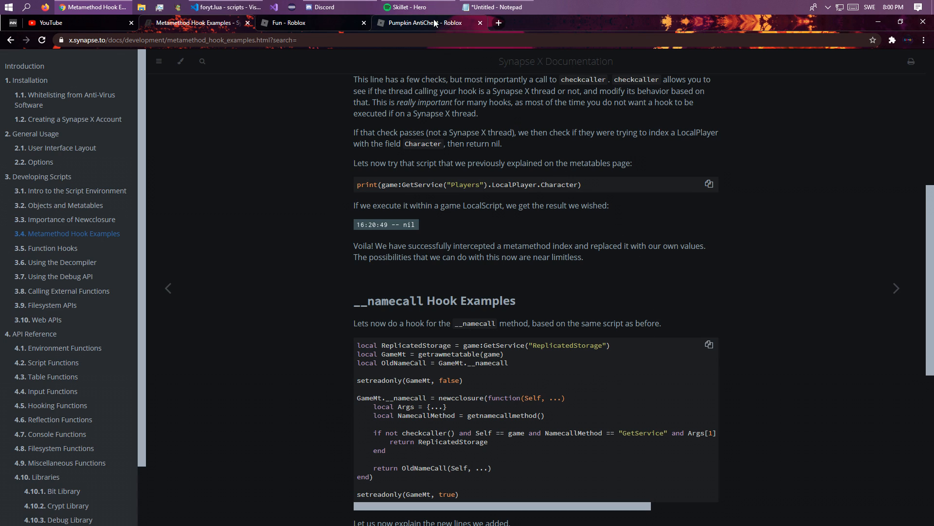
pyautogui.moveTo(431, 23)
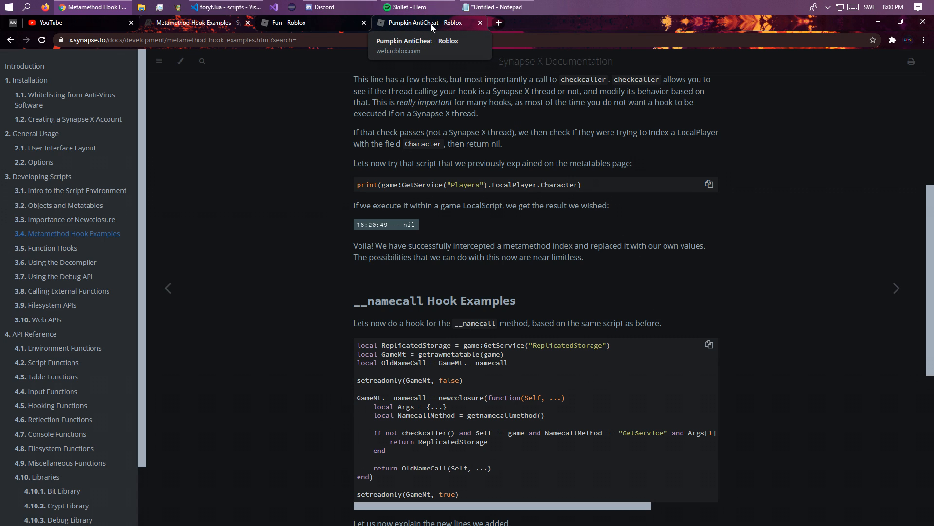
# - Swap Args for ... in the hook's parameters and the oldIndex call
pyautogui.click(225, 7)
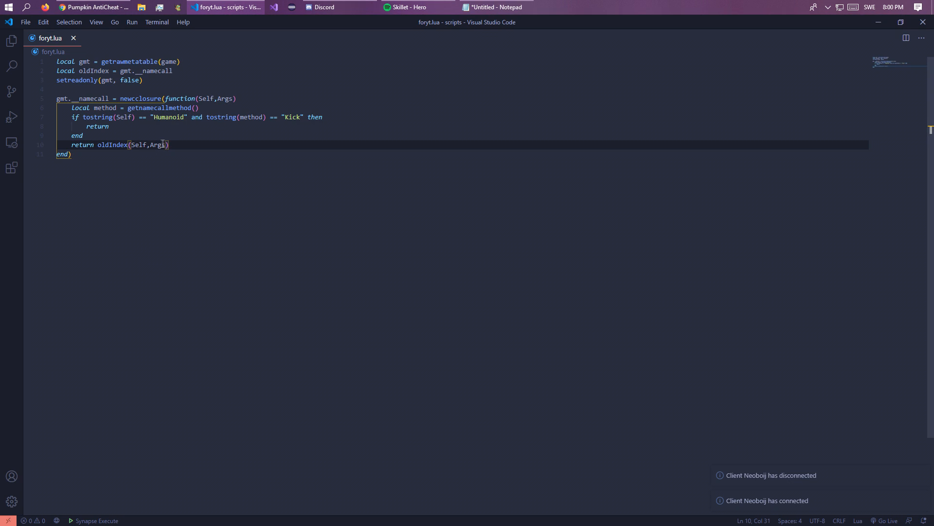
pyautogui.write('...')
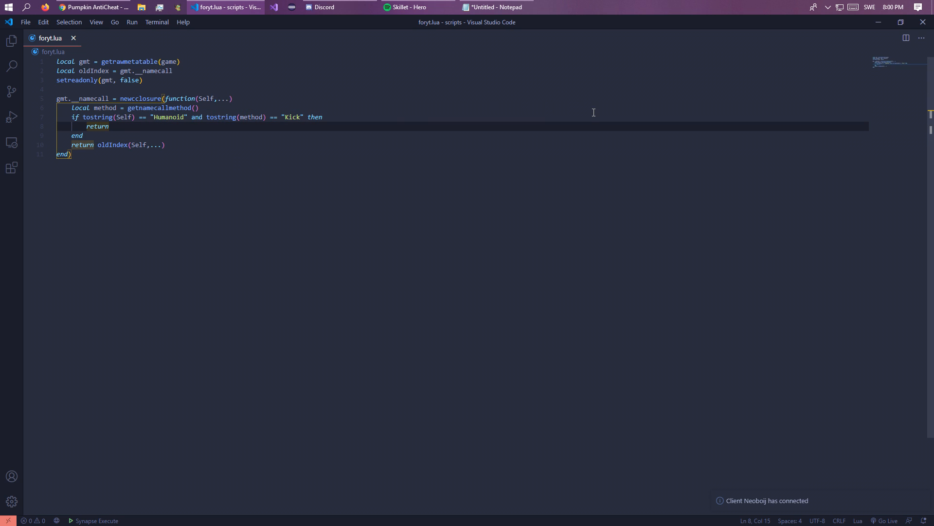
pyautogui.moveTo(11, 91)
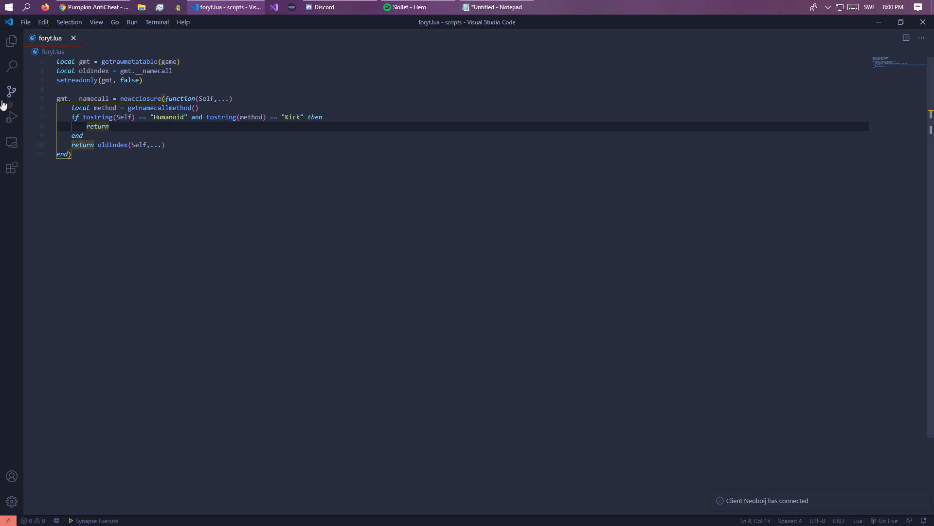
pyautogui.moveTo(110, 118)
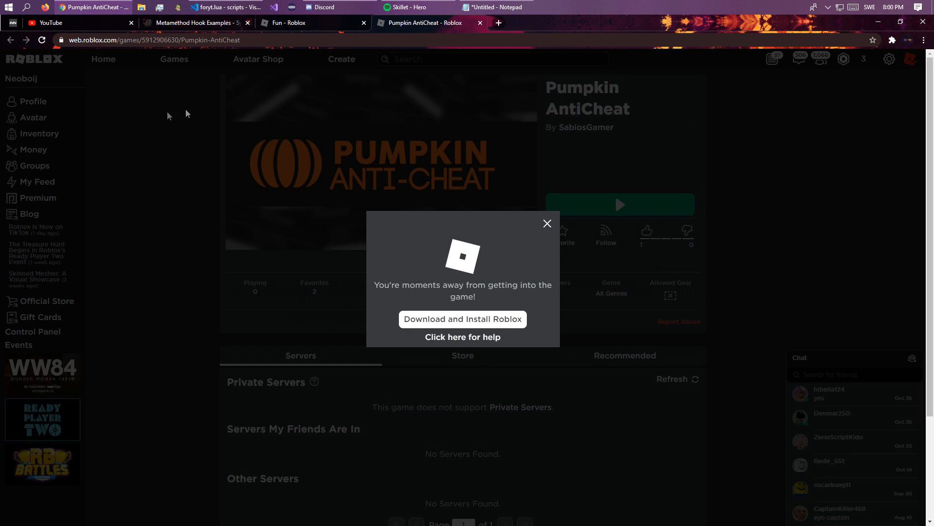
# - Join the Pumpkin AntiCheat game from Chrome, approving the Open Synapse Launcher prompt
pyautogui.click(461, 320)
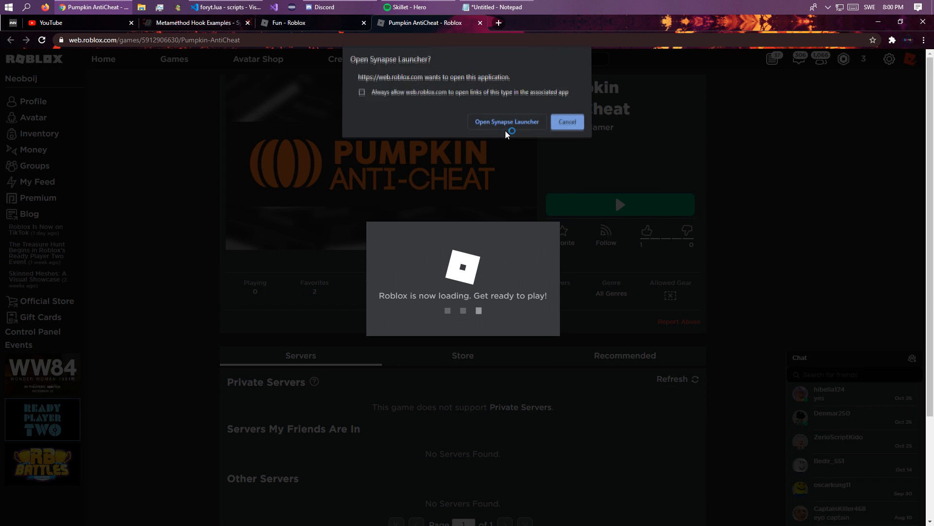
pyautogui.click(506, 121)
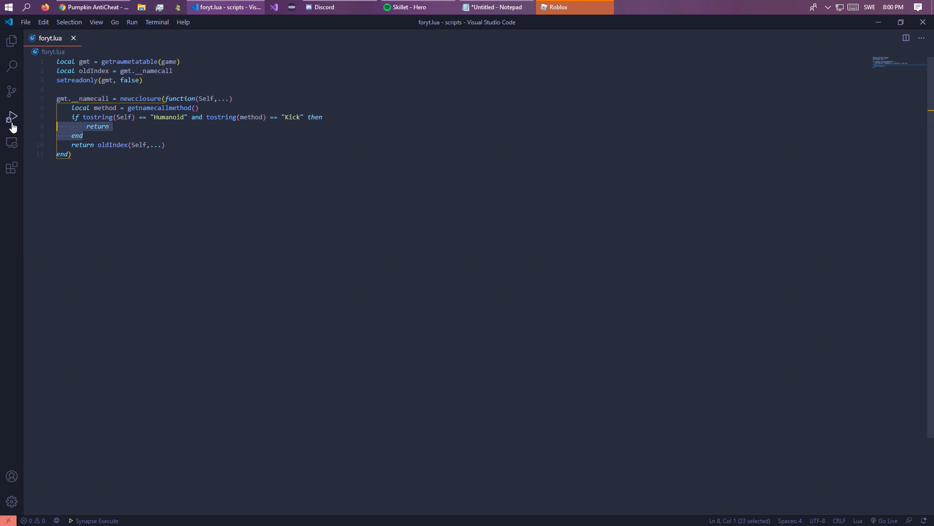
# - In the hook script, delete and retype the return line, then bring up the running Roblox game
pyautogui.press('alt+tab')
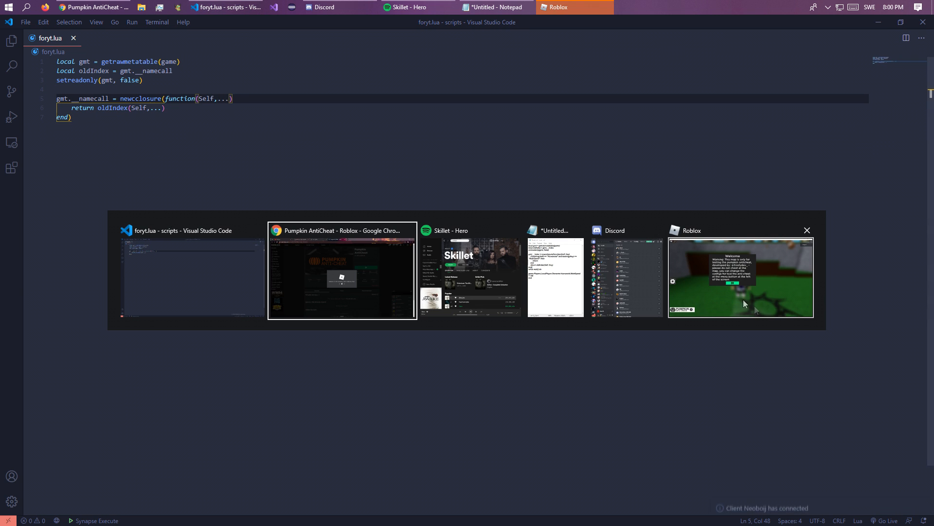
pyautogui.click(193, 272)
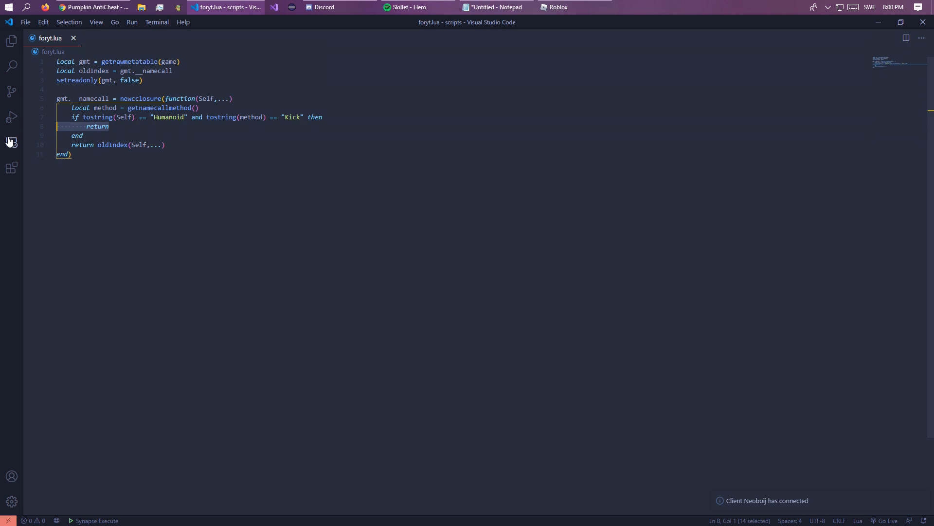
pyautogui.press('Delete')
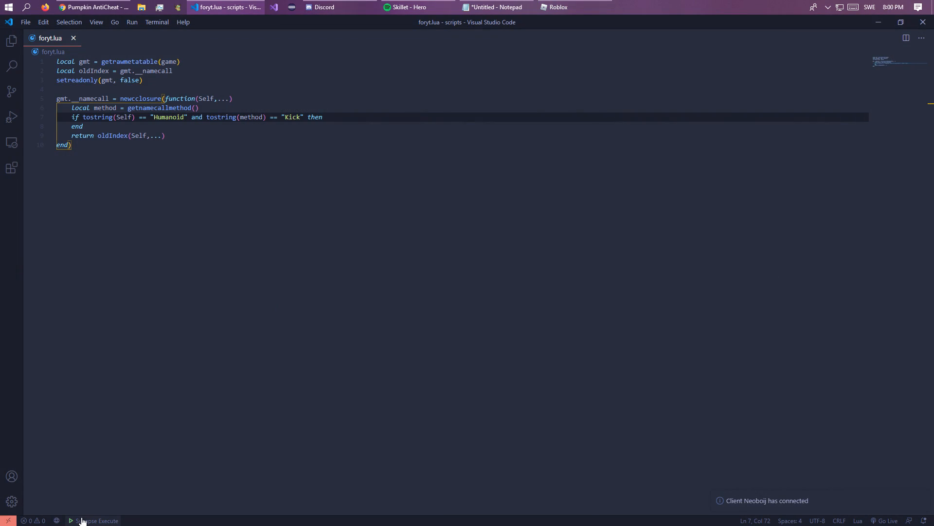
pyautogui.write('return')
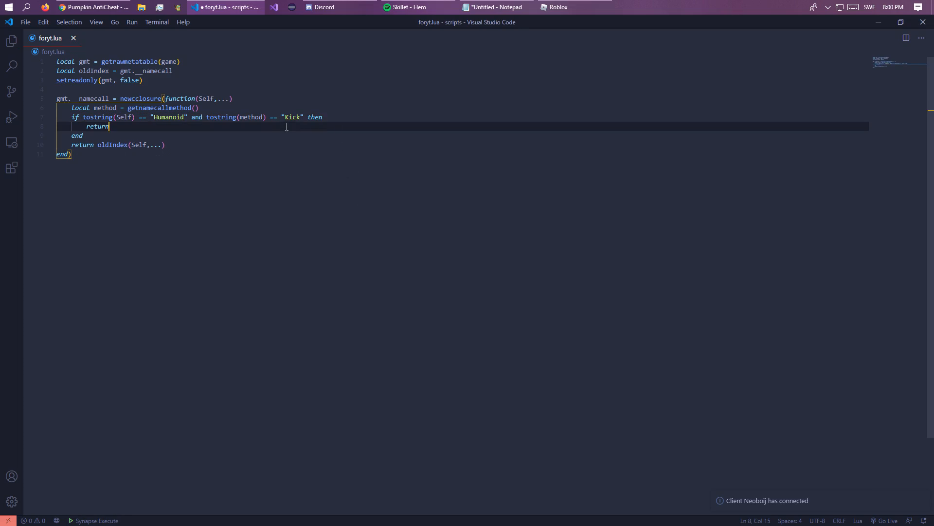
pyautogui.click(558, 7)
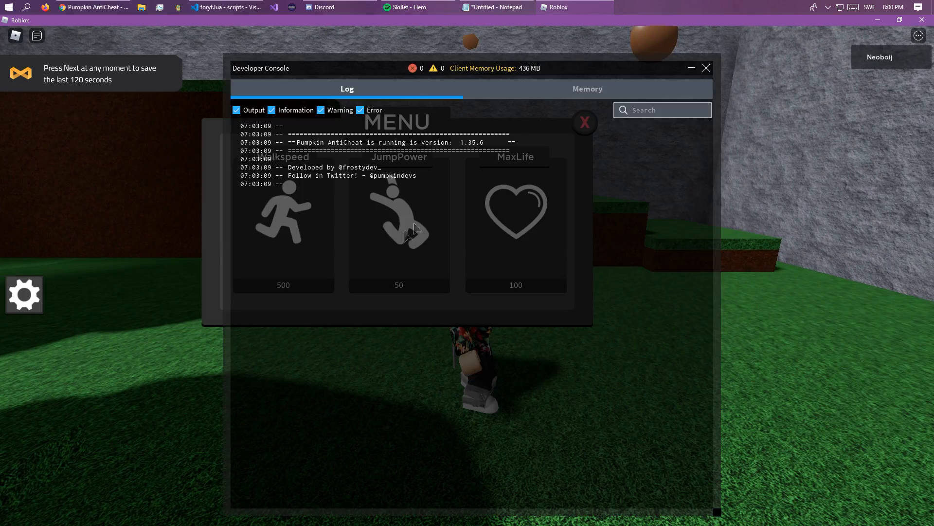
# - Relaunch Pumpkin AntiCheat via the Synapse launcher and bring forward the game stuck waiting for a server
pyautogui.click(224, 7)
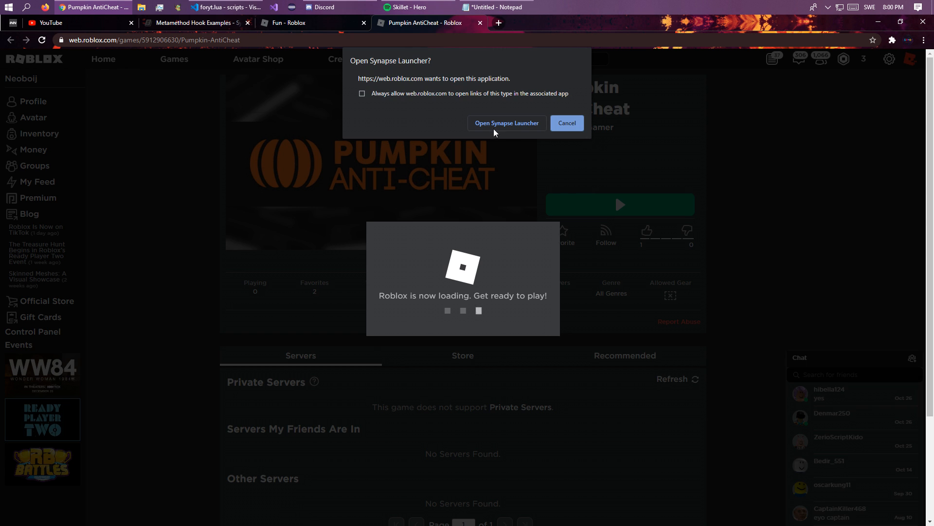
pyautogui.click(506, 123)
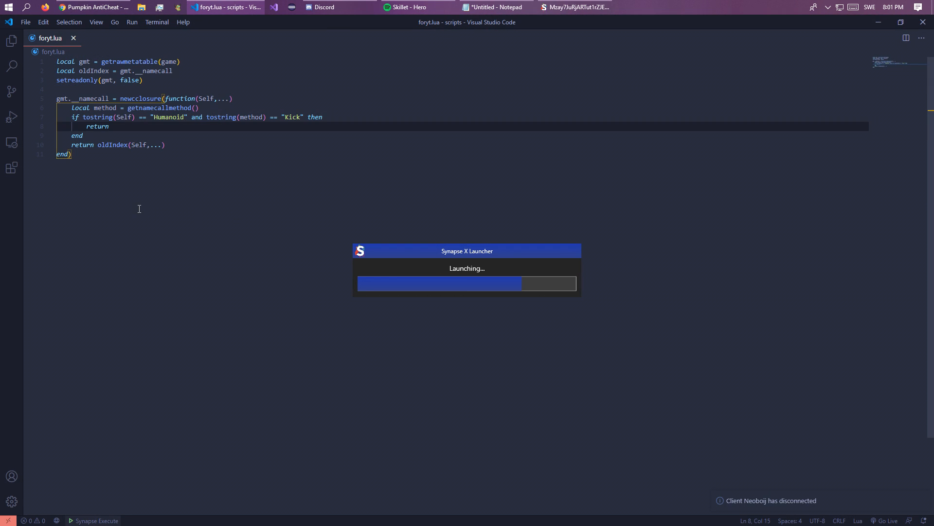
pyautogui.click(70, 154)
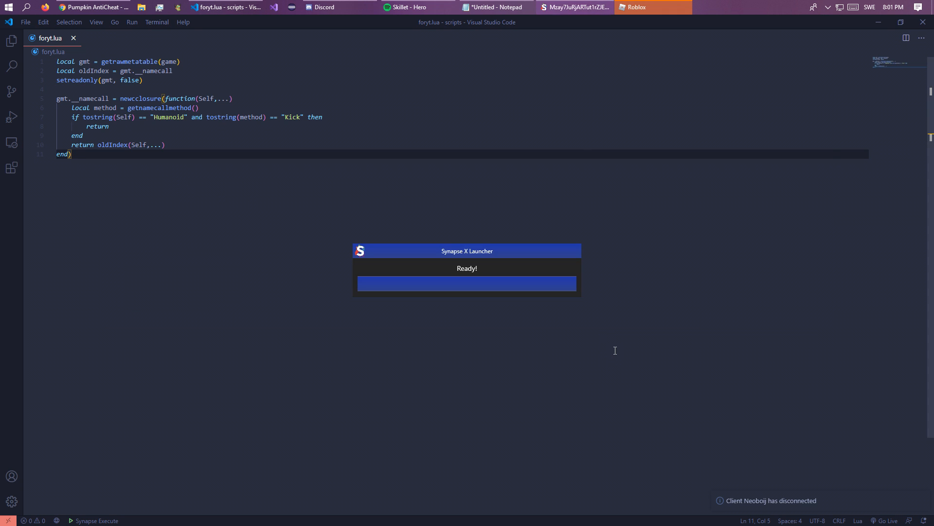
pyautogui.click(635, 6)
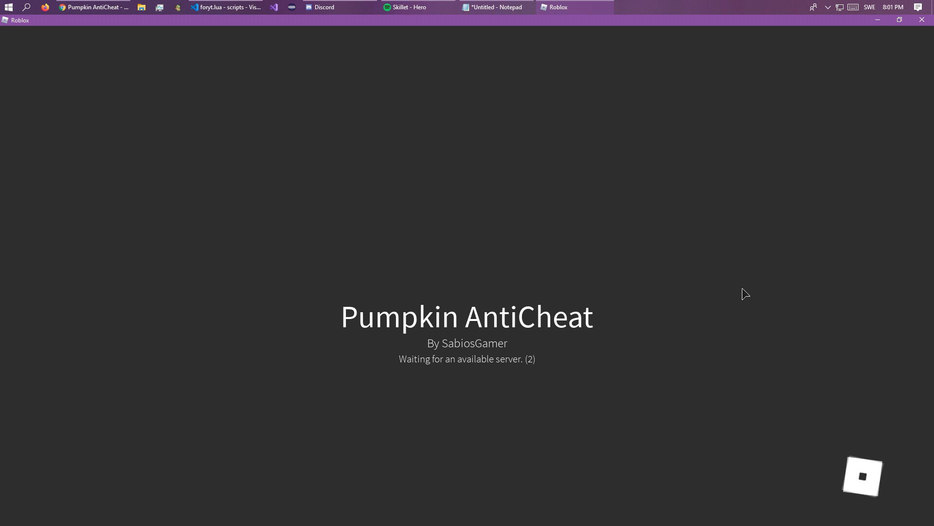
pyautogui.moveTo(574, 298)
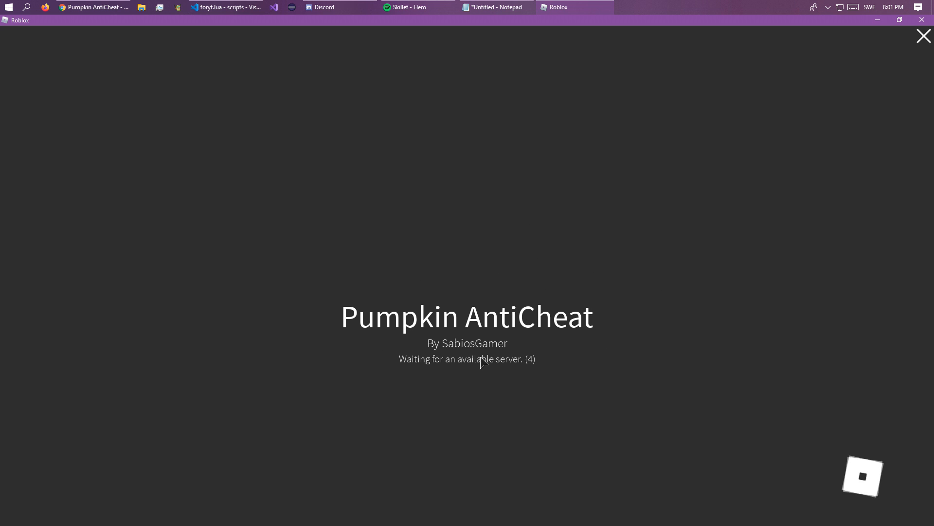
pyautogui.moveTo(507, 346)
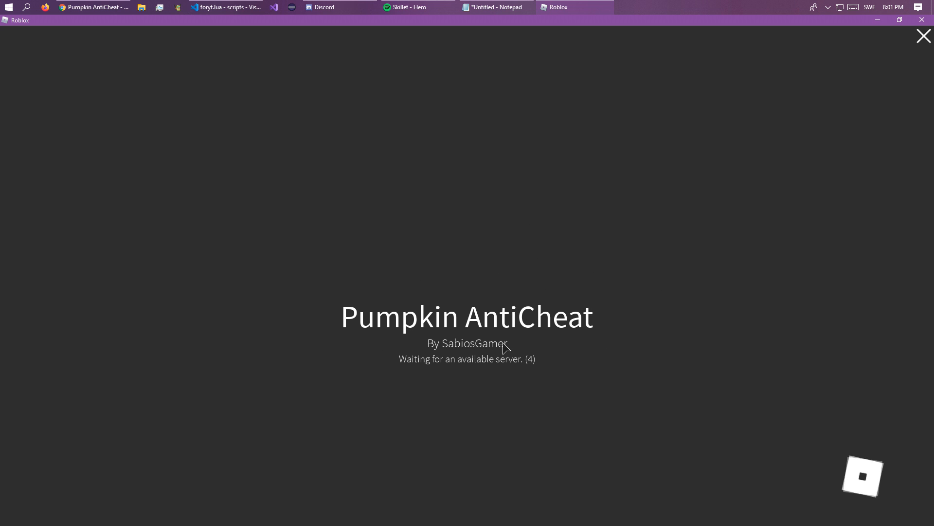
pyautogui.moveTo(446, 383)
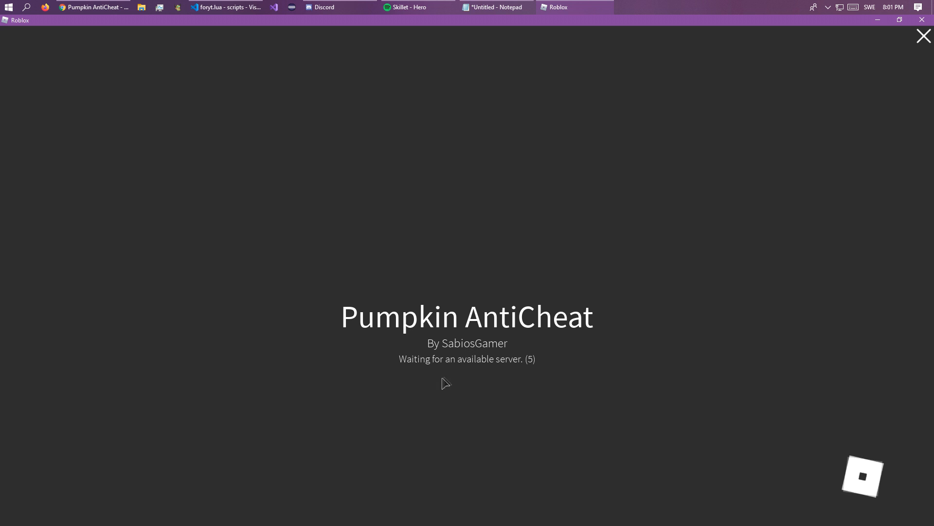
pyautogui.moveTo(417, 411)
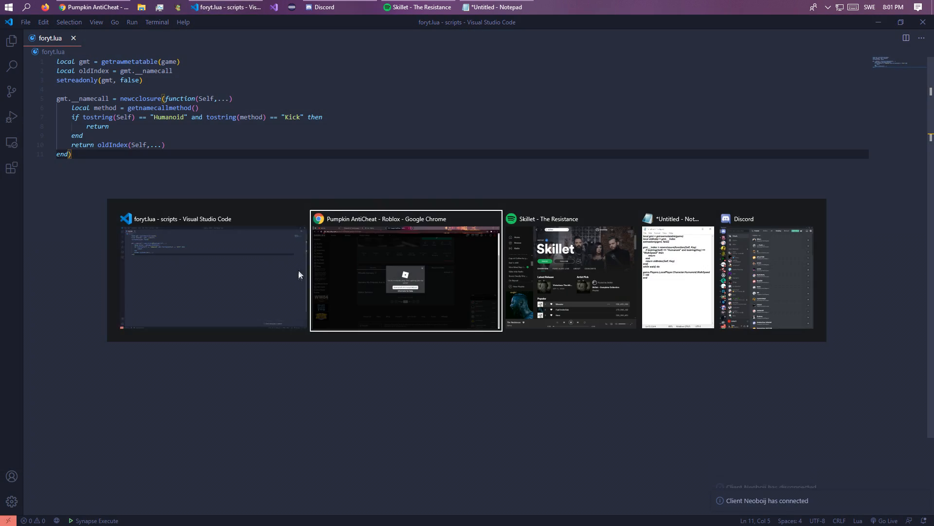
# - Launch Pumpkin AntiCheat again through Synapse, leave the running game and land on its web page
pyautogui.click(405, 271)
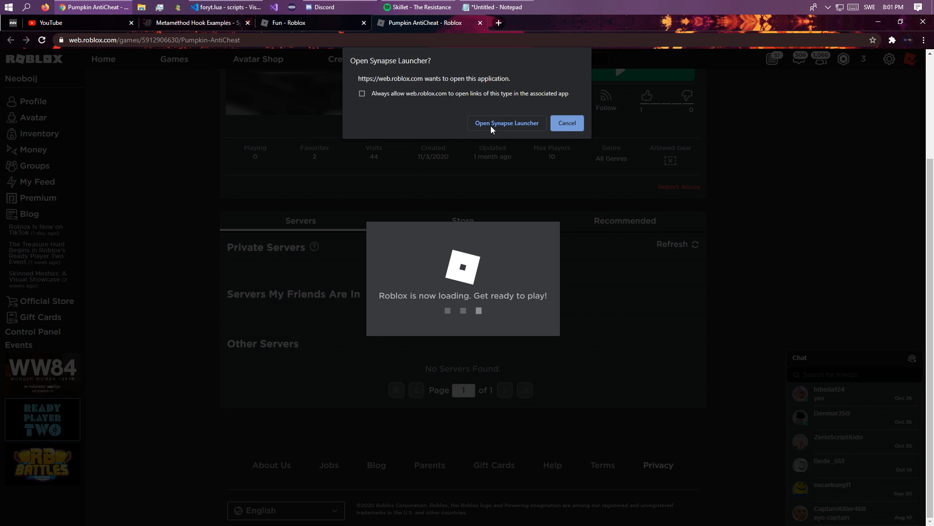
pyautogui.click(506, 122)
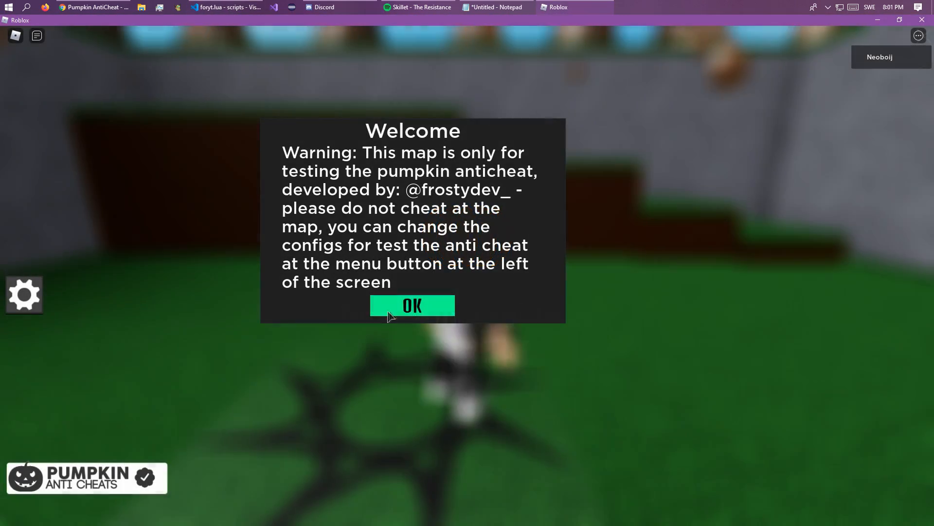
pyautogui.click(224, 7)
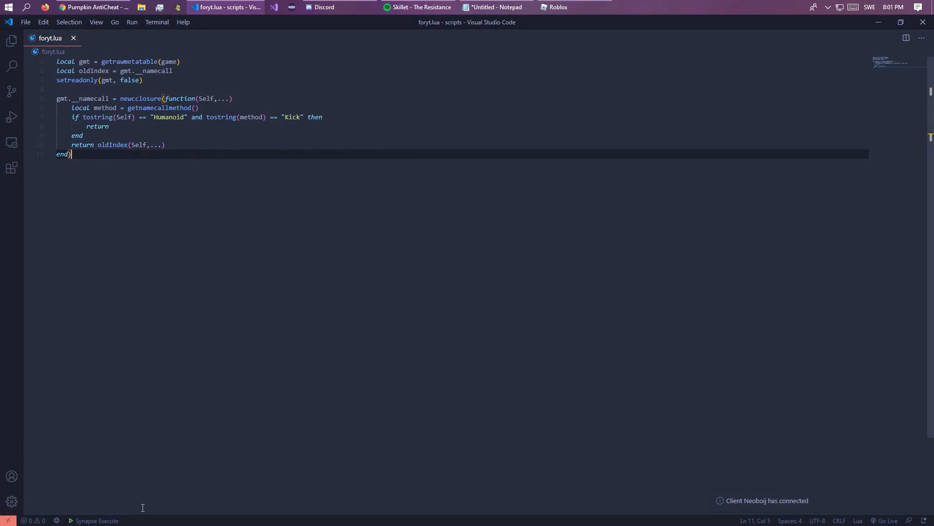
pyautogui.click(554, 7)
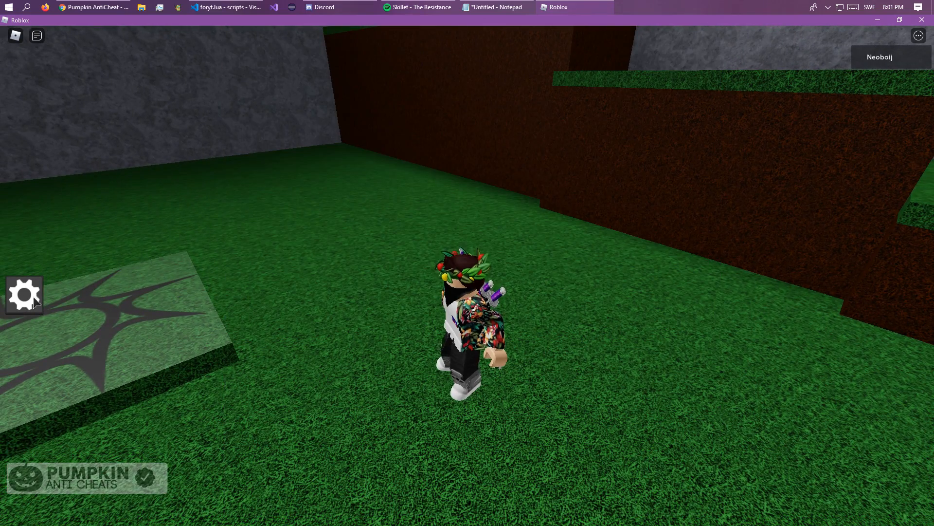
pyautogui.click(23, 294)
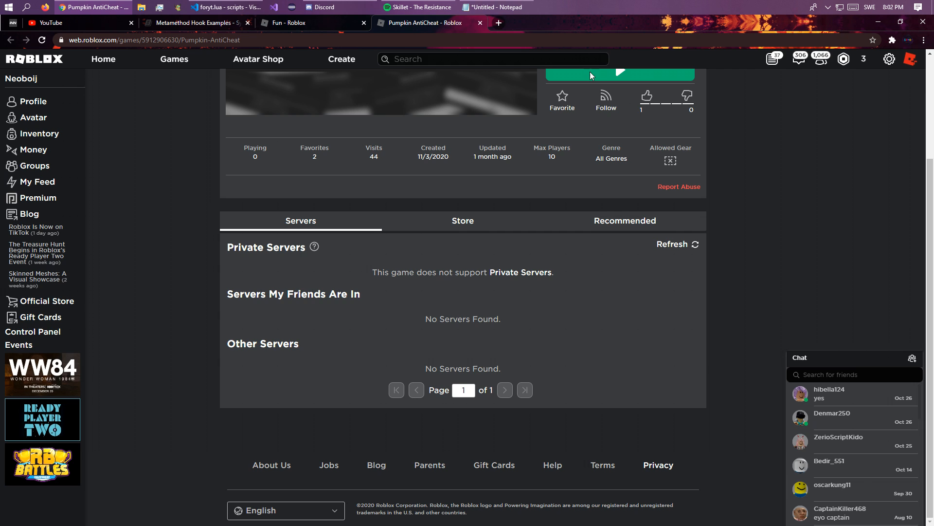
# - Rejoin Pumpkin AntiCheat via the Synapse launcher and dismiss its welcome warning popup
pyautogui.click(223, 7)
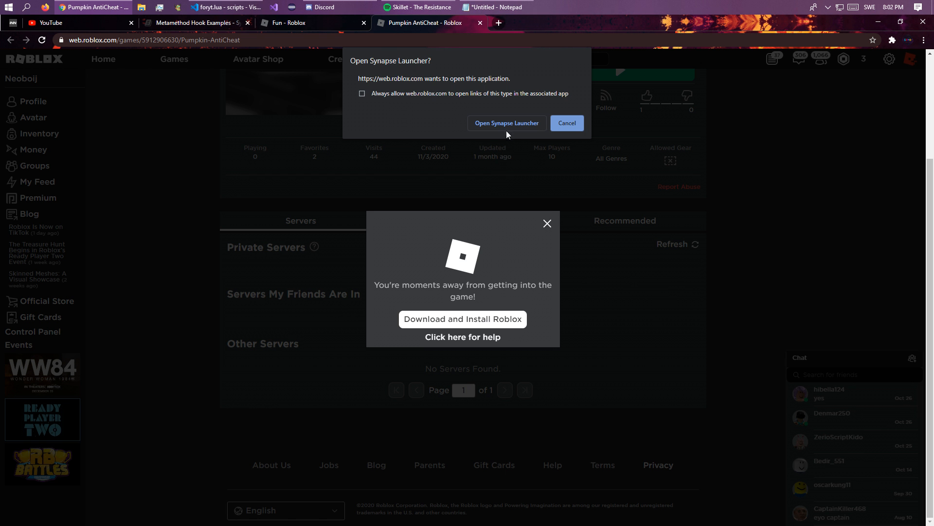
pyautogui.click(506, 123)
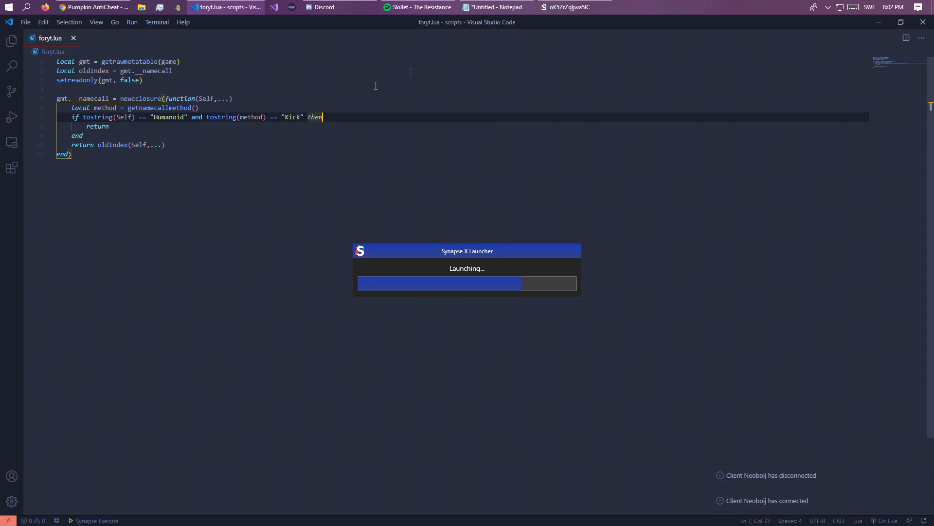
pyautogui.moveTo(537, 127)
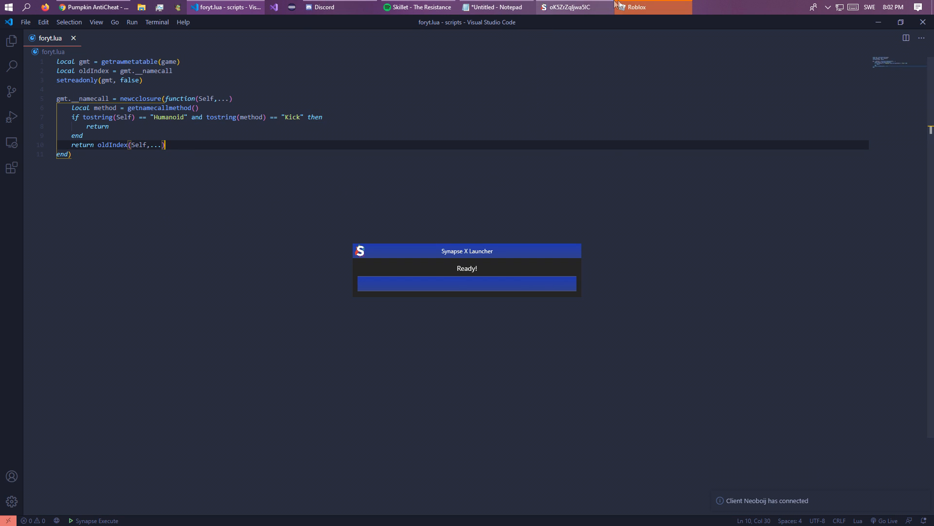
pyautogui.click(635, 6)
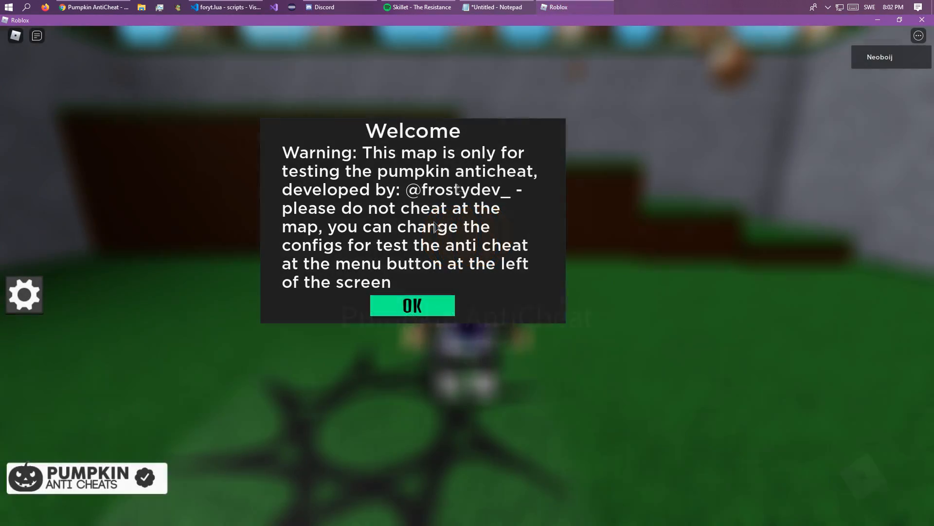
pyautogui.click(412, 305)
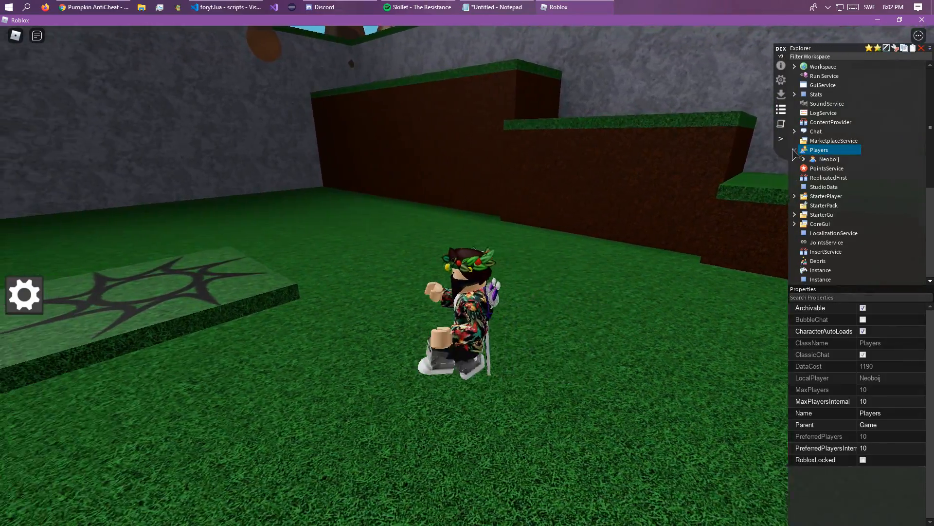
# - In Dex, expand Players and StarterGui down to the Pumpkin AntiCheat Main folder
pyautogui.click(813, 159)
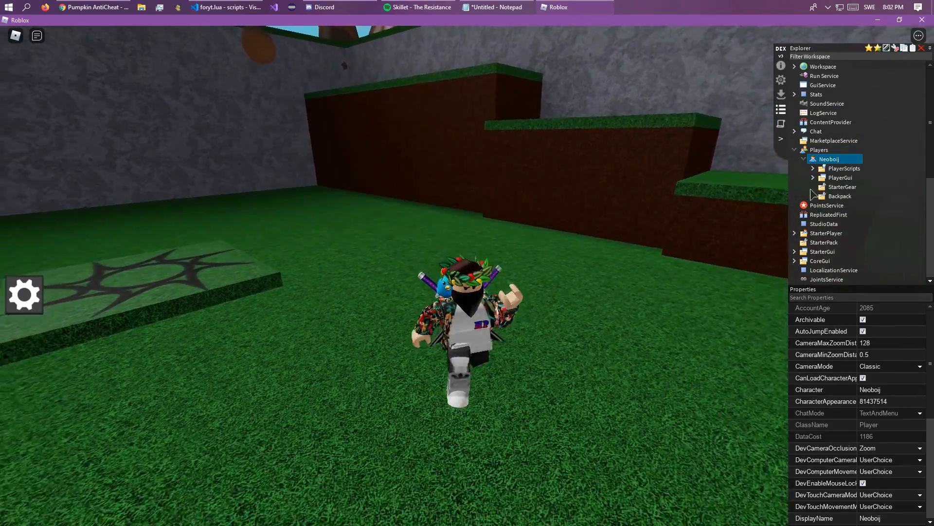
pyautogui.click(812, 169)
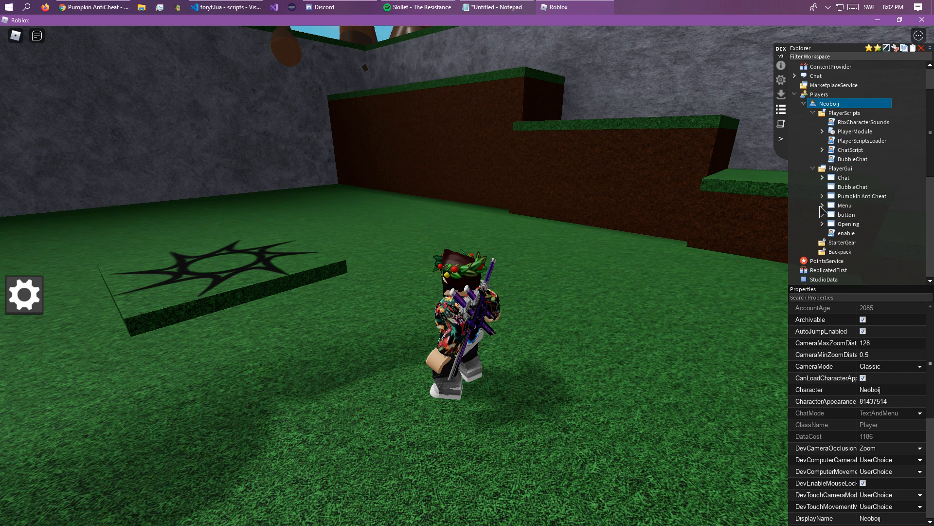
pyautogui.click(823, 195)
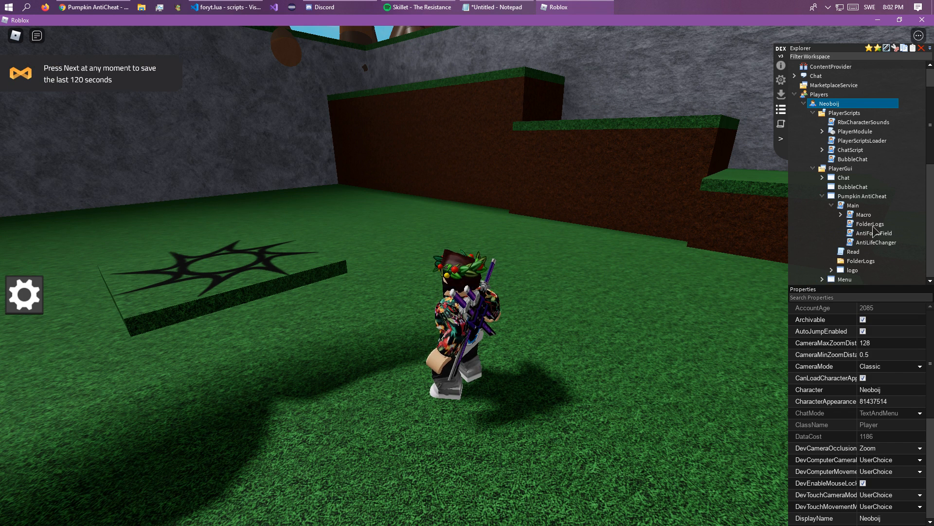
pyautogui.scroll(-3)
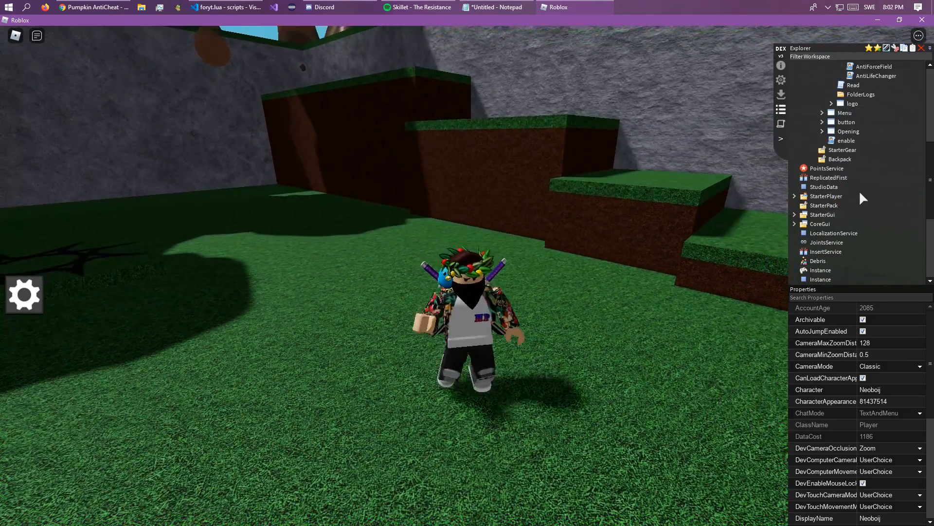
pyautogui.click(795, 196)
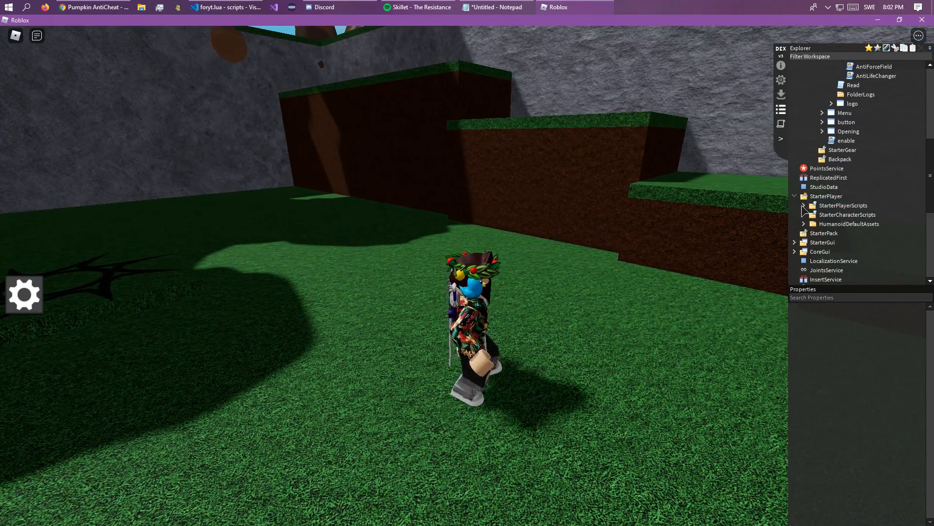
pyautogui.click(795, 243)
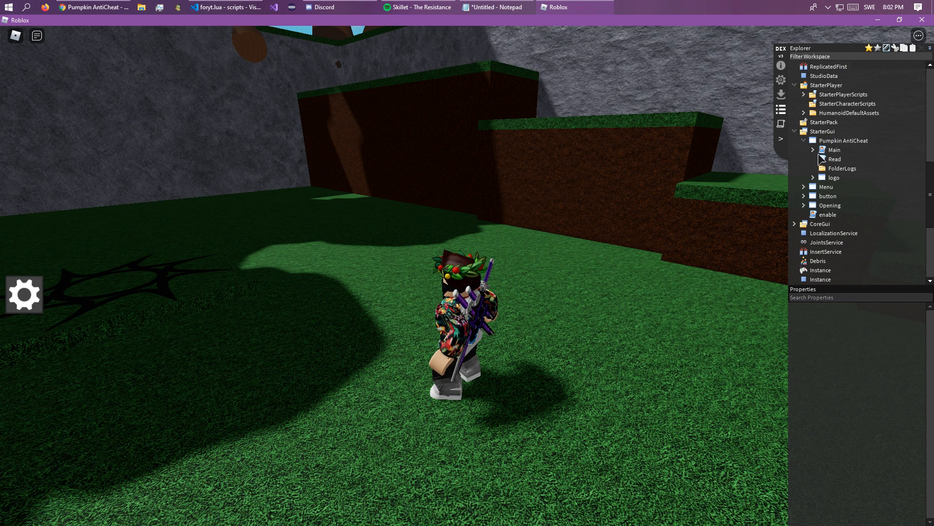
# - View the decompiled Speed script source, then return to the hook script in the editor
pyautogui.rightClick(853, 187)
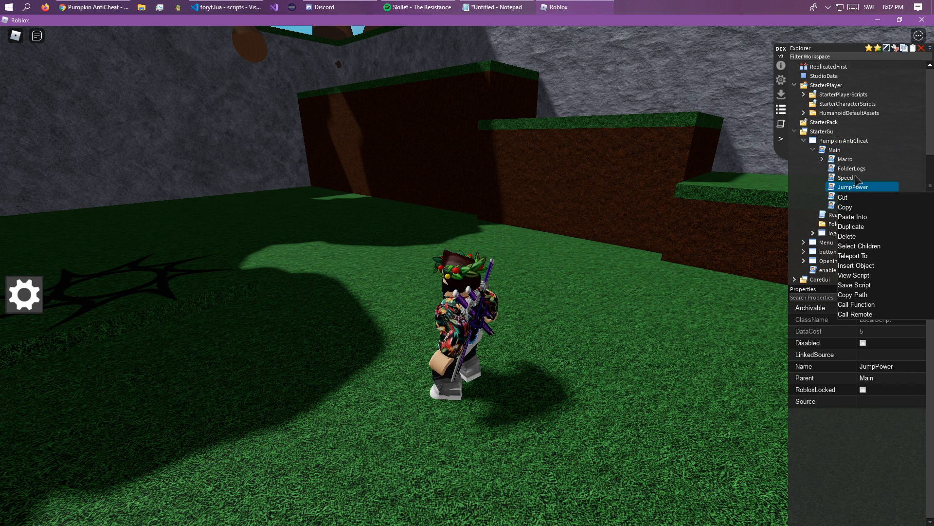
pyautogui.click(854, 274)
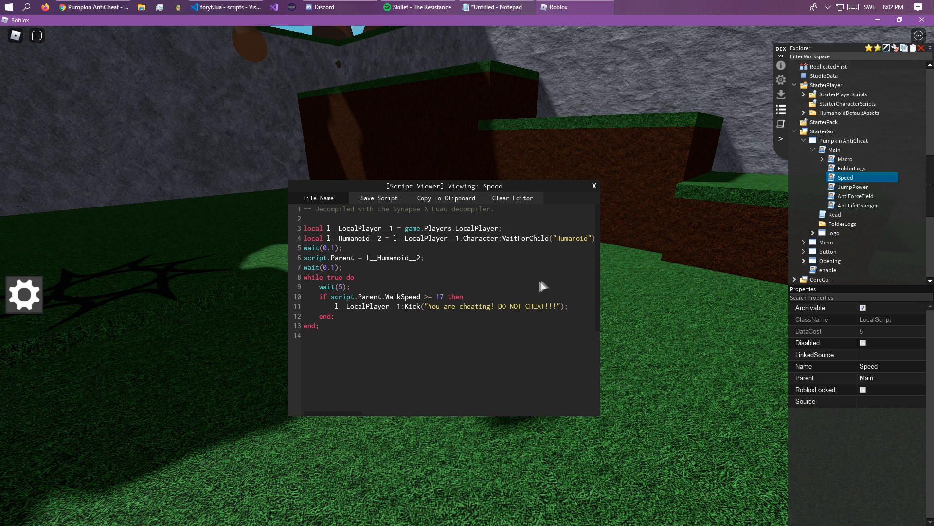
pyautogui.moveTo(382, 313)
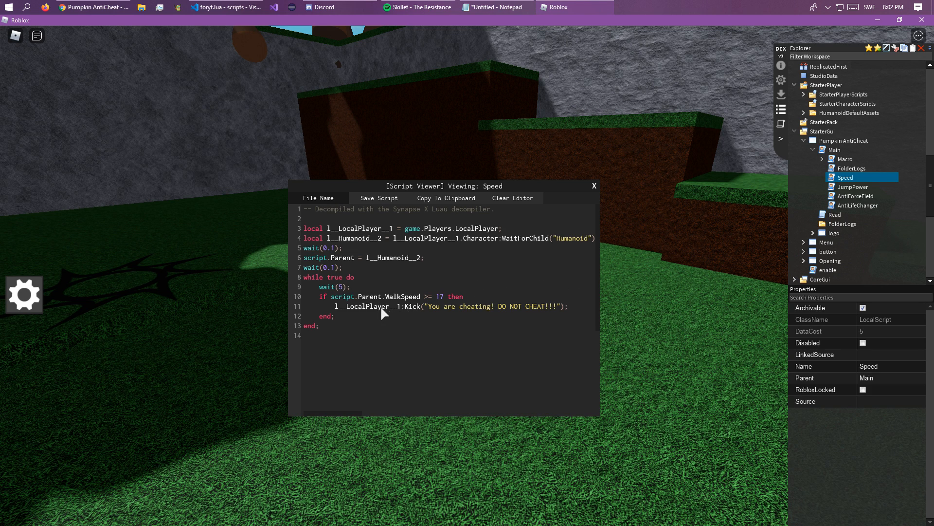
pyautogui.click(225, 7)
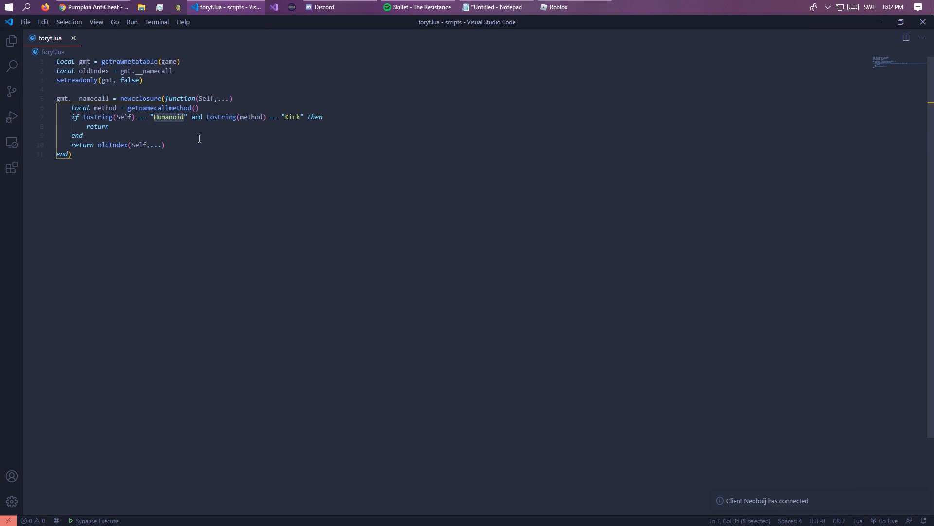
# - Change the hook condition to Self == game.Players.LocalPlayer, save it and execute it in the game
pyautogui.write('game.Players.LocalPlayer')
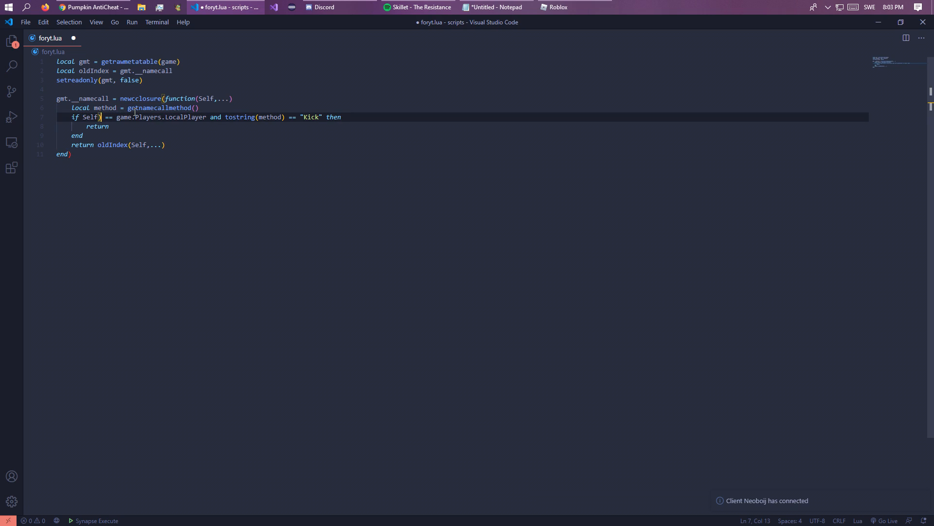
pyautogui.click(554, 6)
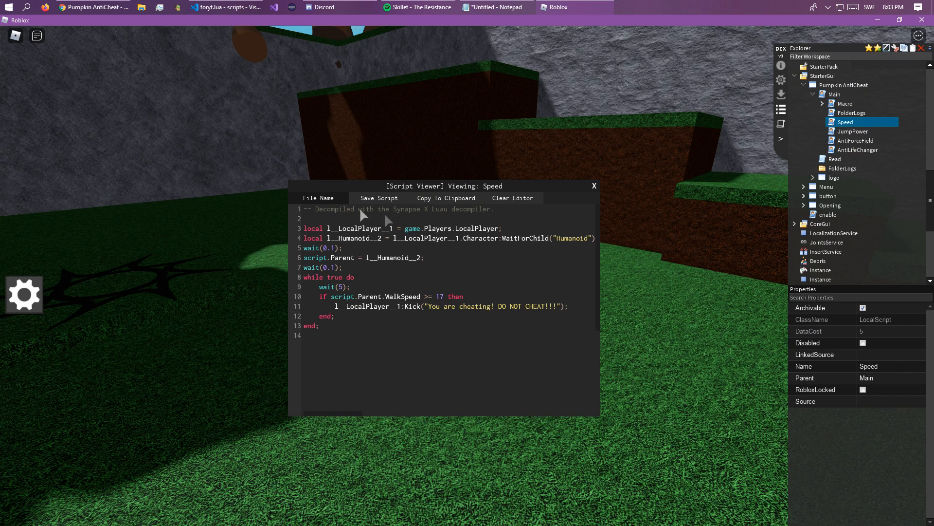
pyautogui.click(225, 7)
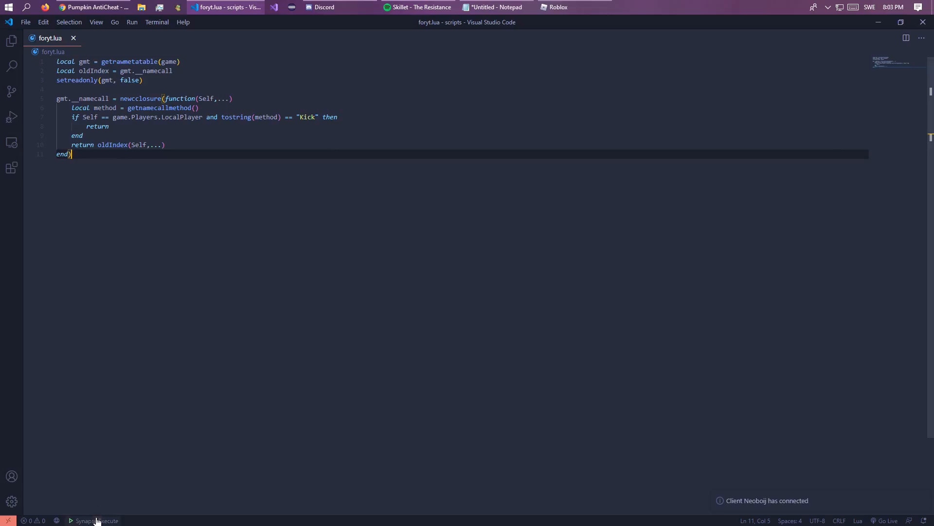
pyautogui.click(554, 7)
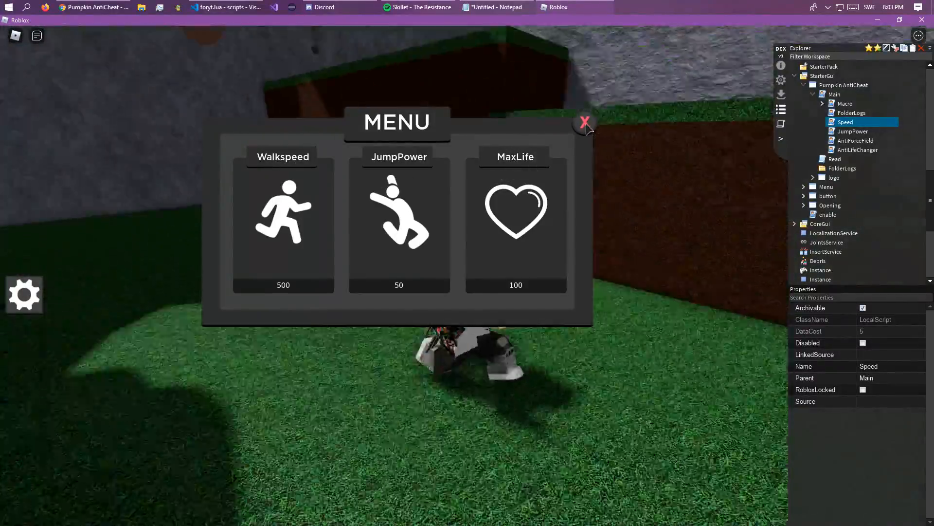
# - Close the anti-cheat menu, read the developer console log, then leave the game window
pyautogui.click(585, 121)
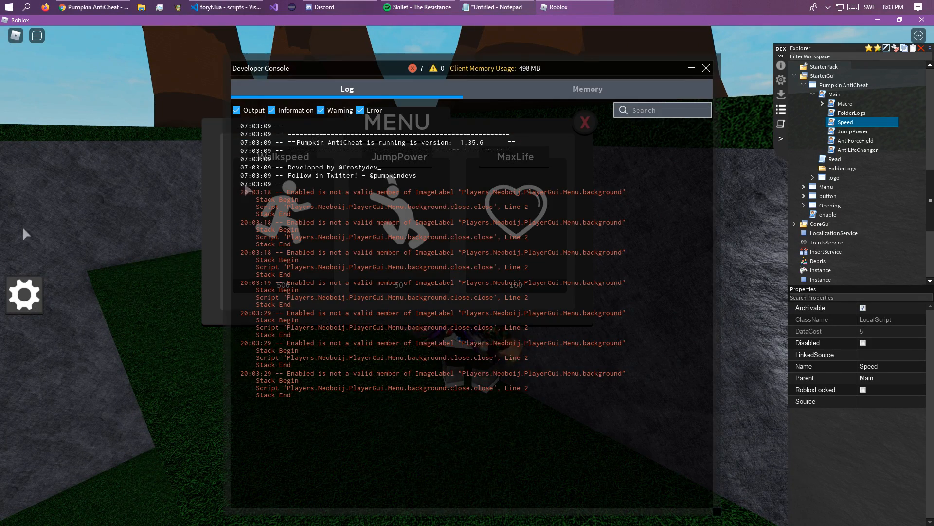
pyautogui.press('alt+tab')
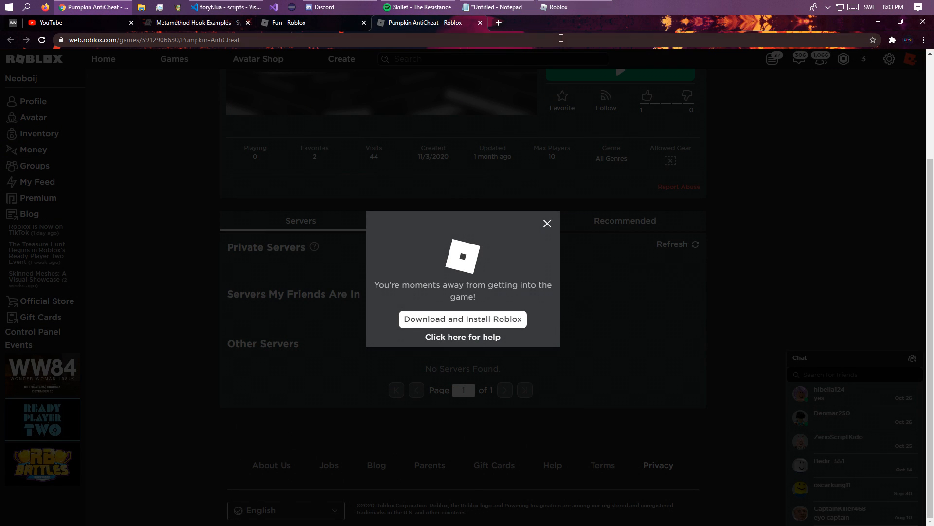
pyautogui.moveTo(886, 289)
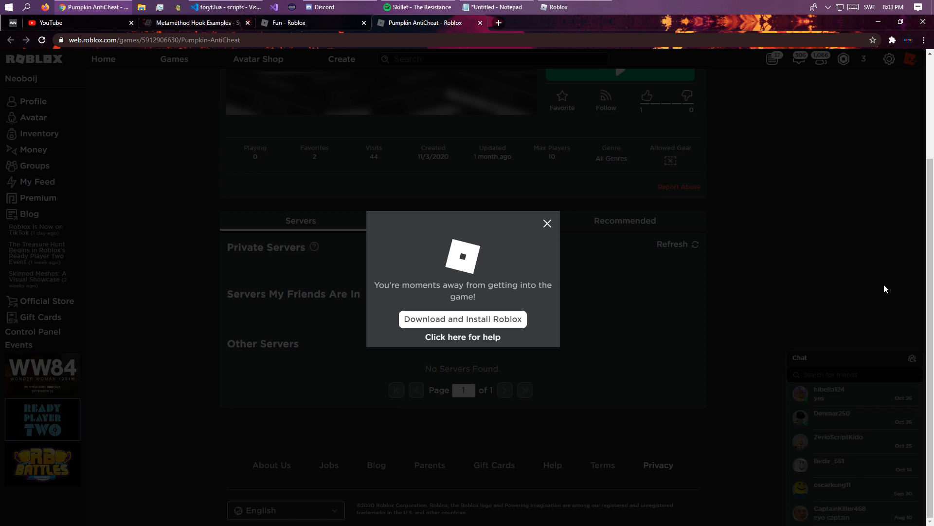